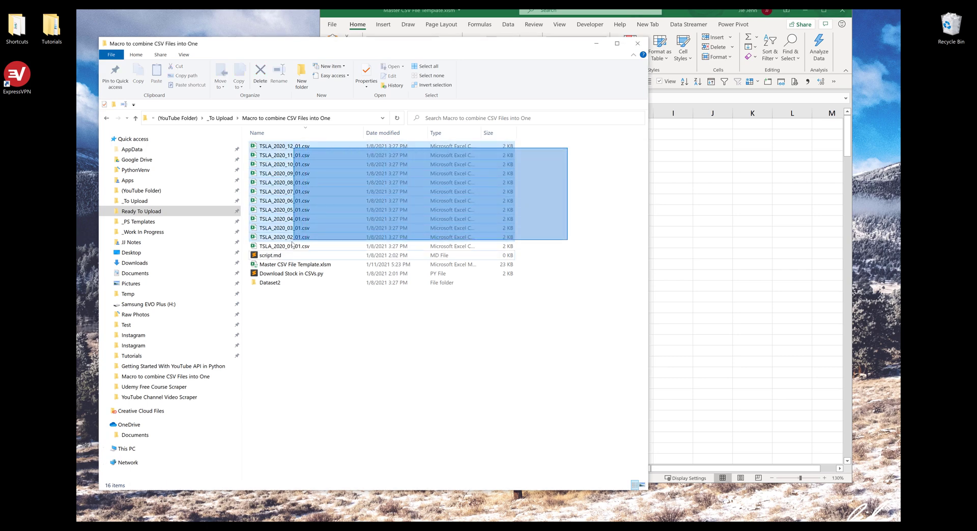
# Step: Open TSLA_2020_12_01.csv and select its price data A2:G22 to inspect the layout
pyautogui.click(284, 245)
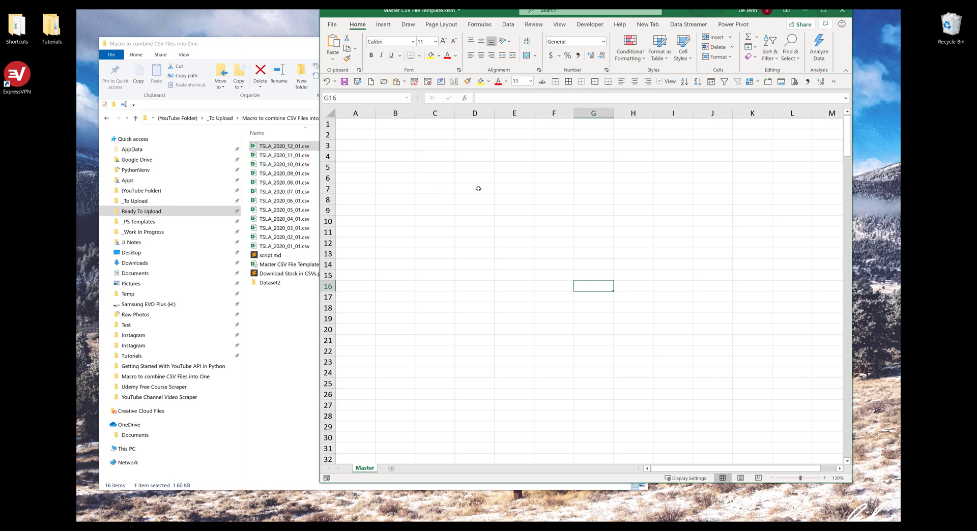
pyautogui.doubleClick(284, 145)
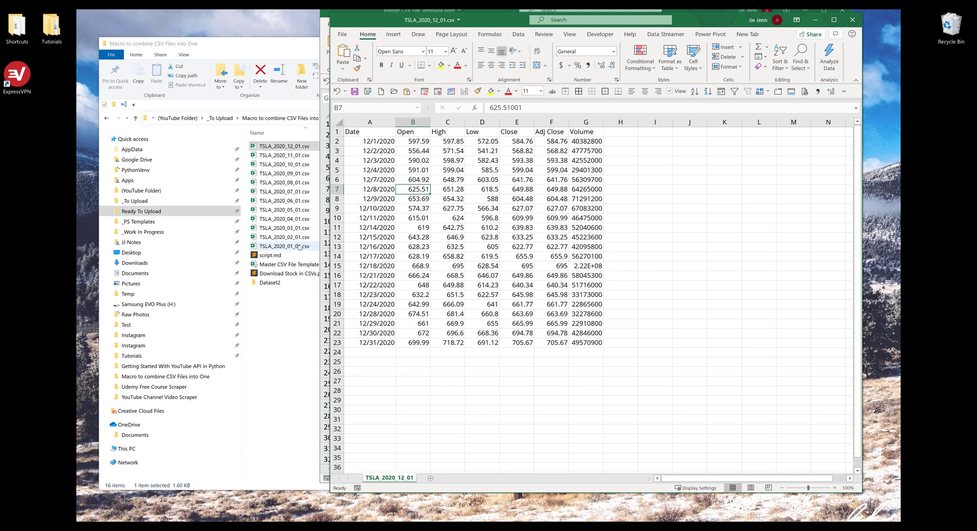
pyautogui.click(370, 140)
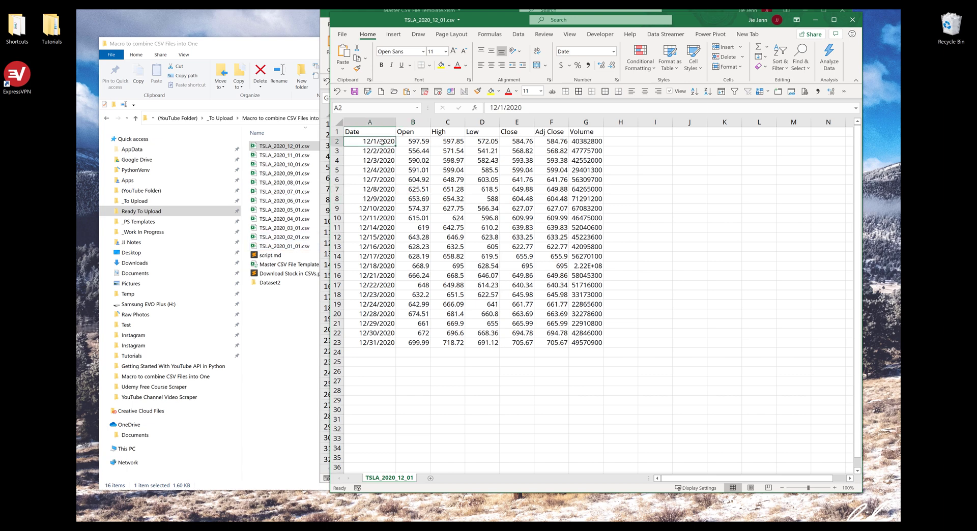
pyautogui.moveTo(369, 140); pyautogui.dragTo(585, 333)
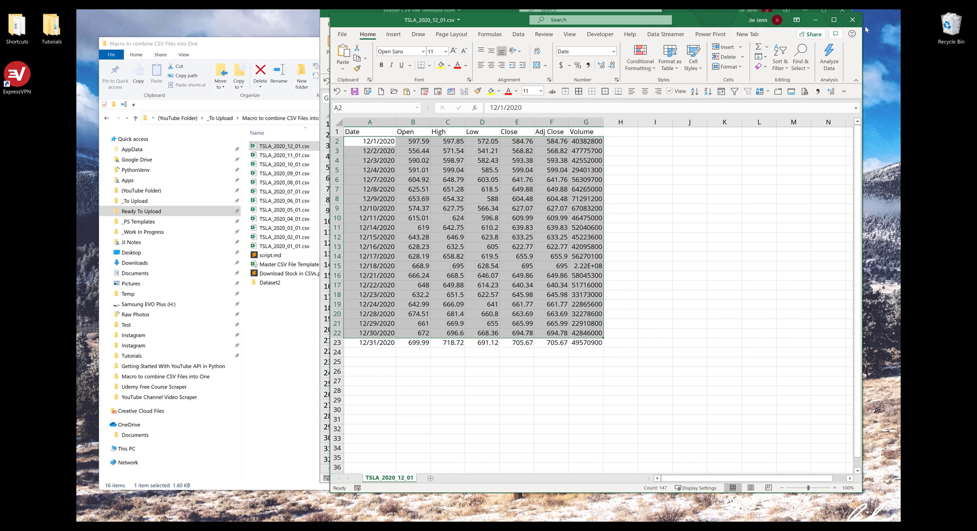
# Step: Close the CSV without saving and show the Developer tab on the Master workbook
pyautogui.click(853, 19)
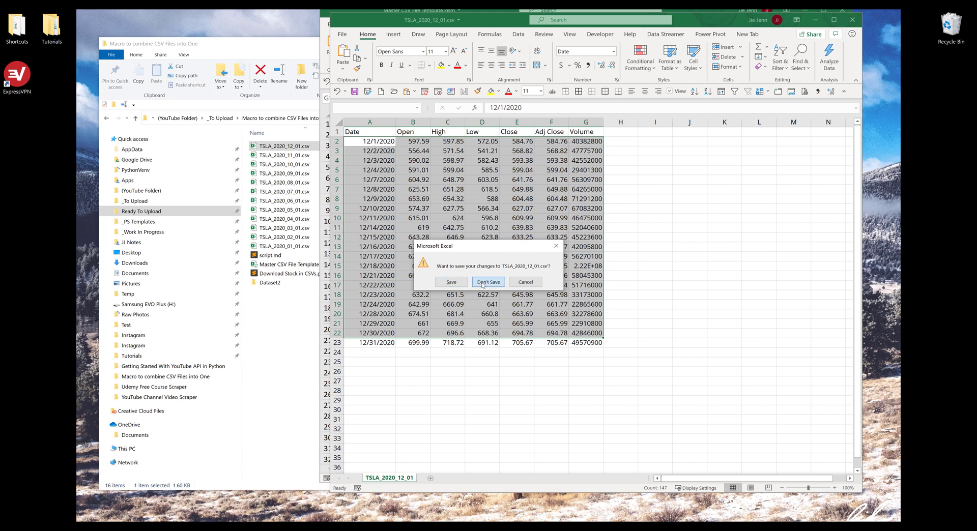
pyautogui.click(488, 282)
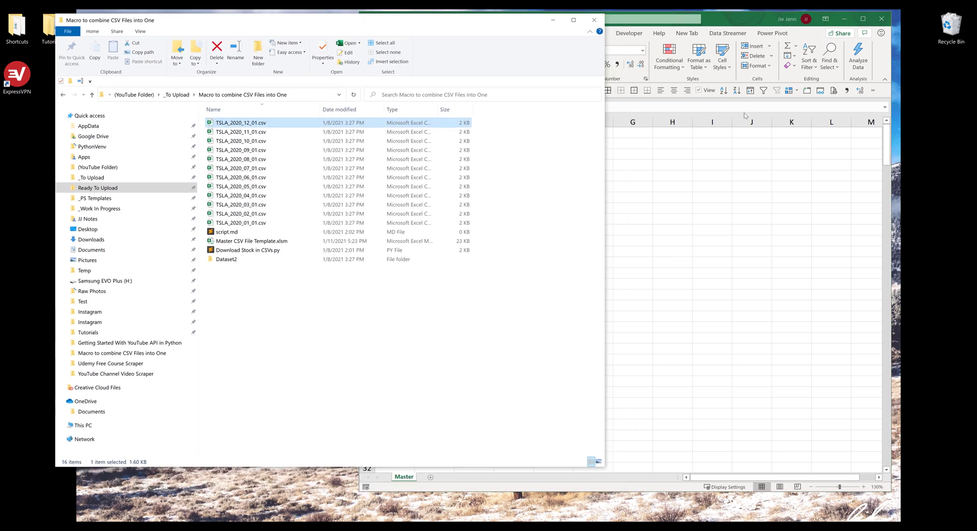
pyautogui.moveTo(728, 180)
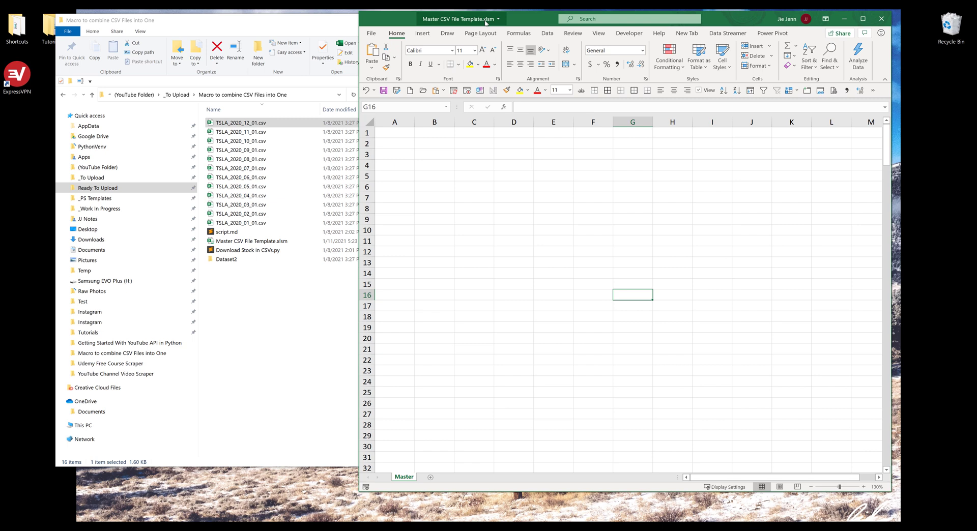
pyautogui.click(473, 230)
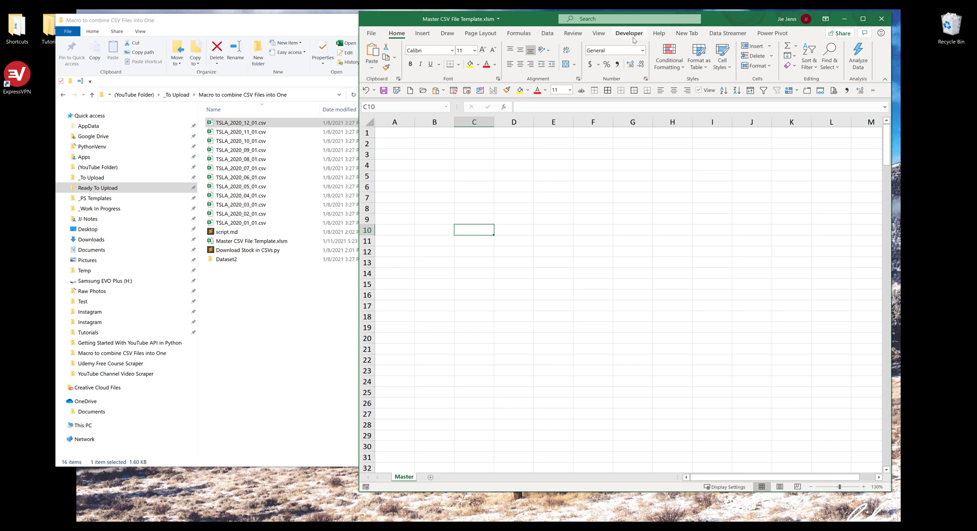
pyautogui.click(629, 32)
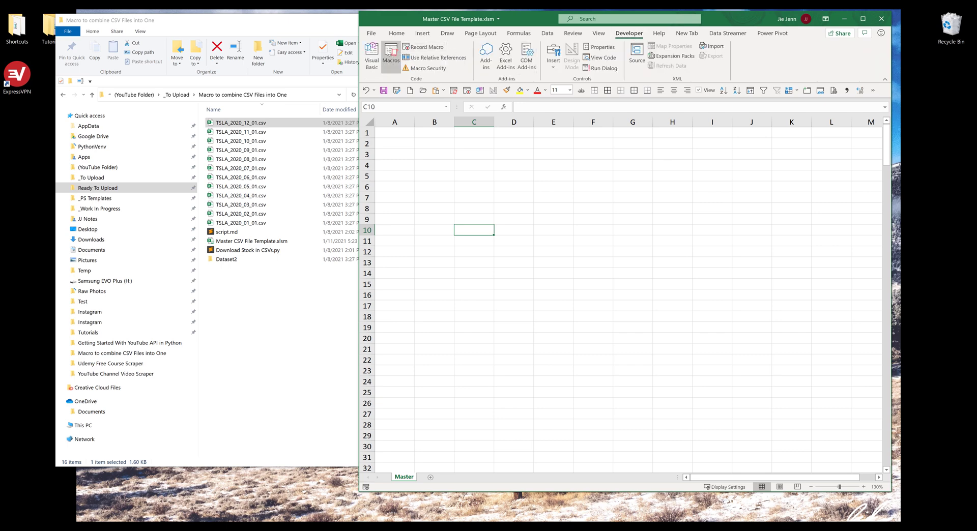
# Step: Insert a new module in the VBA editor and start Sub Merge_CSV_Files()
pyautogui.click(371, 53)
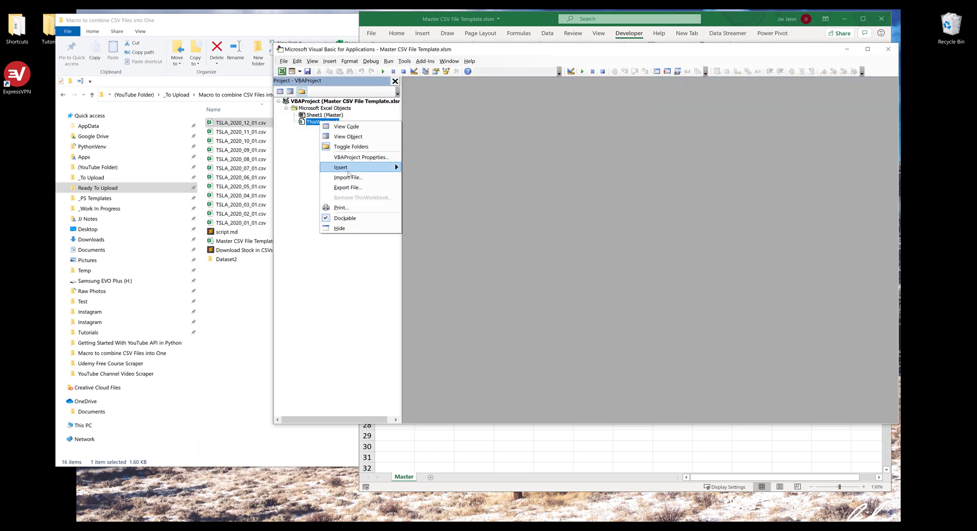
pyautogui.click(410, 167)
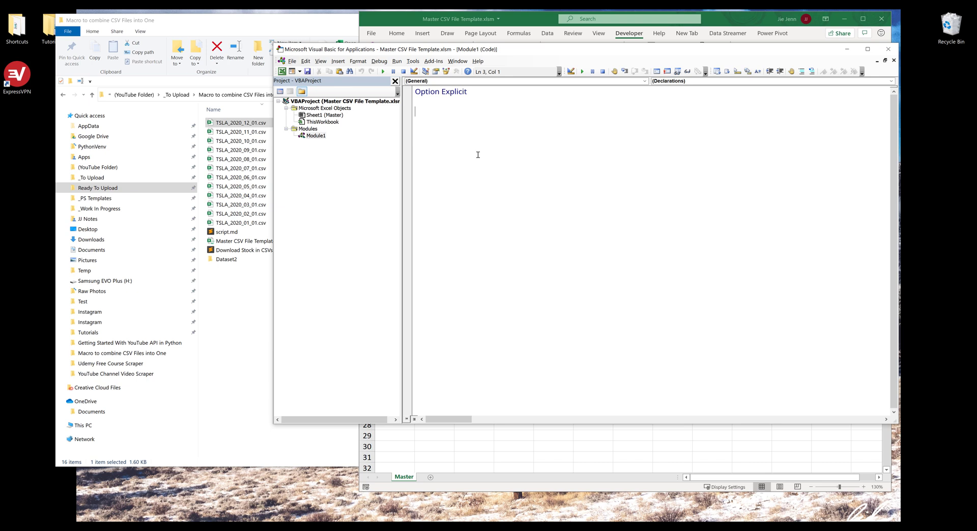
pyautogui.write('Sub')
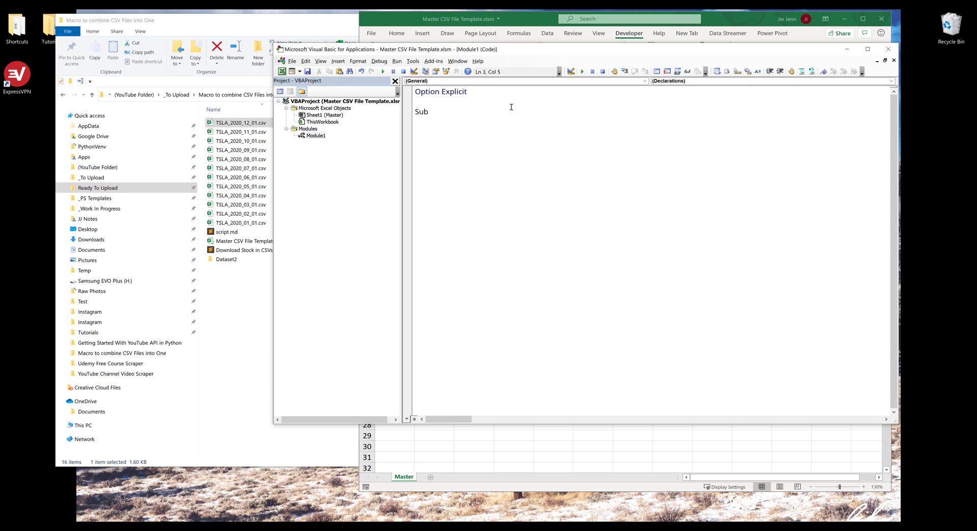
pyautogui.write('Merge_CSV')
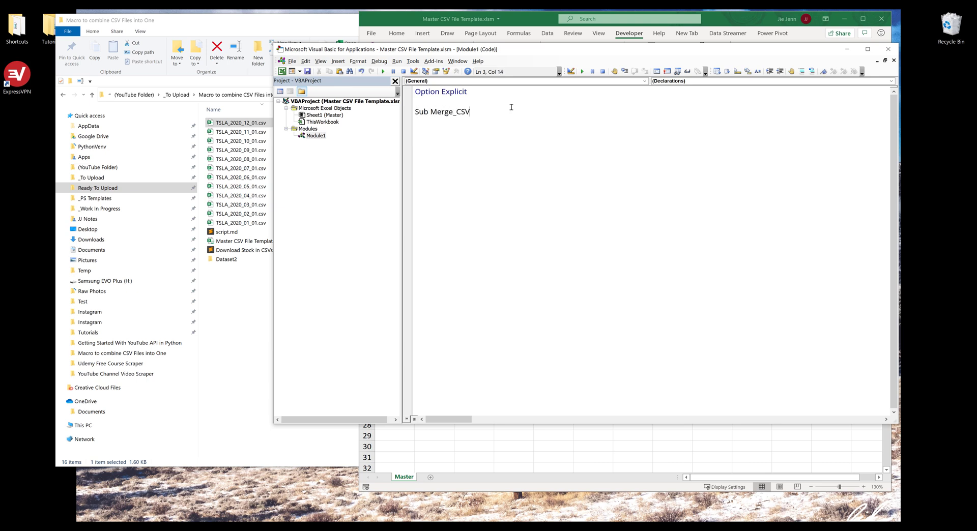
pyautogui.write('_Files(')
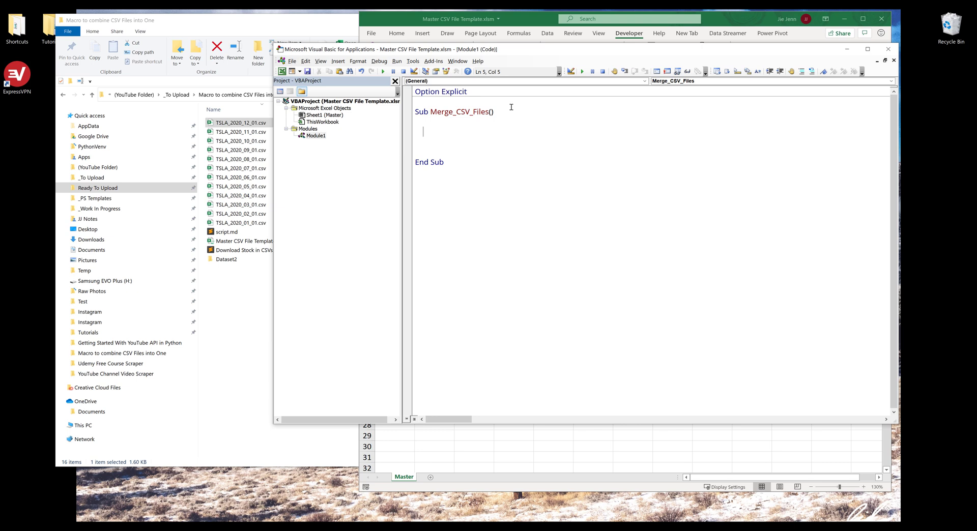
# Step: Declare target_workbook As Workbook and data_sheet As Worksheet
pyautogui.write('dim')
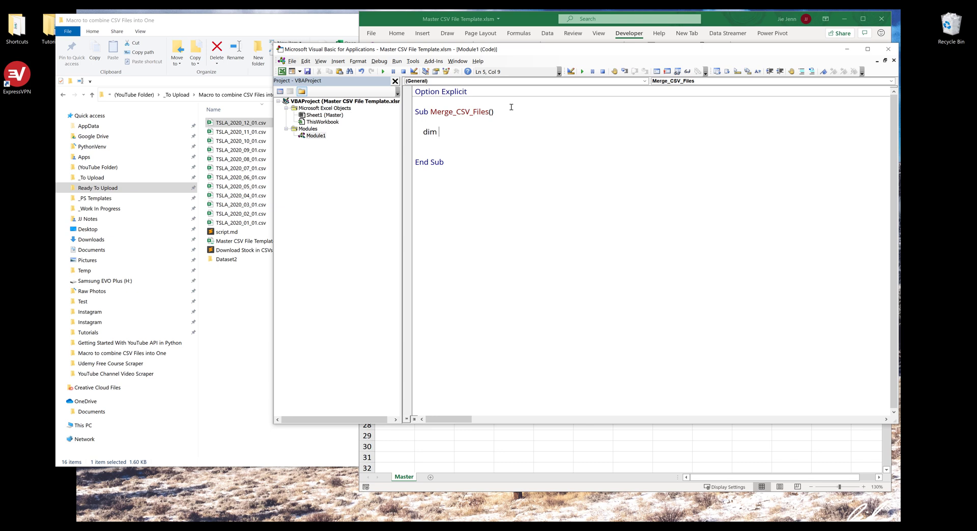
pyautogui.write('target_')
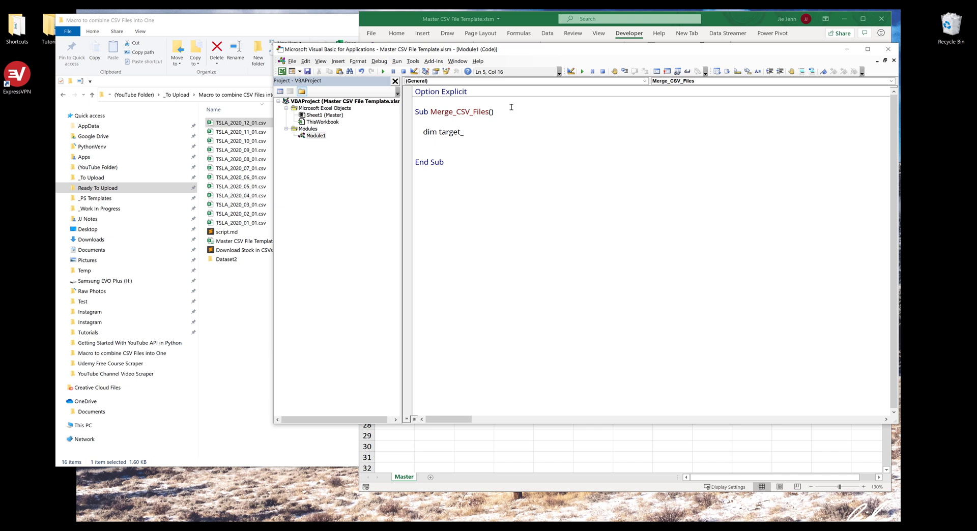
pyautogui.write('wor')
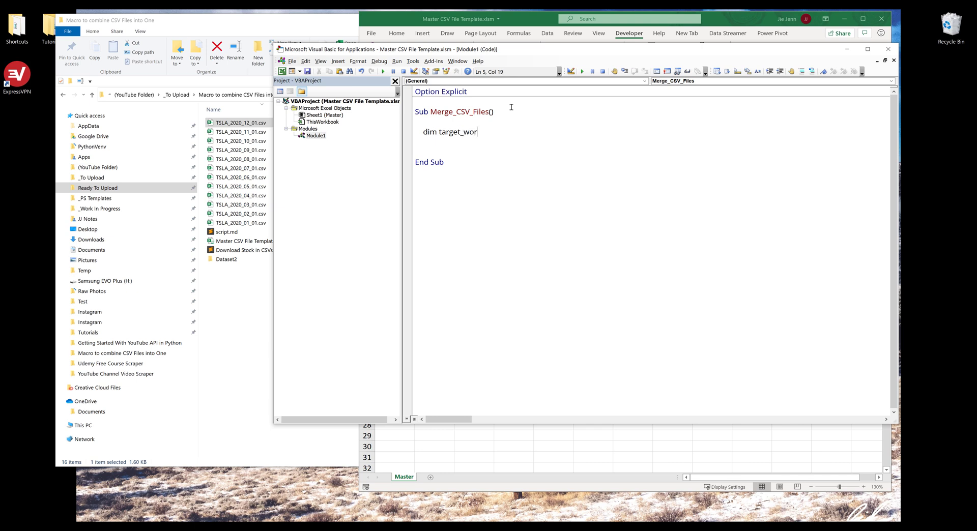
pyautogui.write('kbook as')
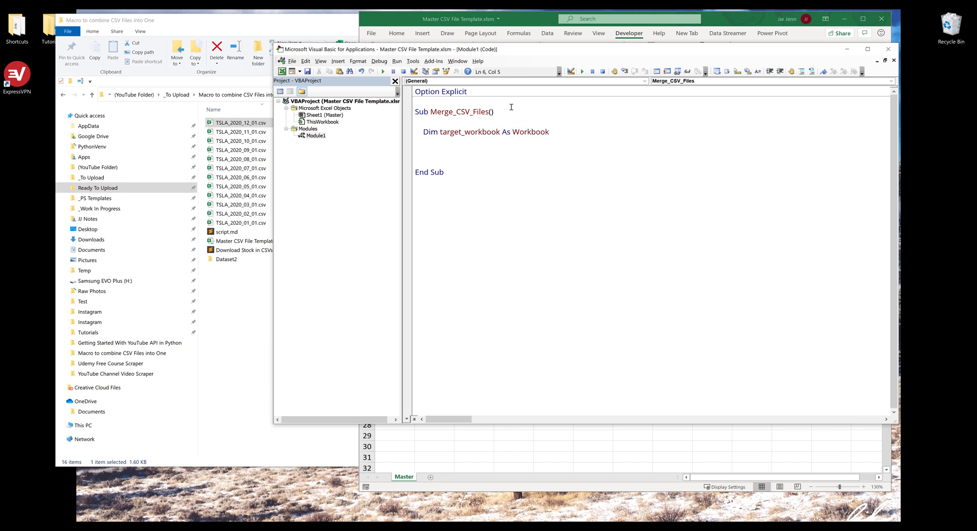
pyautogui.write('dim data_sheet as wor')
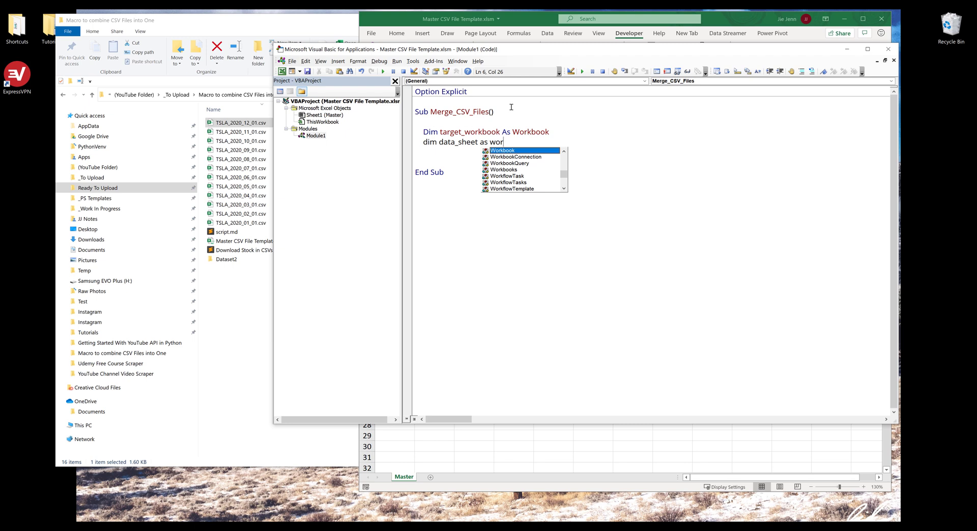
pyautogui.write('ksh')
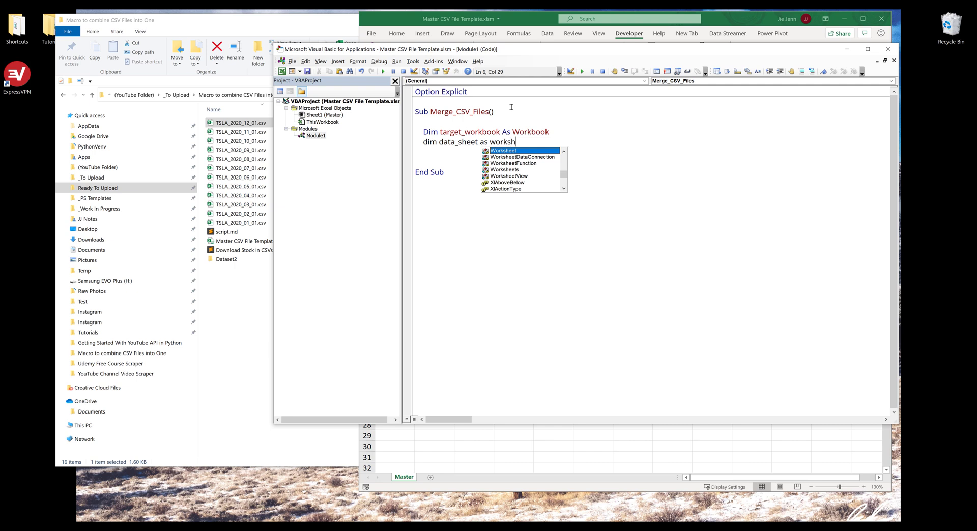
pyautogui.press('enter')
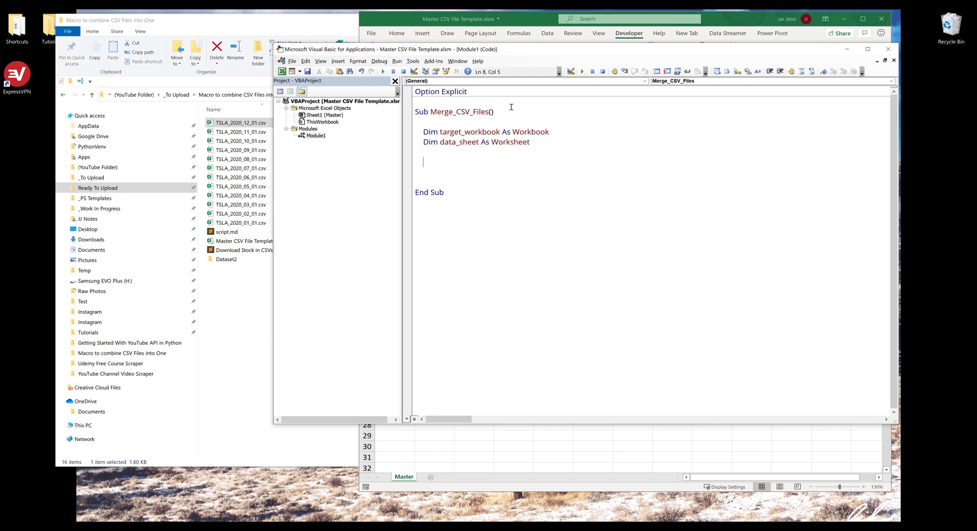
# Step: Choose a larger code font size in Tools > Options, Editor Format
pyautogui.click(412, 60)
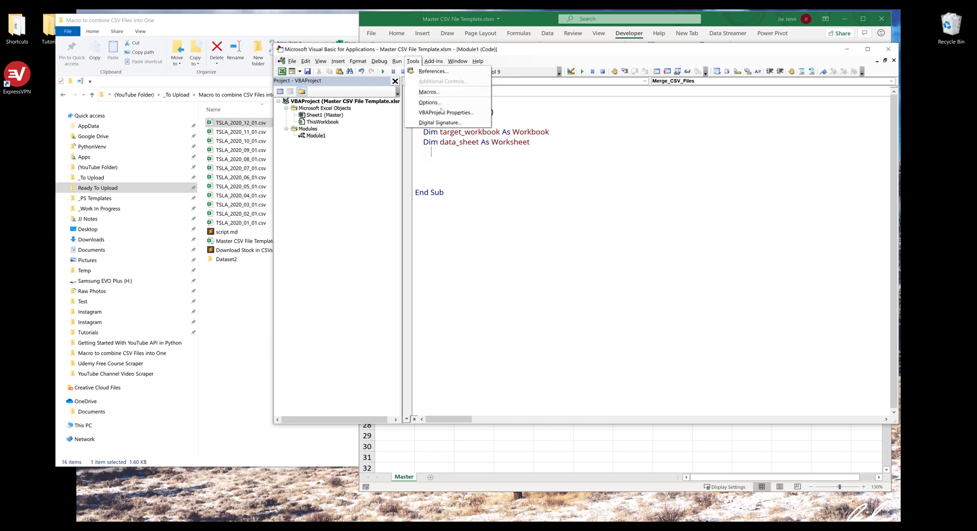
pyautogui.click(429, 102)
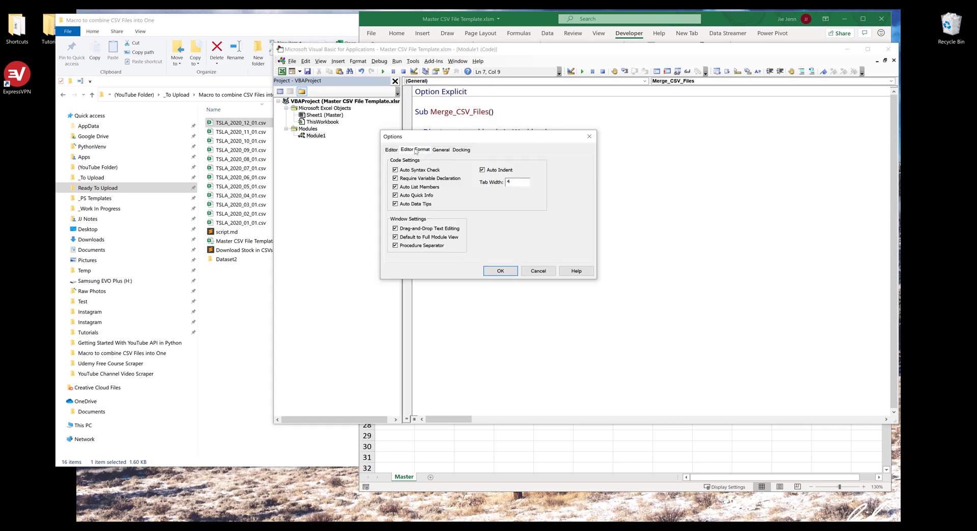
pyautogui.click(414, 149)
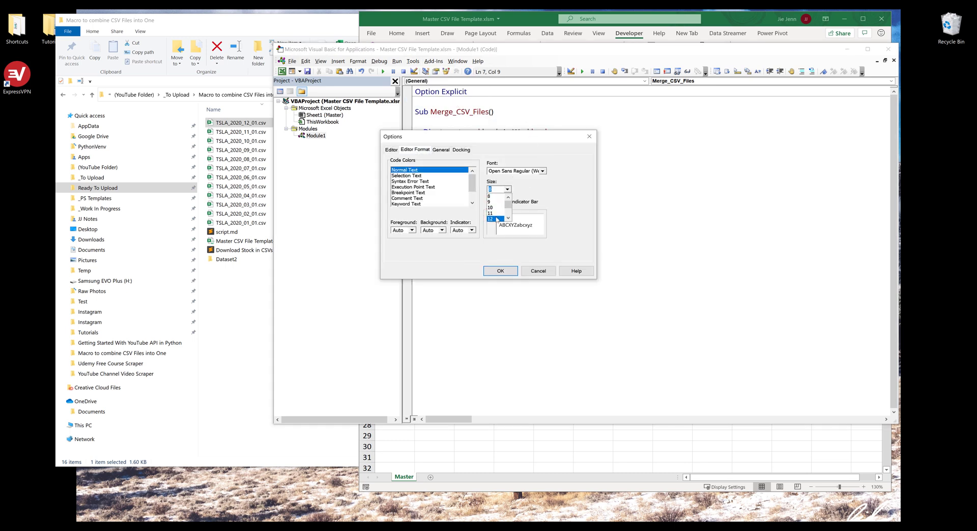
pyautogui.click(500, 271)
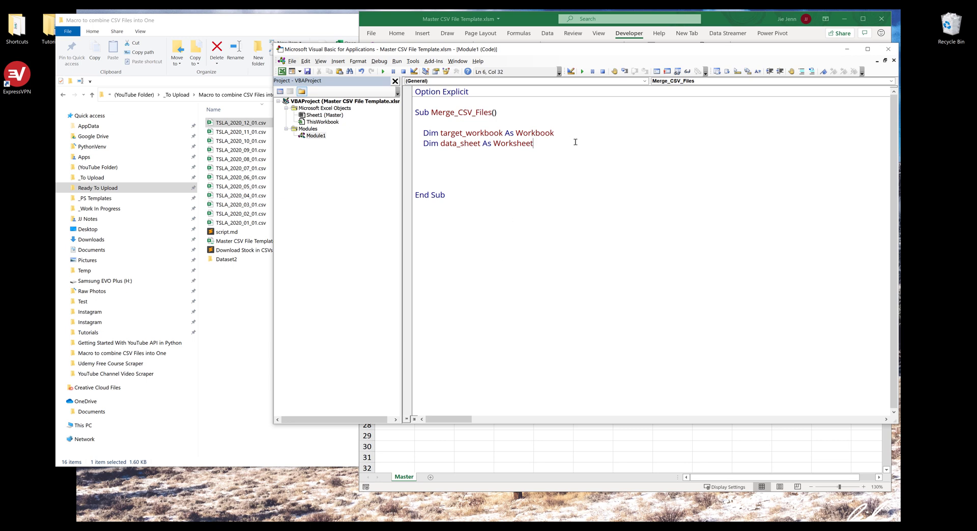
# Step: Declare folder_path and my_file As String and LastRow As Long
pyautogui.write('dim folder_Path as string')
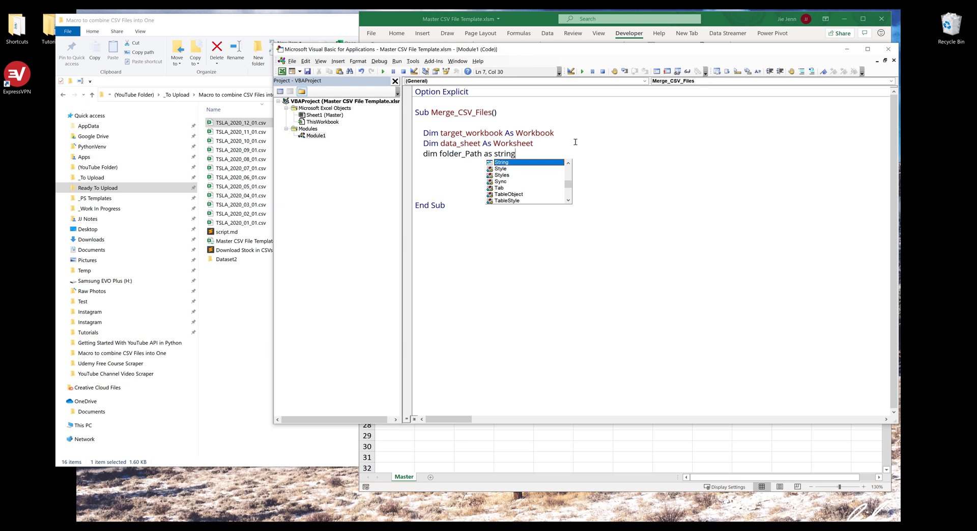
pyautogui.moveTo(539, 181)
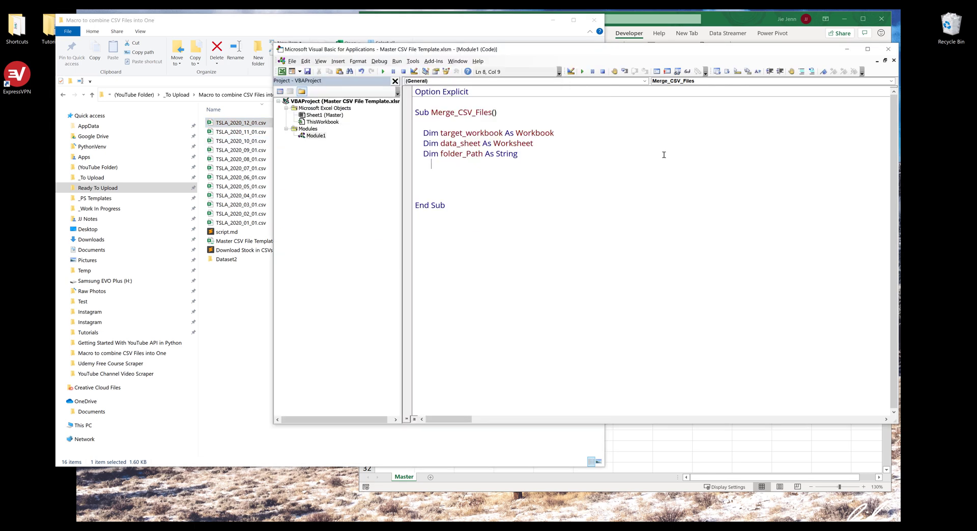
pyautogui.write(',')
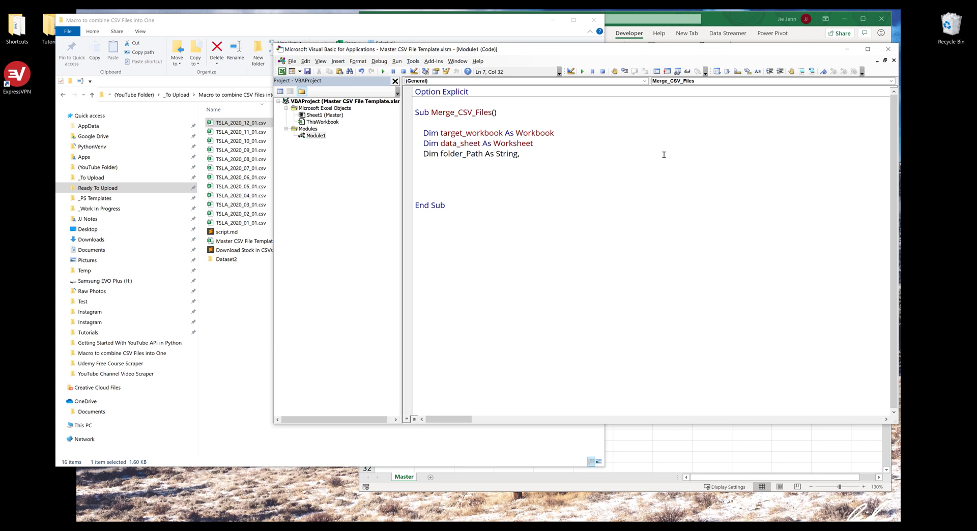
pyautogui.write(', my_file As String')
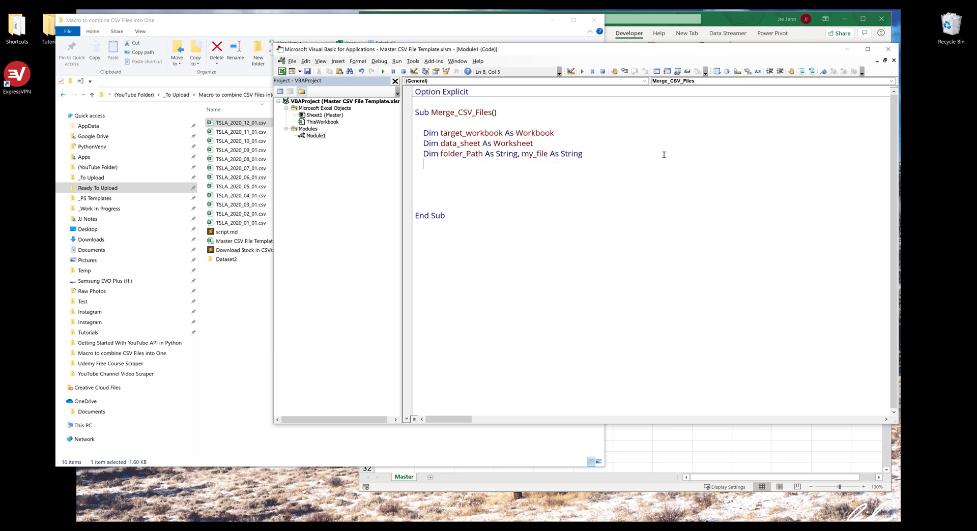
pyautogui.write('dim Las')
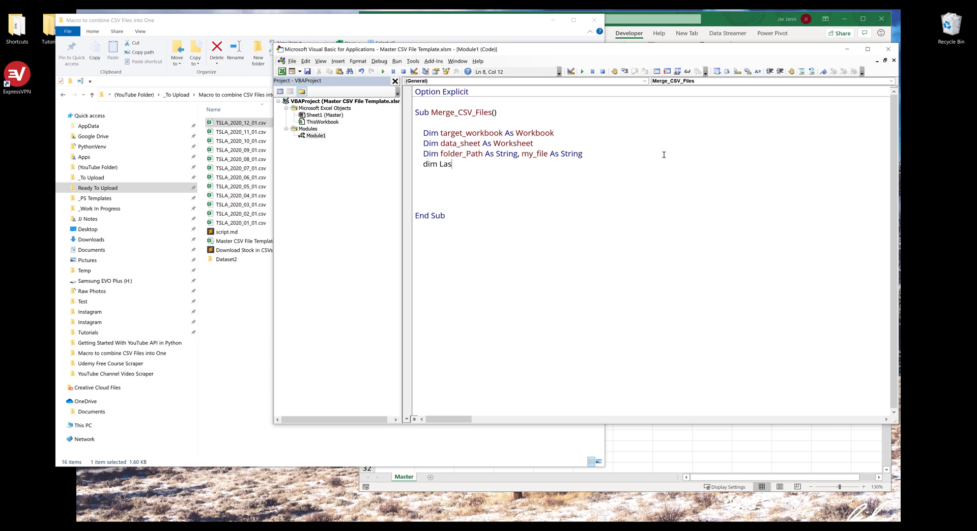
pyautogui.write('tRow')
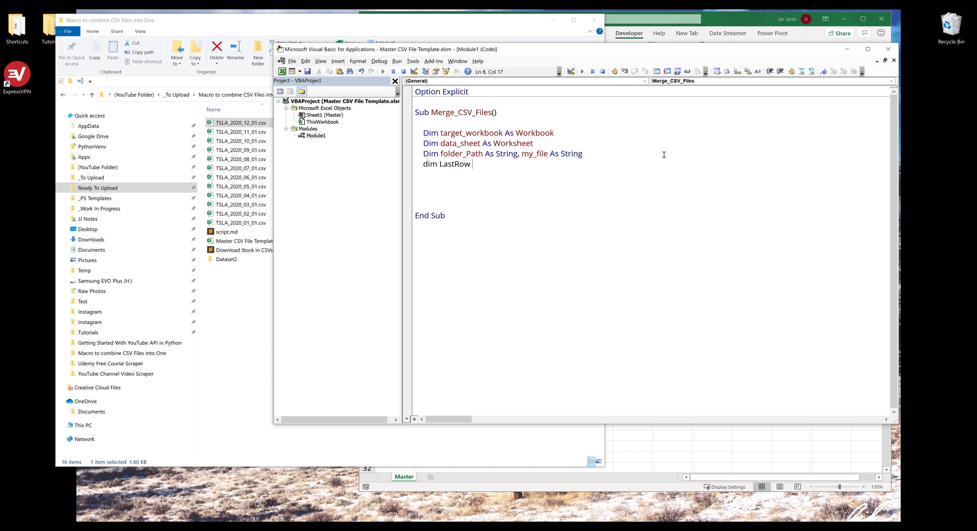
pyautogui.write('As Long')
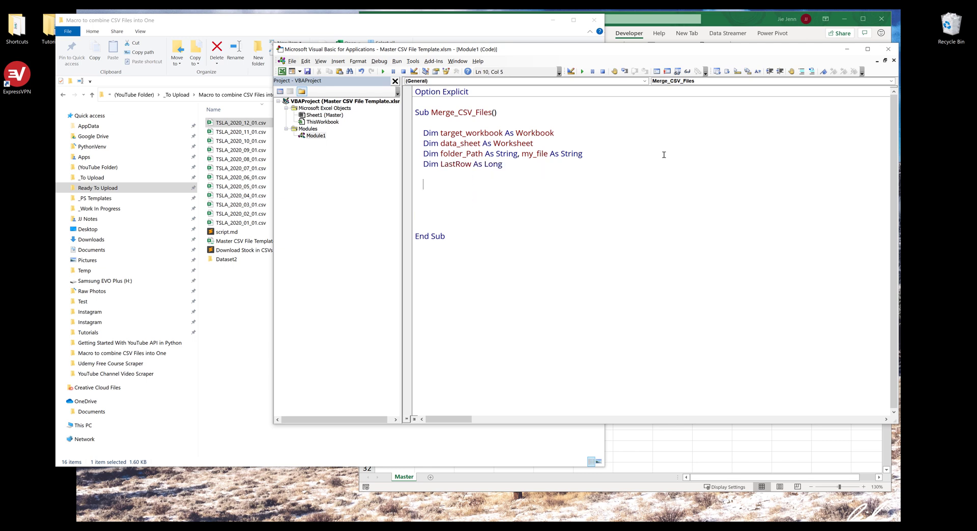
# Step: Begin the line Set data_sheet = ThisWorkbook.Worksheets
pyautogui.write('set _')
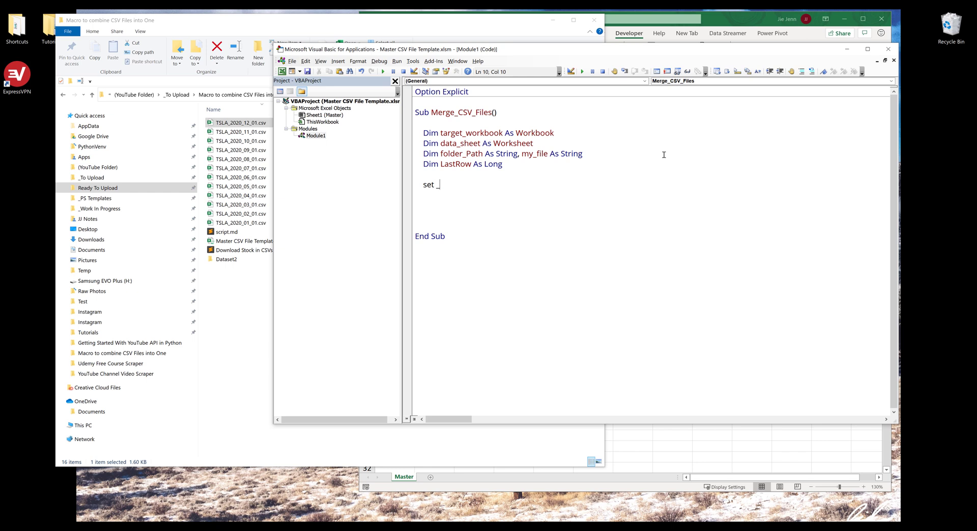
pyautogui.write('data')
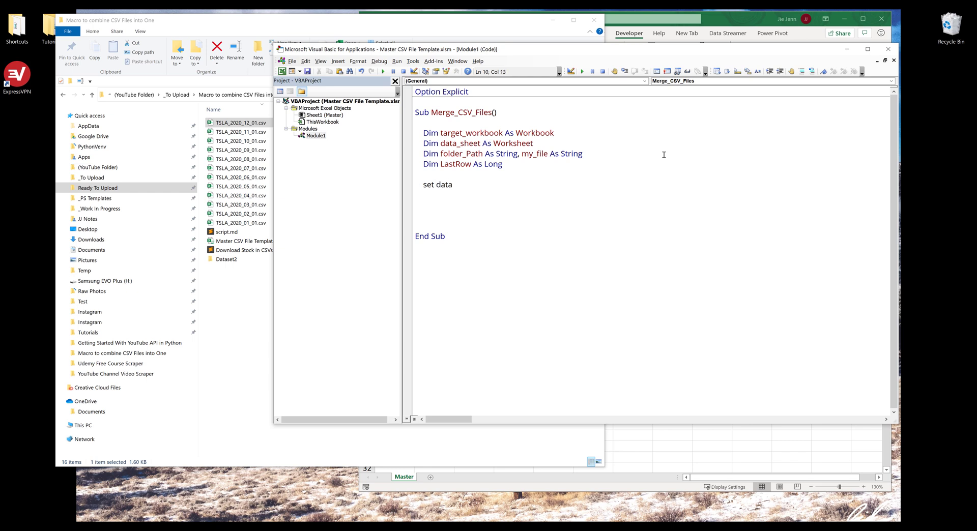
pyautogui.write('_sheet =')
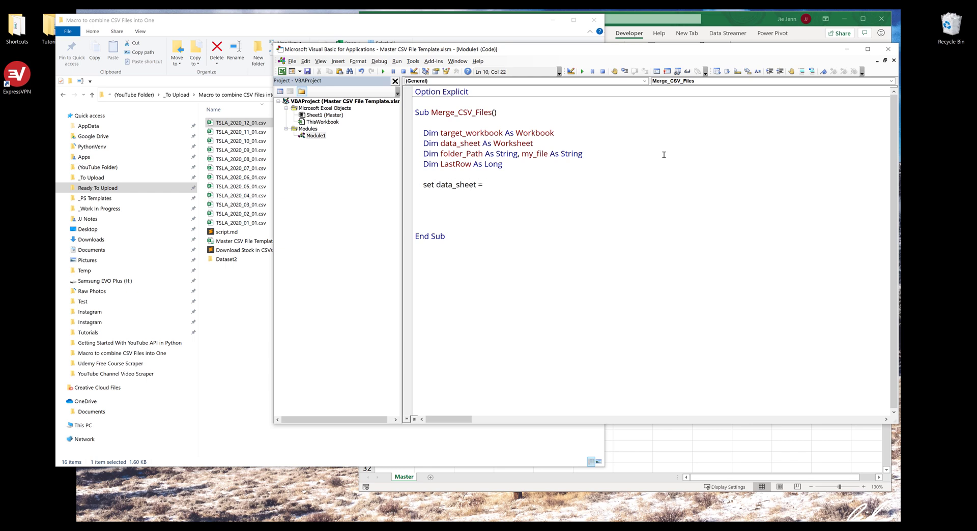
pyautogui.write('thisw')
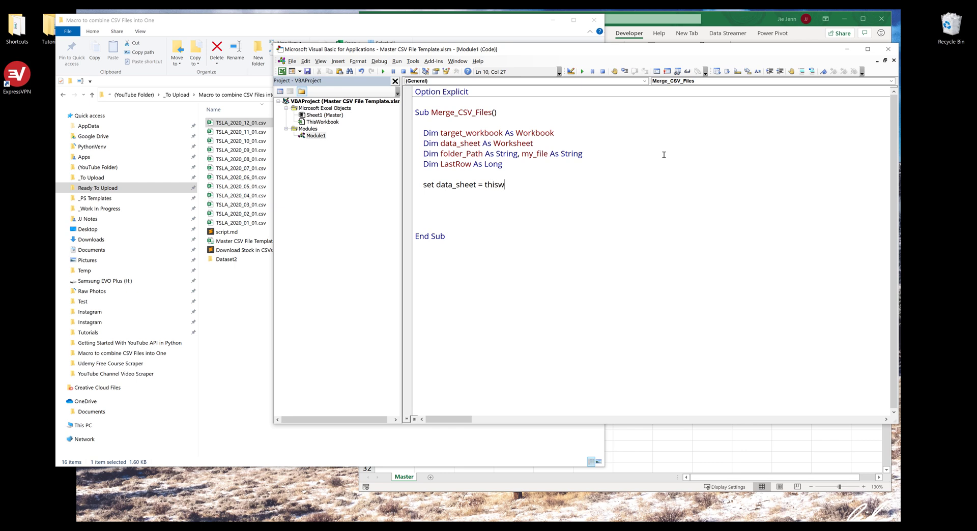
pyautogui.write('orkbook')
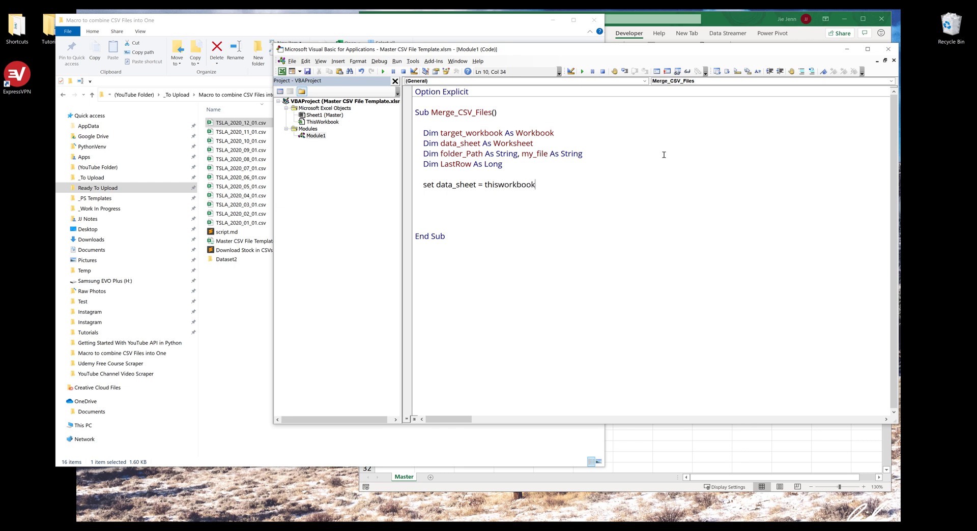
pyautogui.write('.worksh')
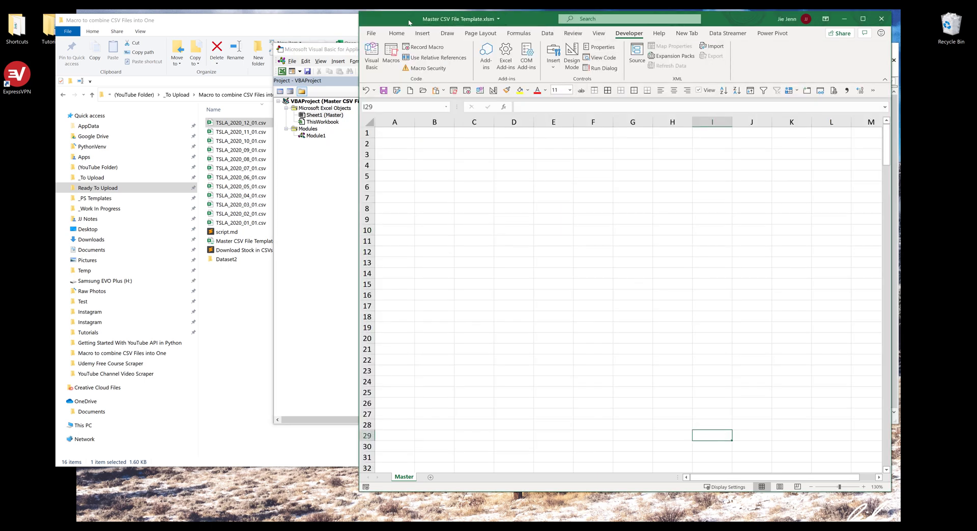
pyautogui.moveTo(489, 217)
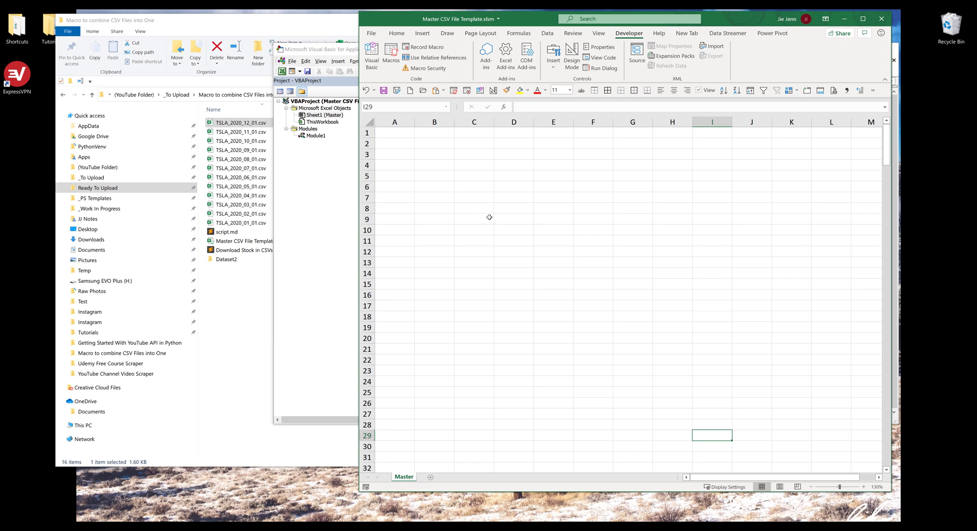
pyautogui.moveTo(397, 473)
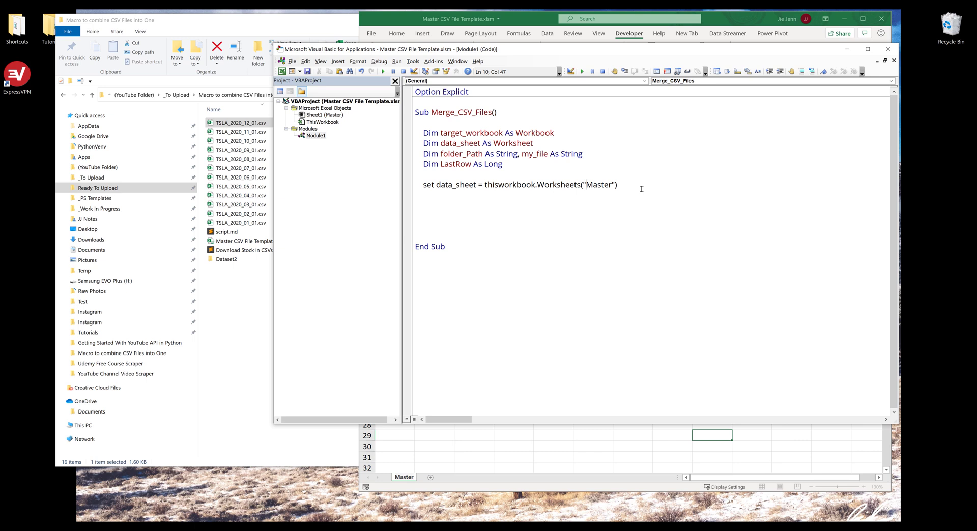
# Step: Start the folder_path assignment line after pointing data_sheet at Worksheets("Master")
pyautogui.write('folder_path')
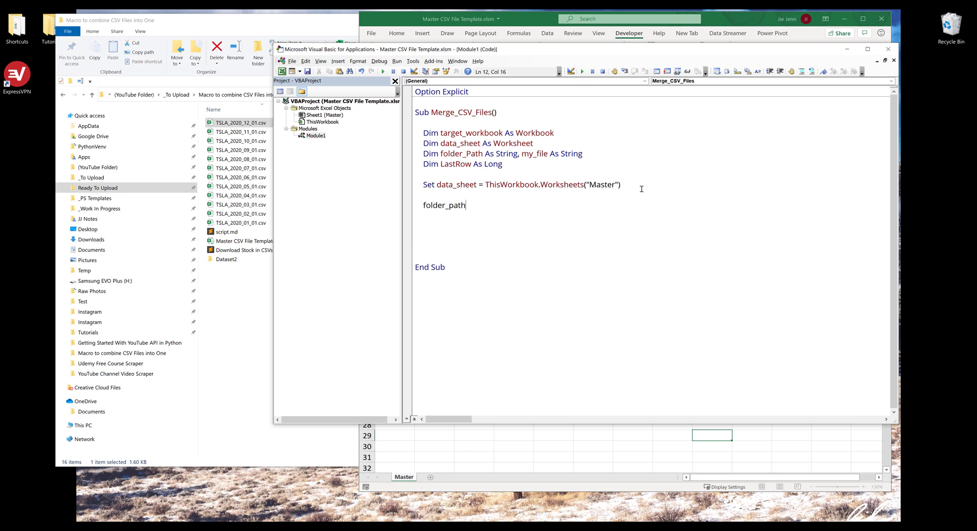
# Step: Assign folder_path the copied C:\Users\Jie\...\Macro to combine CSV Files into One path
pyautogui.write('= "')
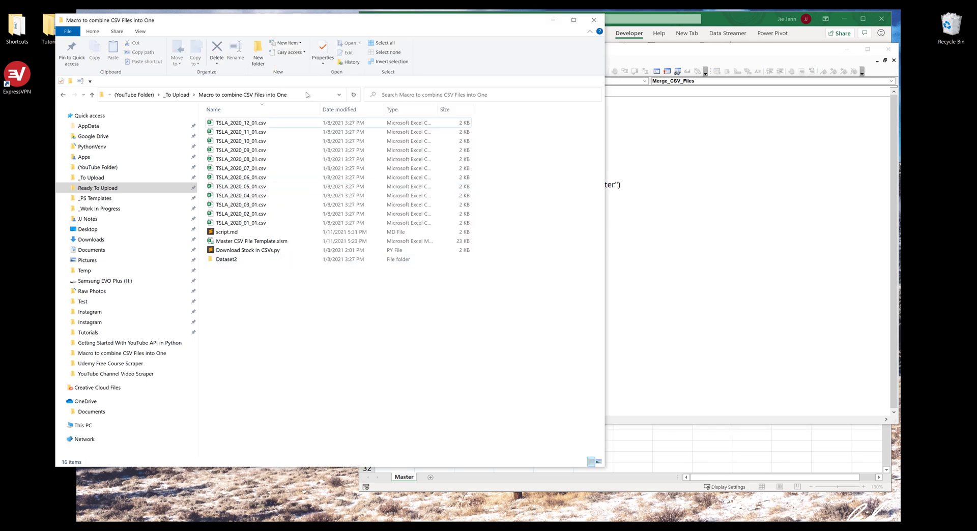
pyautogui.click(218, 94)
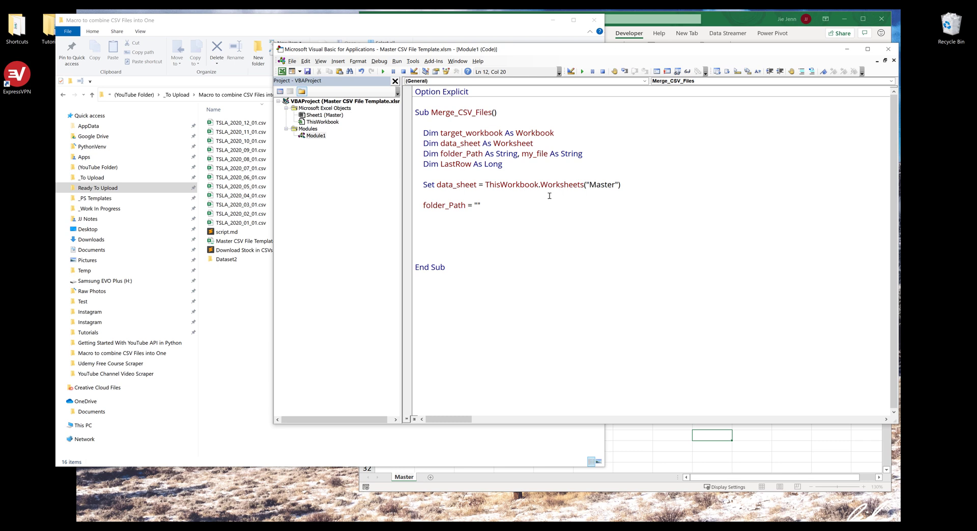
pyautogui.write('"C:\\Users\\Jie\\Google Drive\\(YouTube Folder)\\_To Upload\\Macro to combine CSV Files into One"')
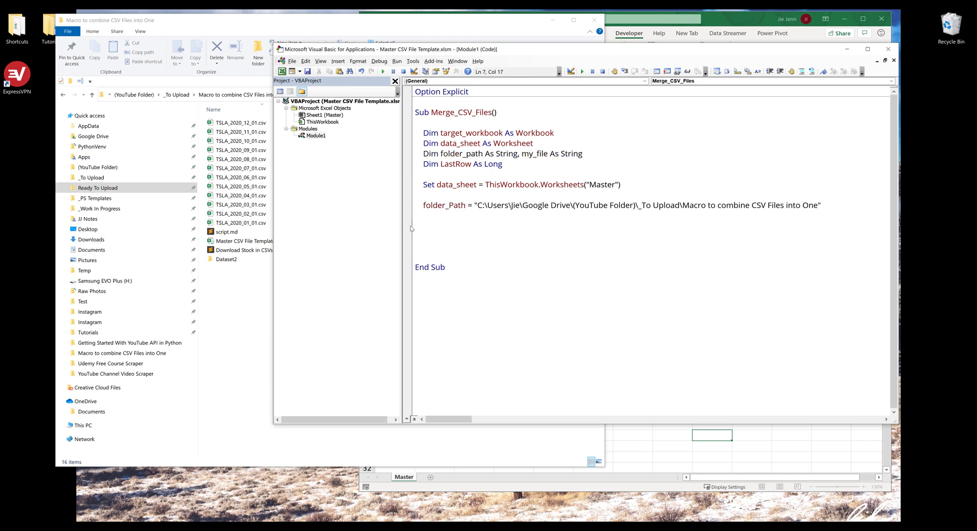
pyautogui.click(464, 216)
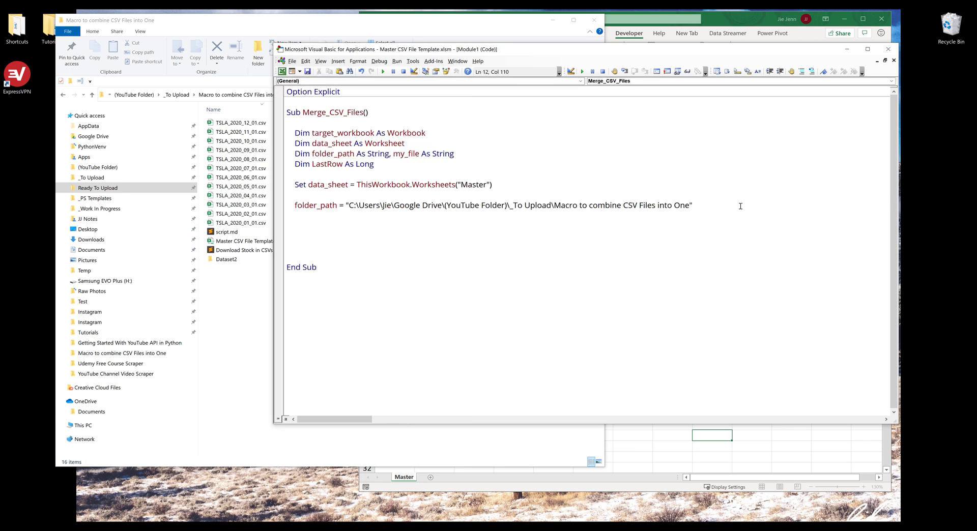
# Step: Add my_file = Dir(folder_path & "*.csv") to fetch the first CSV file
pyautogui.tripleClick(492, 205)
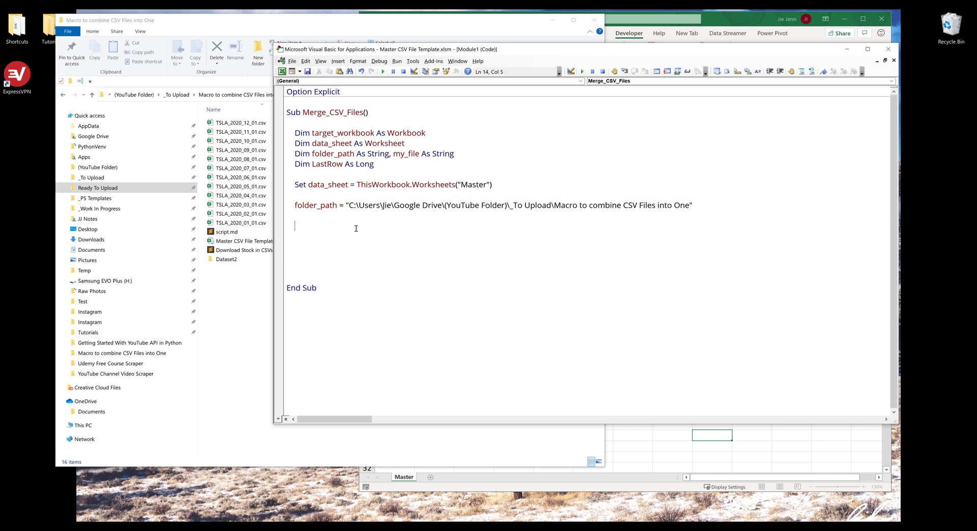
pyautogui.write('my')
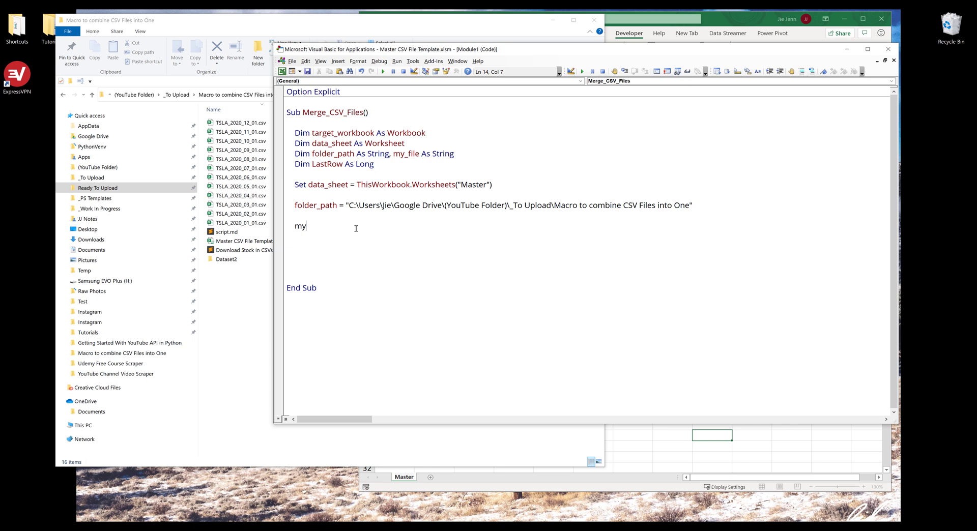
pyautogui.write('dir')
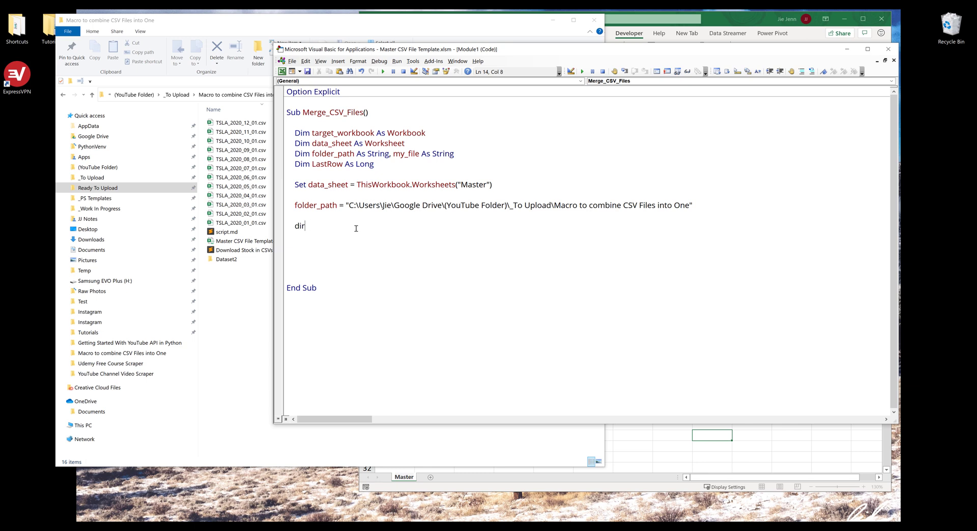
pyautogui.write('(')
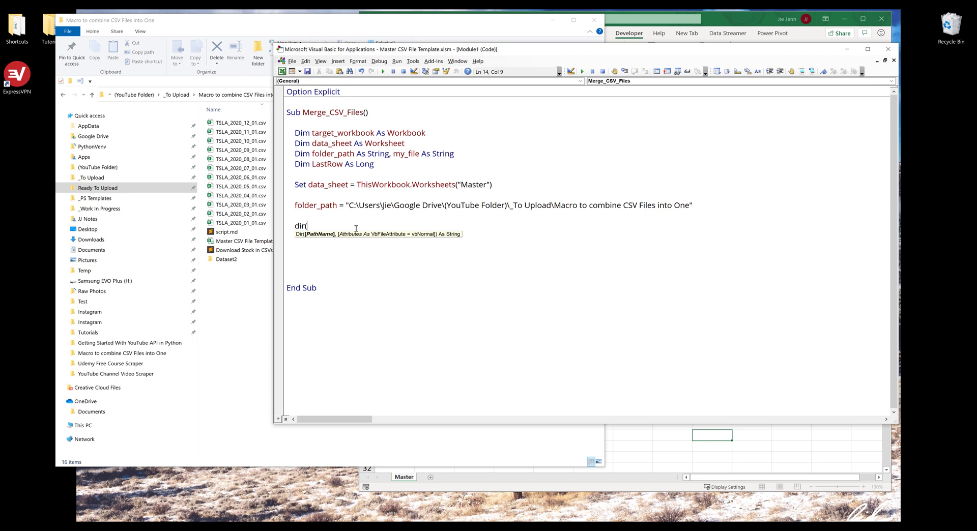
pyautogui.write('folder_path')
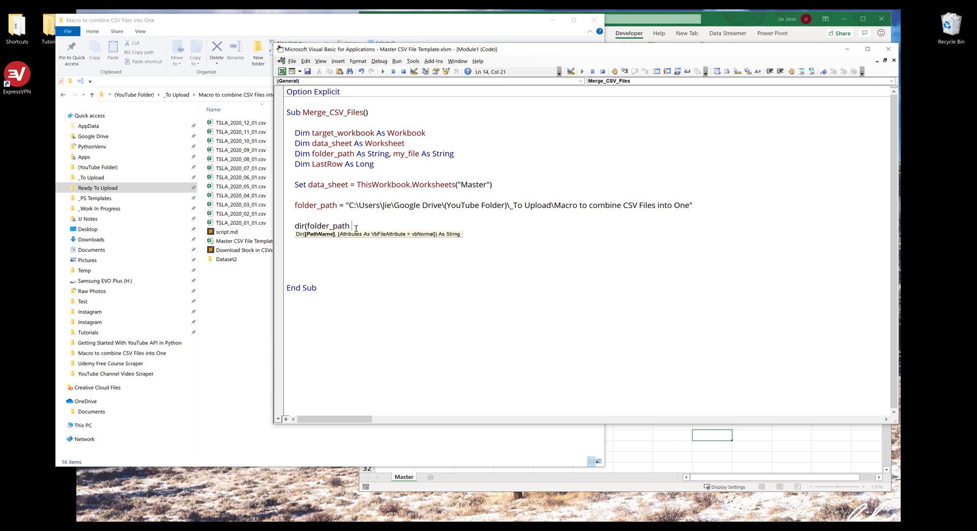
pyautogui.write('& "*')
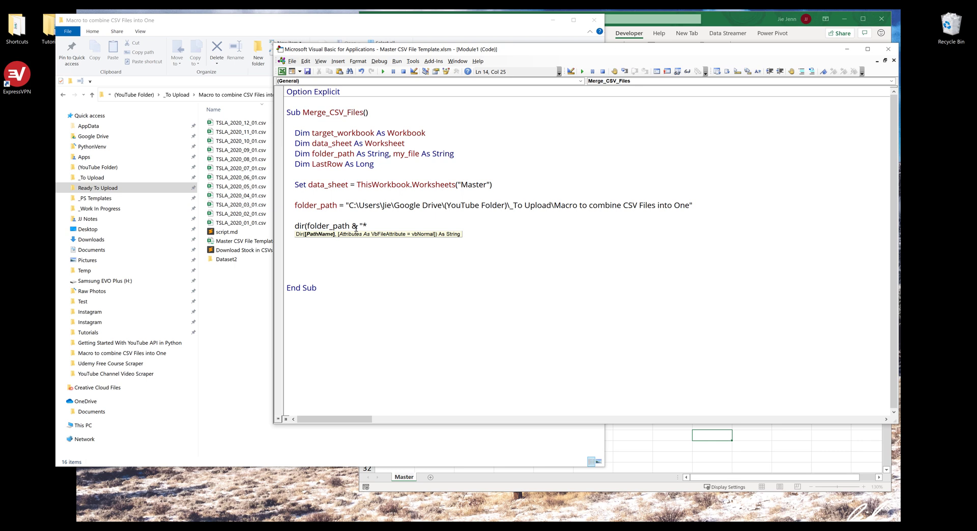
pyautogui.click(365, 226)
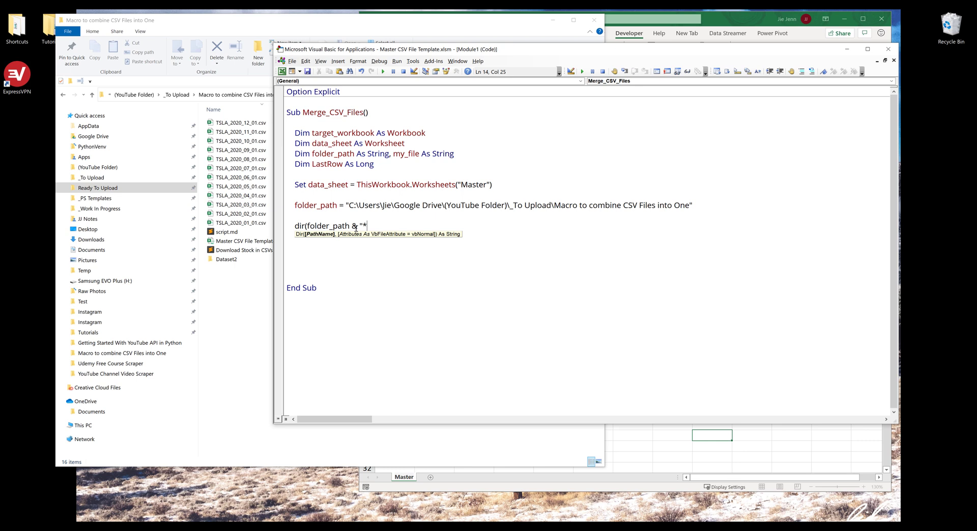
pyautogui.write('cs')
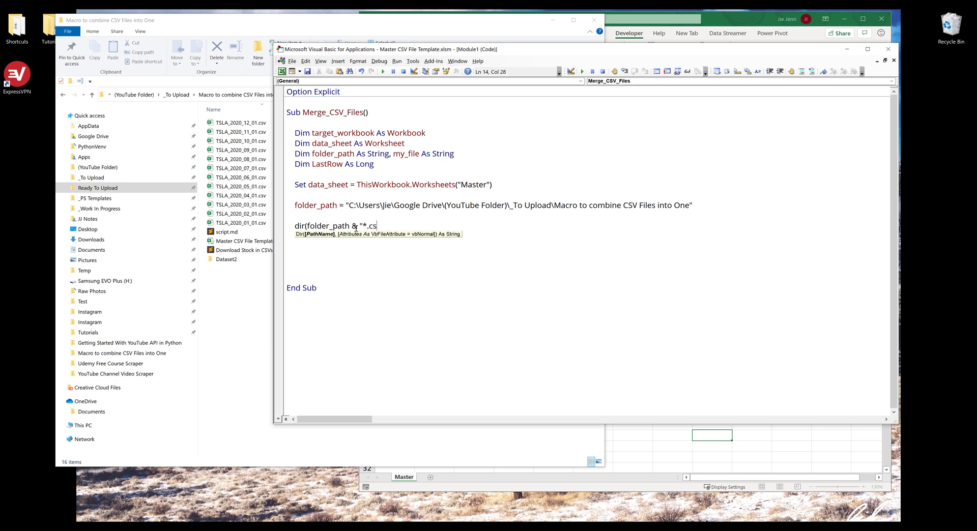
pyautogui.write('v")')
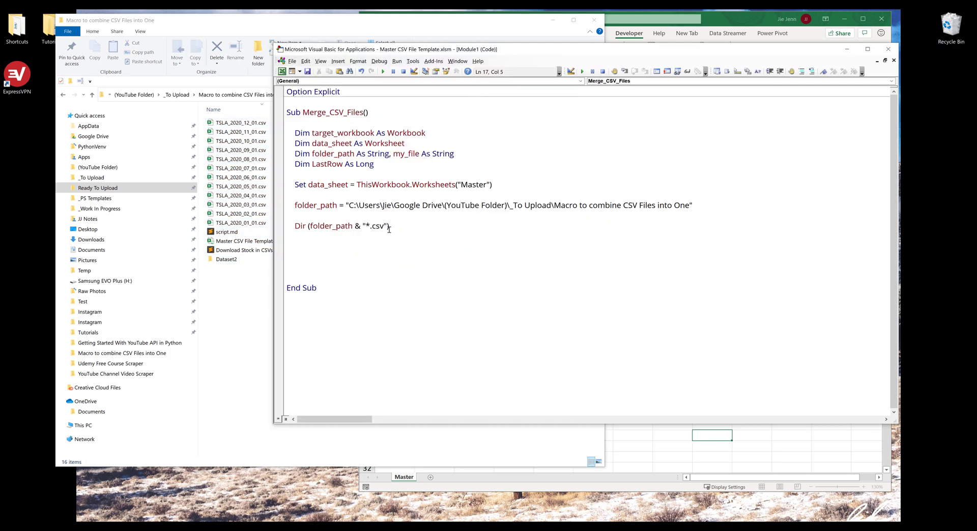
pyautogui.doubleClick(379, 226)
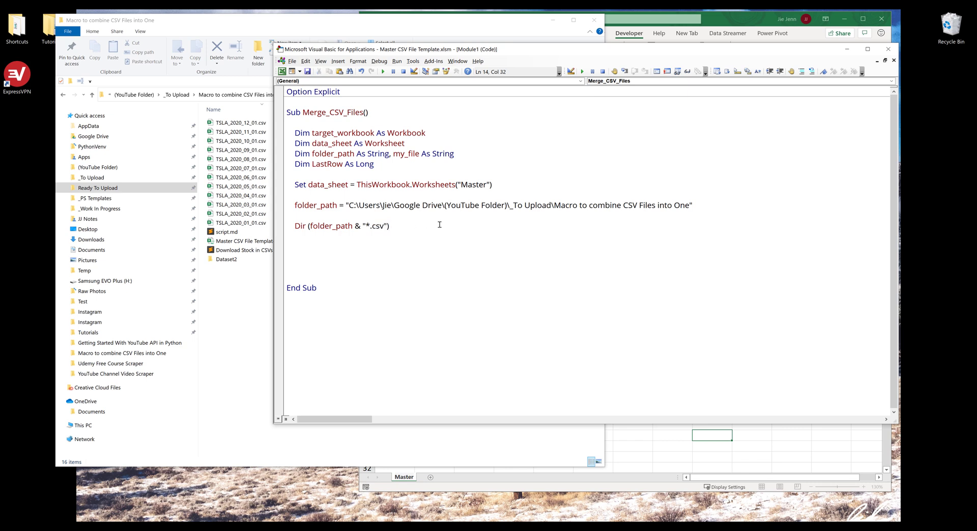
pyautogui.write('my_file =')
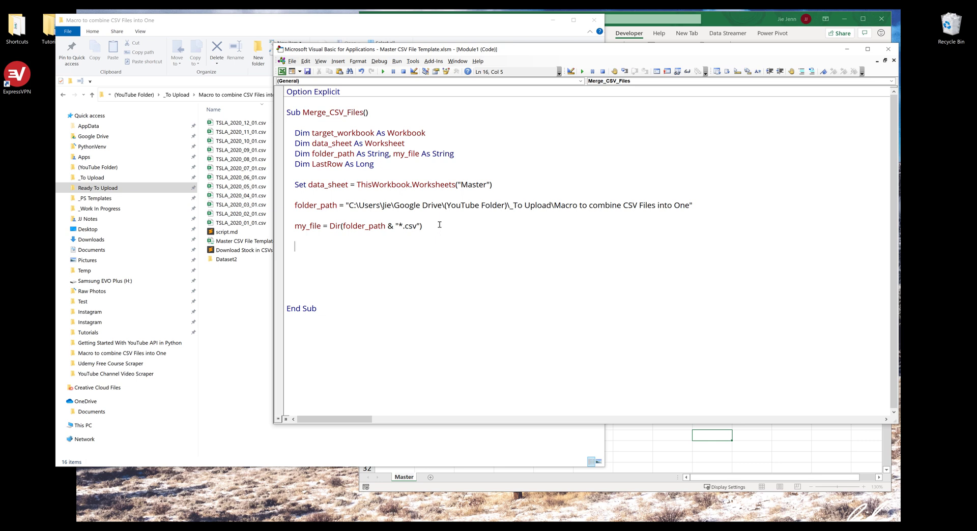
# Step: Add If my_file = vbNullString Then MsgBox "CSV Files not found.", vbInformation
pyautogui.write('if')
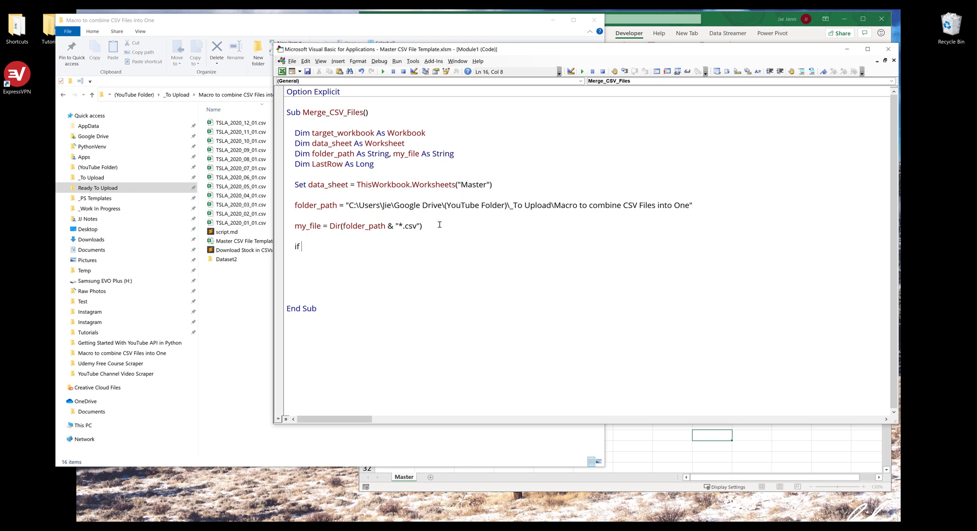
pyautogui.write('my_f')
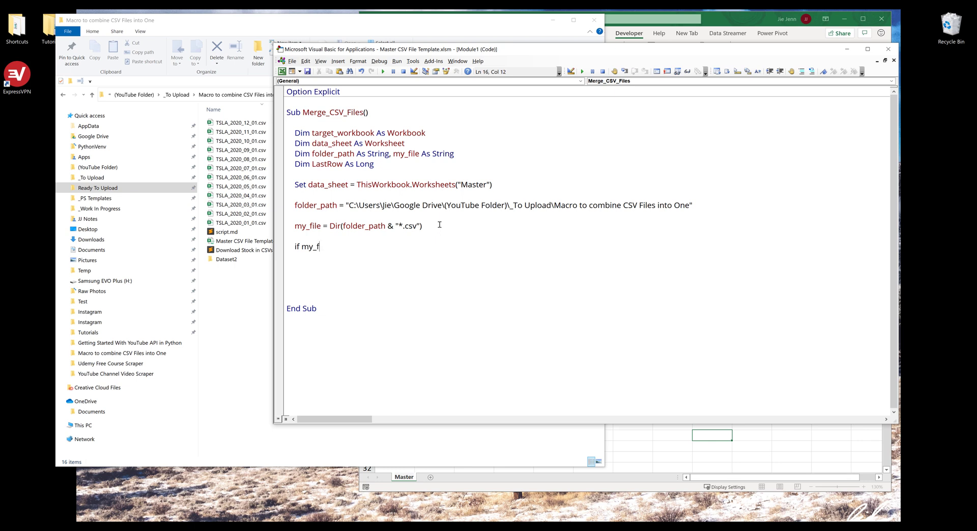
pyautogui.write('ile')
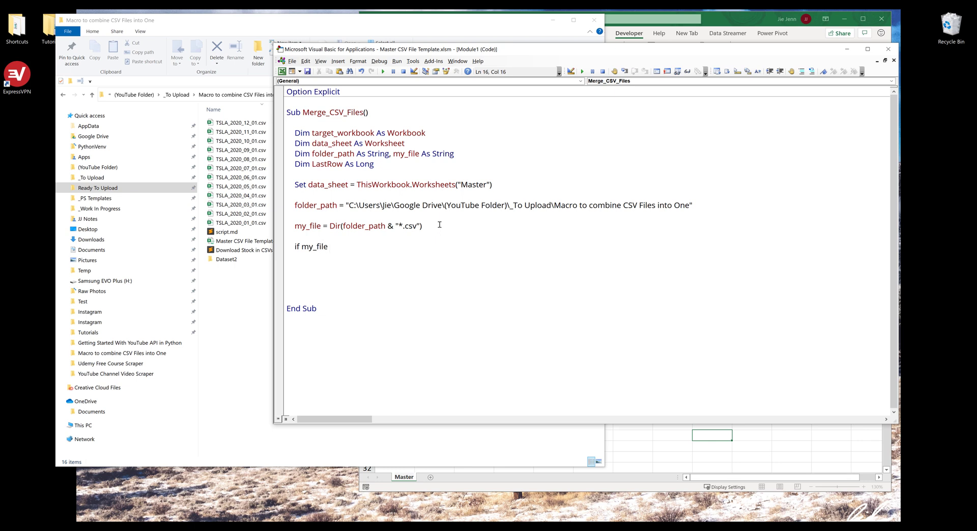
pyautogui.write('= vbNullString Then')
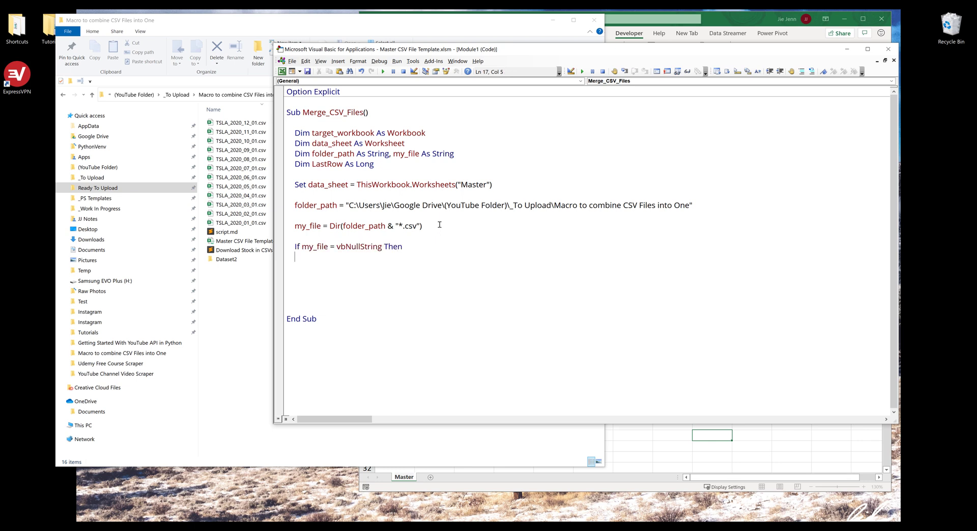
pyautogui.write('m')
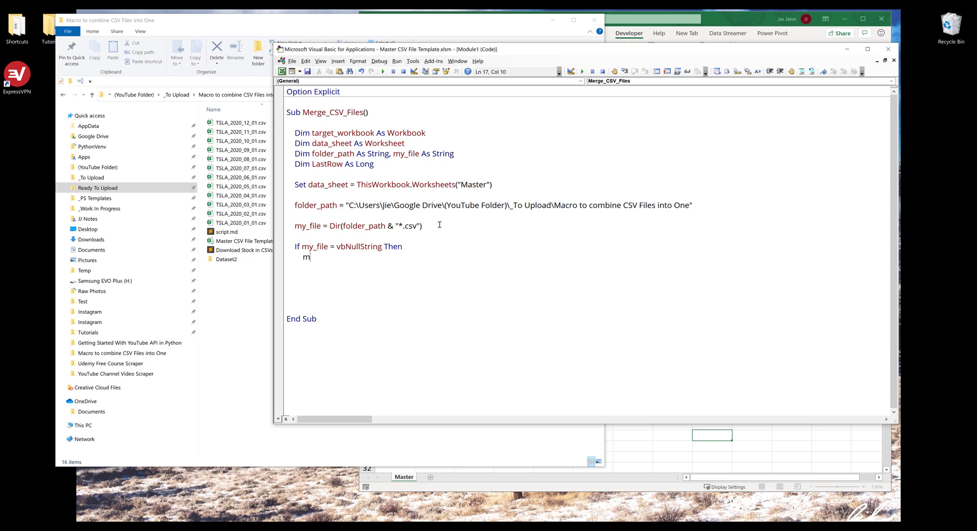
pyautogui.write('sgbox "')
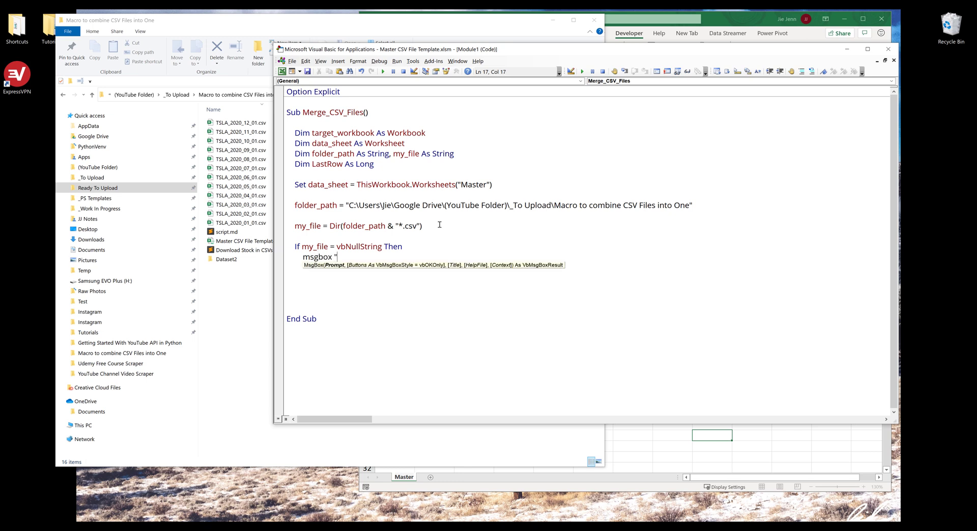
pyautogui.write('CSV Files n')
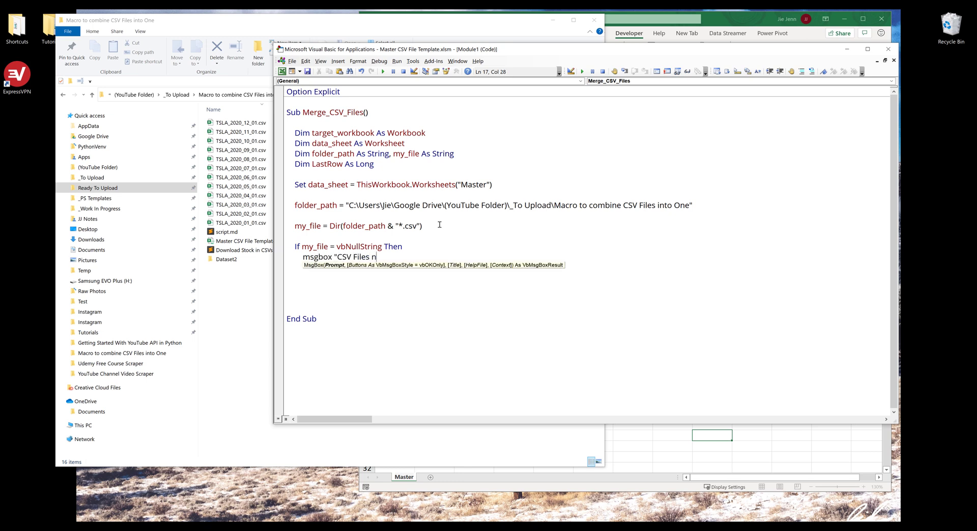
pyautogui.write('ot found."')
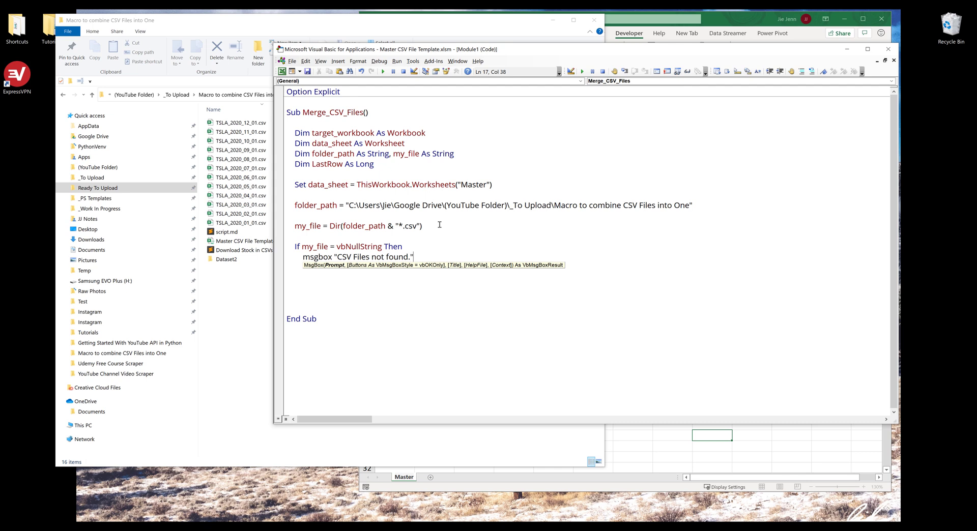
pyautogui.write(', vbInformation)')
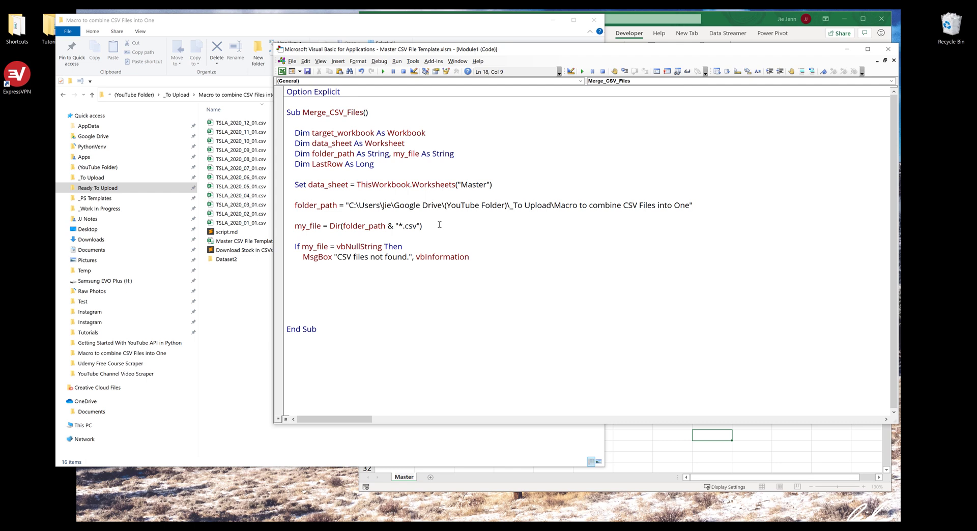
# Step: Add an Else branch running data_sheet.Cells.ClearContents
pyautogui.write('Else:')
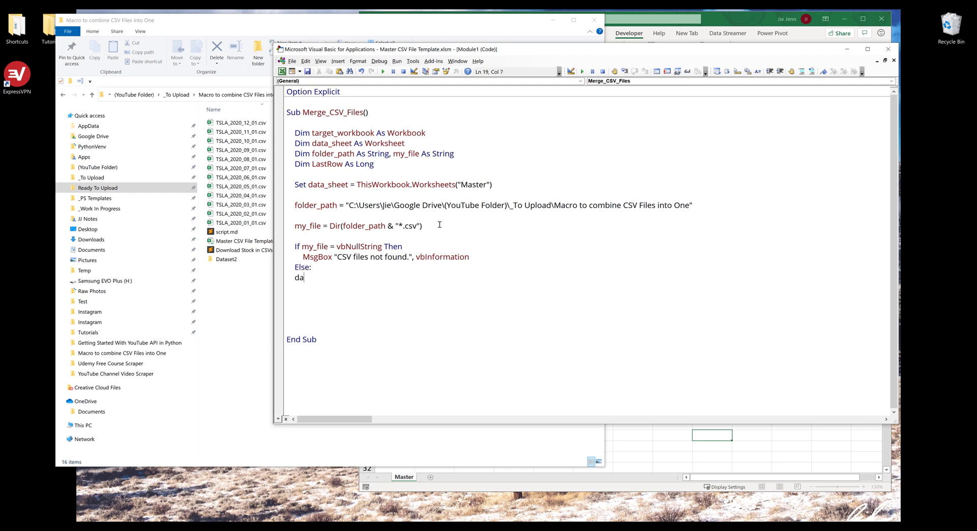
pyautogui.write('ta')
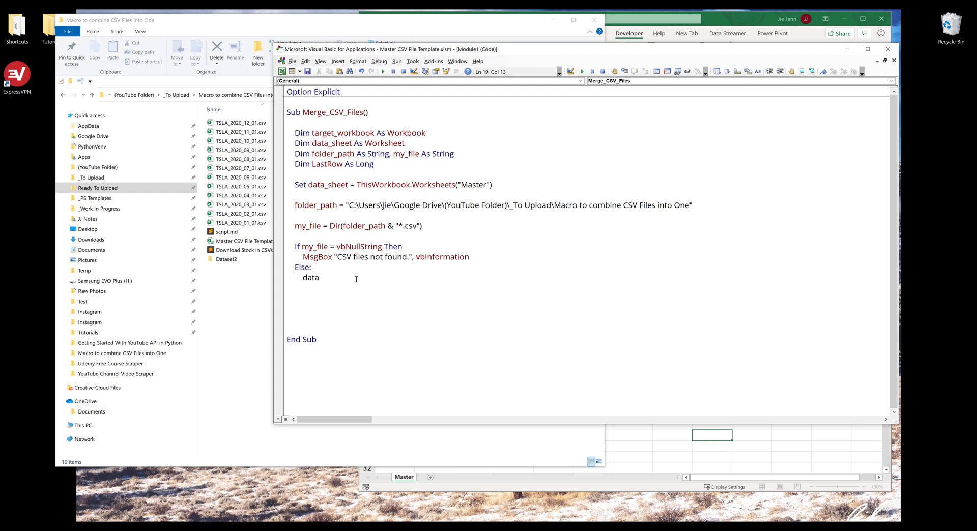
pyautogui.write('_sheet.')
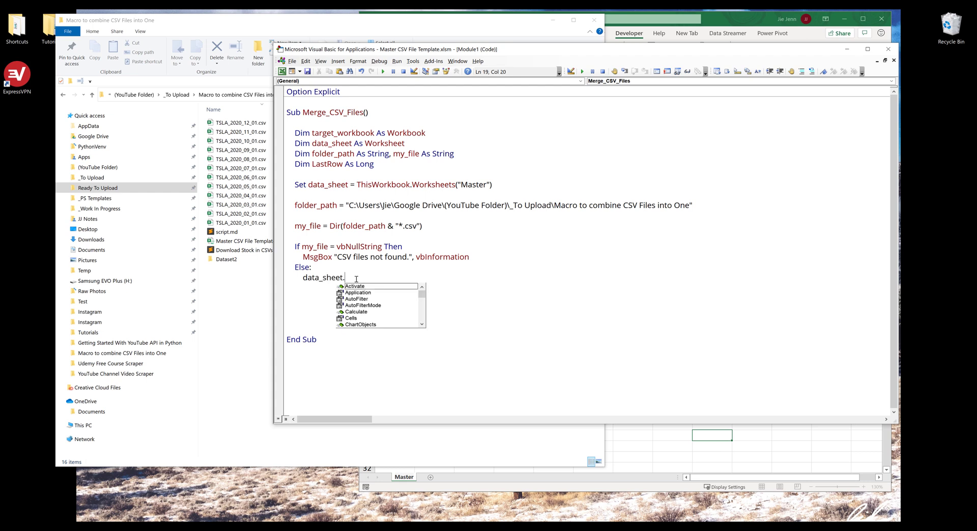
pyautogui.write('cells')
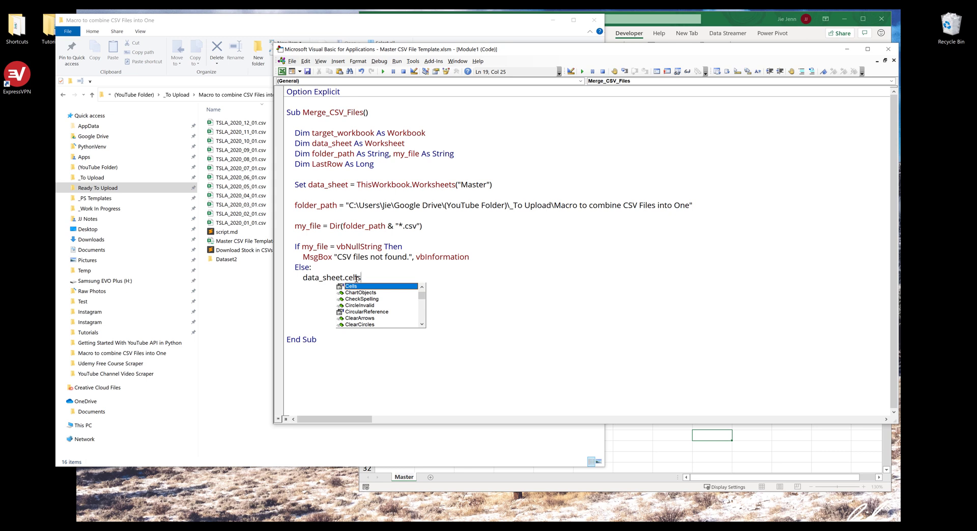
pyautogui.write('.')
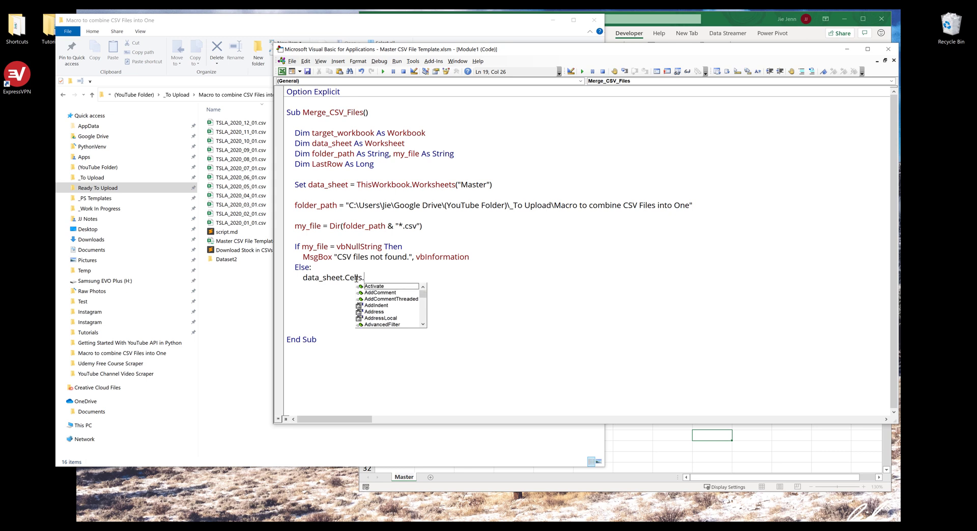
pyautogui.write('clearcontents')
pyautogui.write('End If')
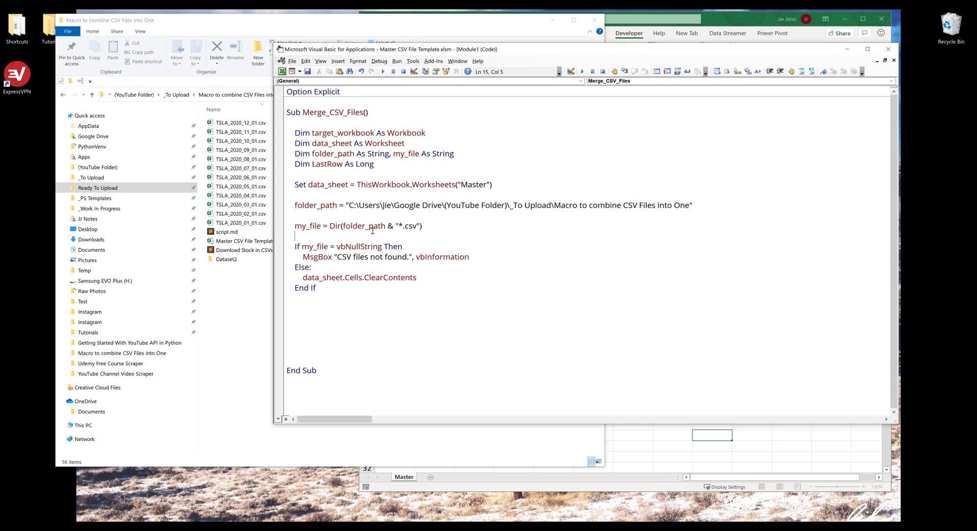
# Step: Add the comments '// Step #1: Clear worksheet' and '// Step 2: Iterate CSV'
pyautogui.write("'// Step #")
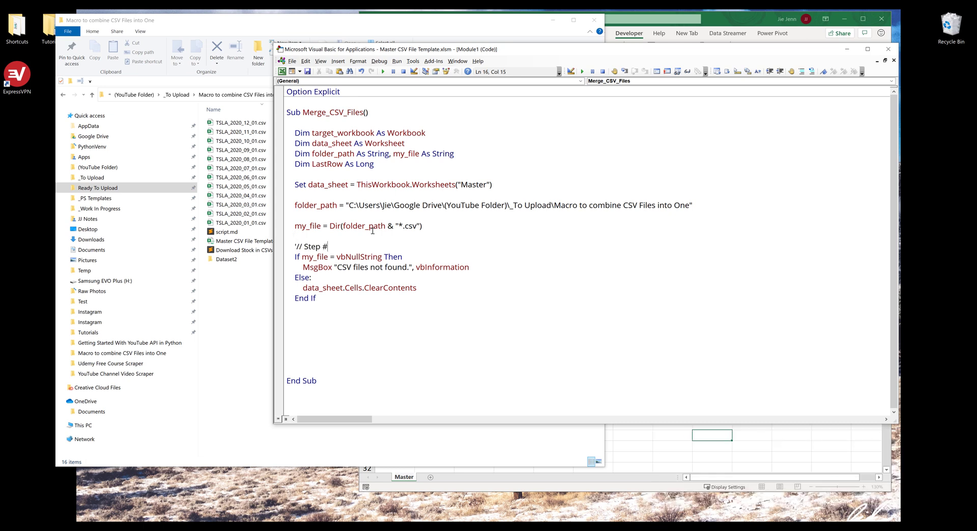
pyautogui.write('1: Clear')
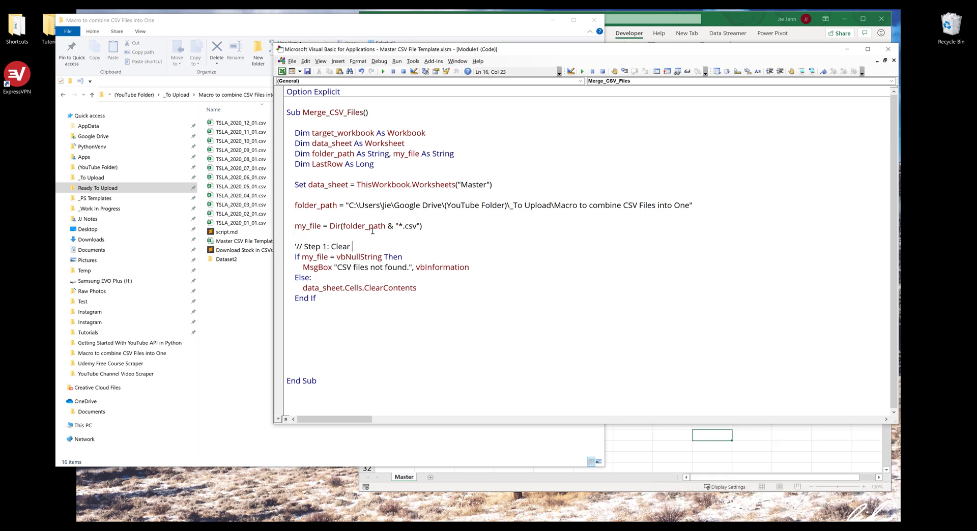
pyautogui.write('worksheet')
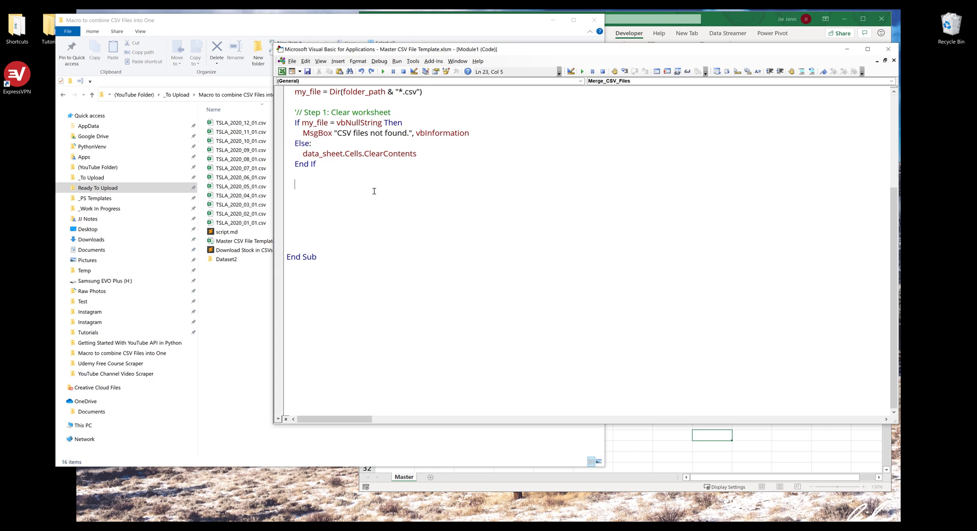
pyautogui.write("'//")
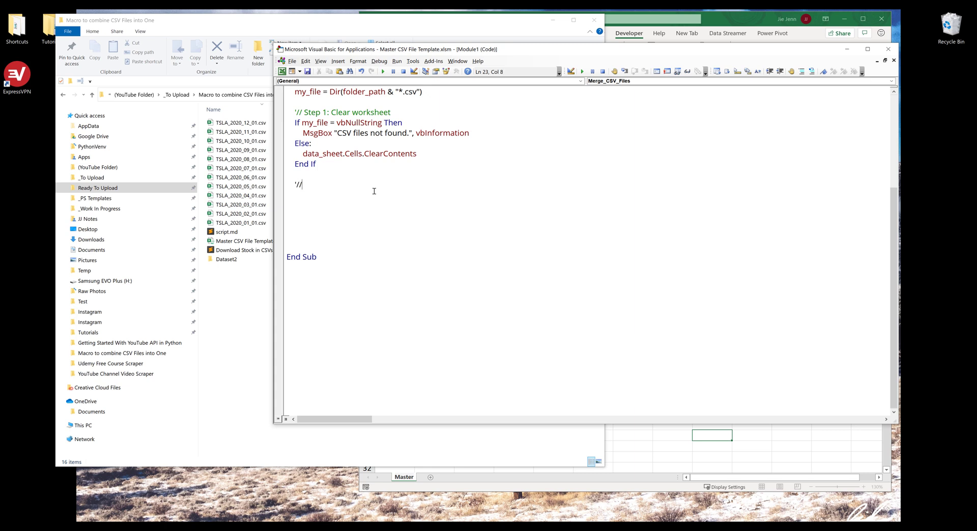
pyautogui.write('Step 2: l')
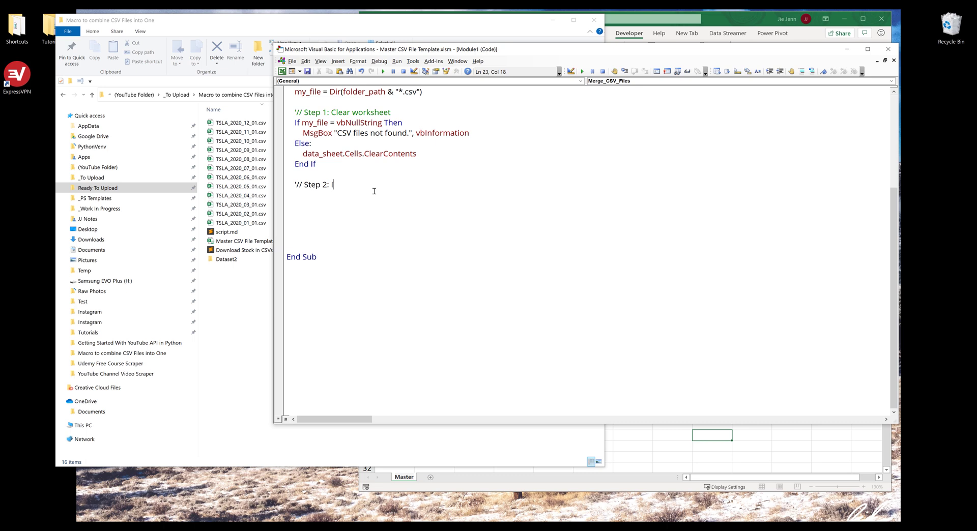
pyautogui.write('Iterate CSV Files')
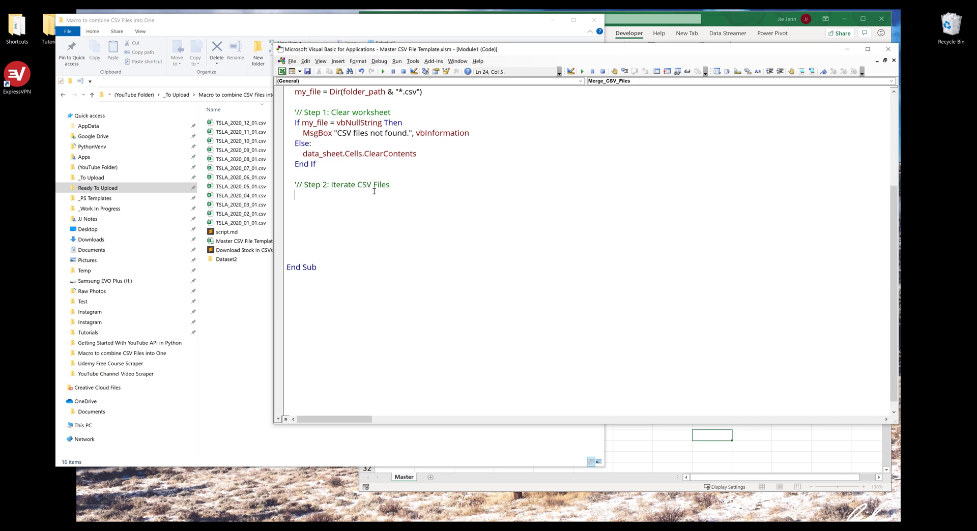
# Step: Write a Do While my_file <> vbNullString ... Loop skeleton
pyautogui.write('do while')
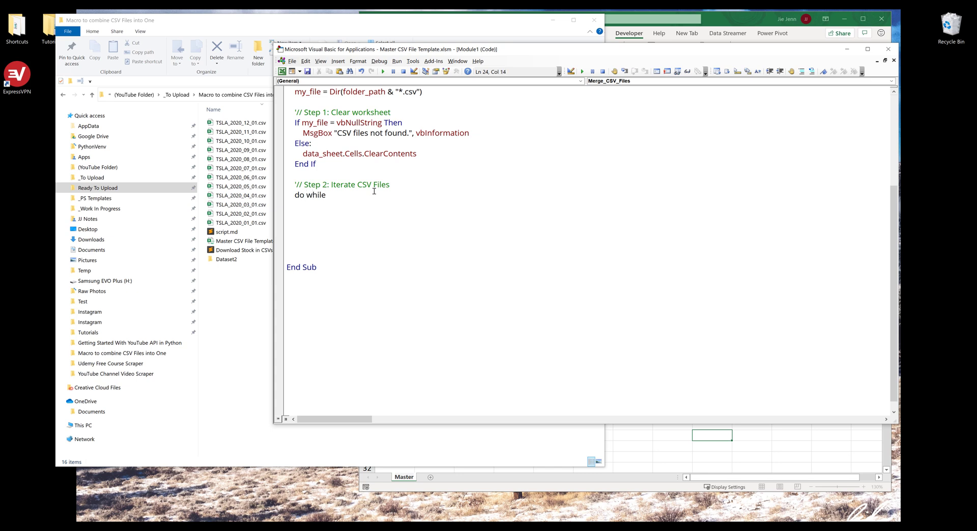
pyautogui.write('my_')
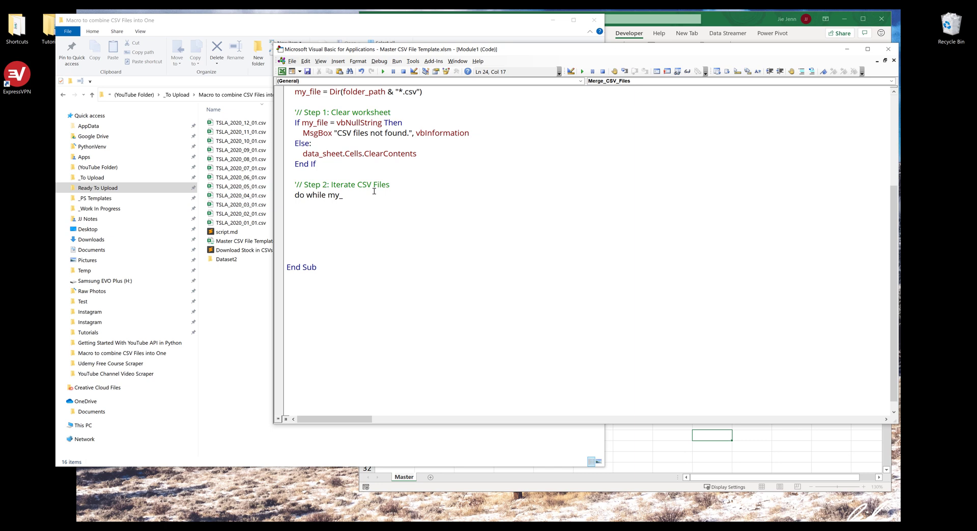
pyautogui.write('file <')
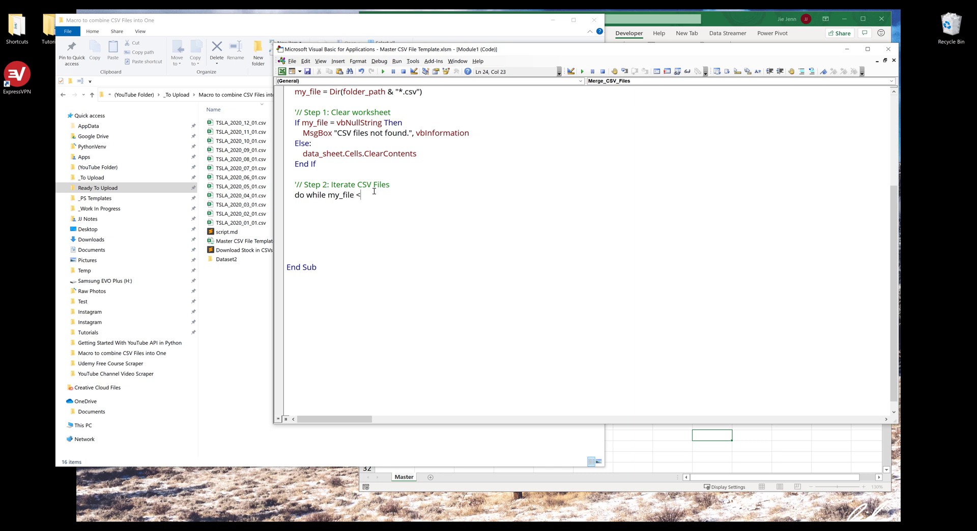
pyautogui.write('> vbnullstring')
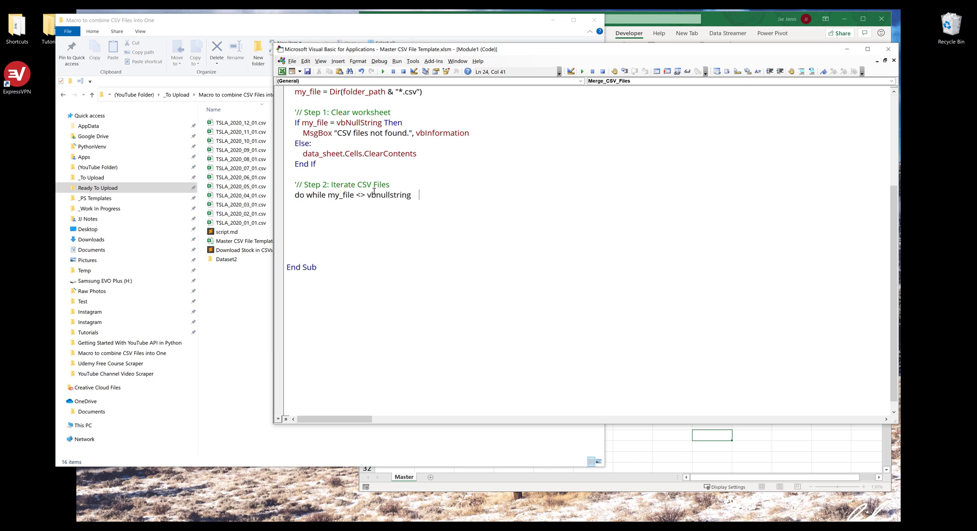
pyautogui.write('loop')
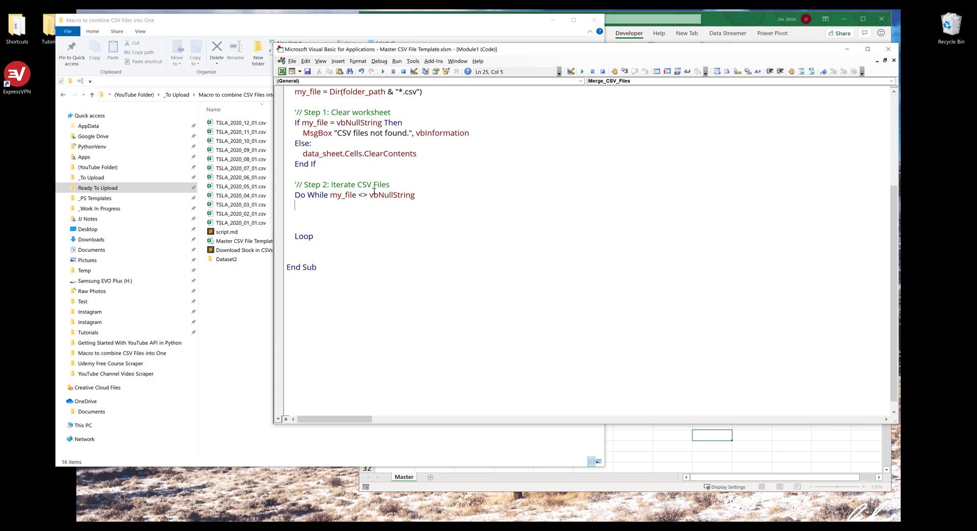
# Step: Inside the loop, Set target_workbook = Workbooks.Open(folder_path & my_file)
pyautogui.write('set target')
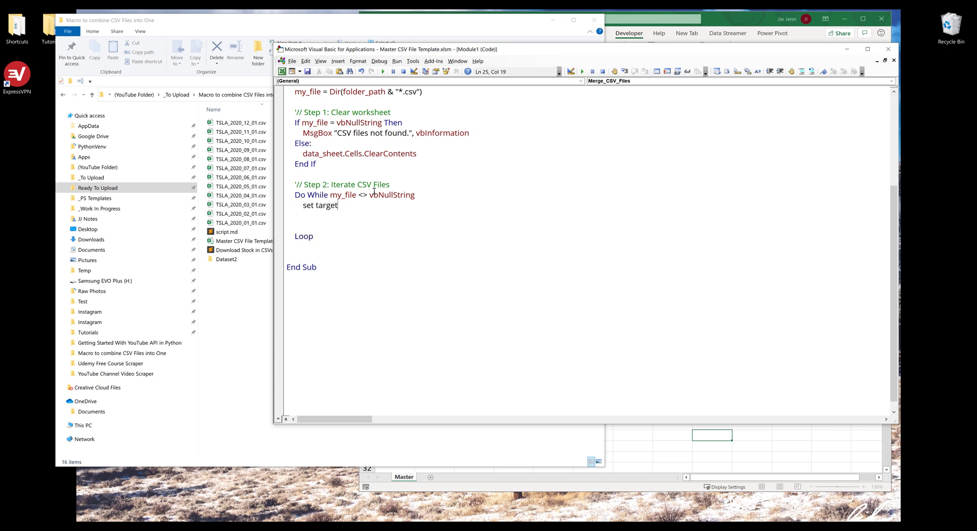
pyautogui.write('_work')
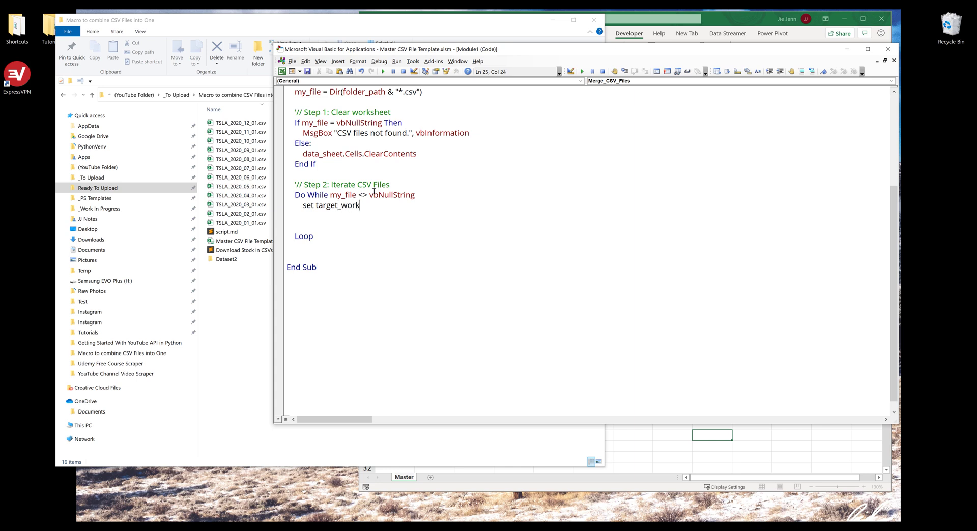
pyautogui.write('book =')
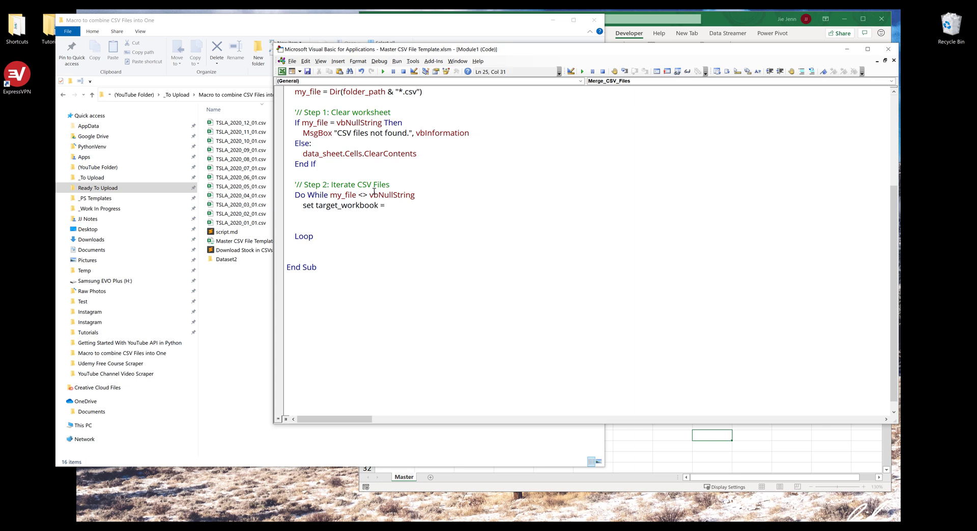
pyautogui.write('workbook.')
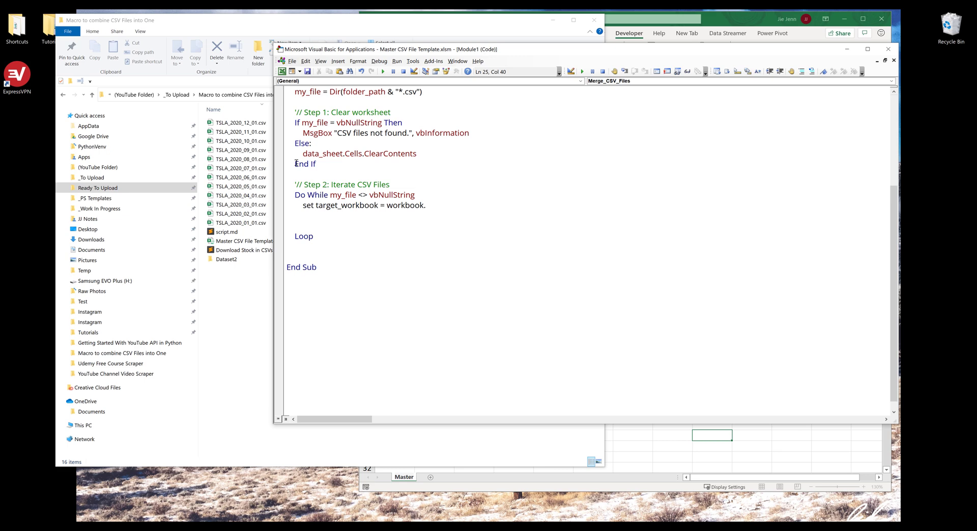
pyautogui.click(241, 122)
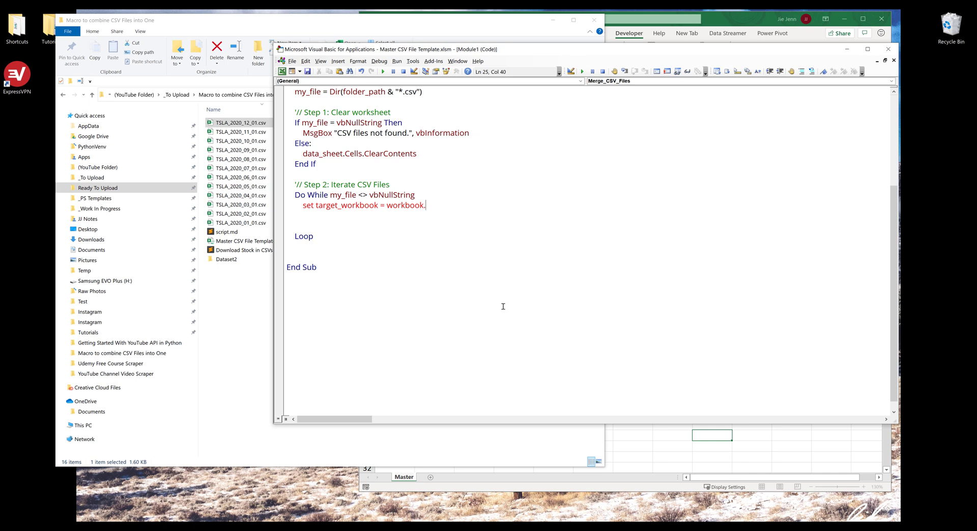
pyautogui.write('s.open')
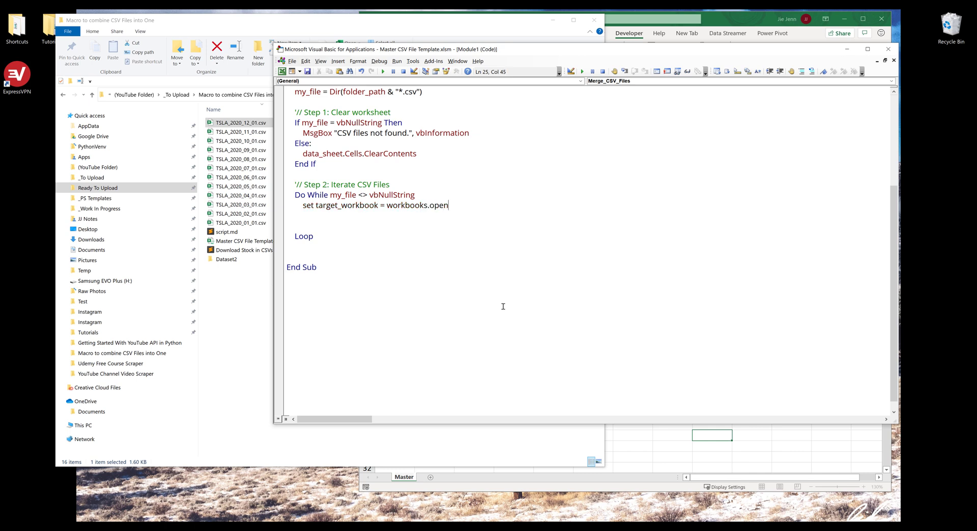
pyautogui.write('(folder_path &')
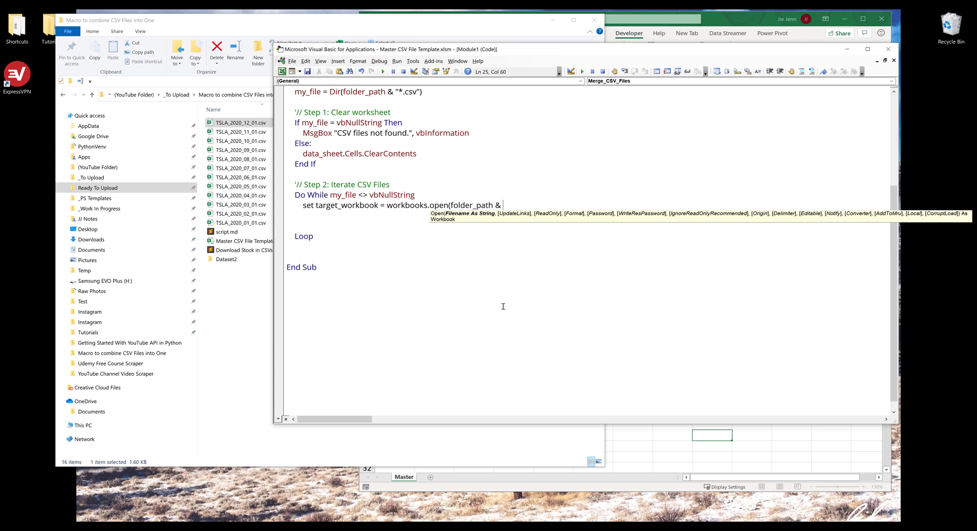
pyautogui.write('my_')
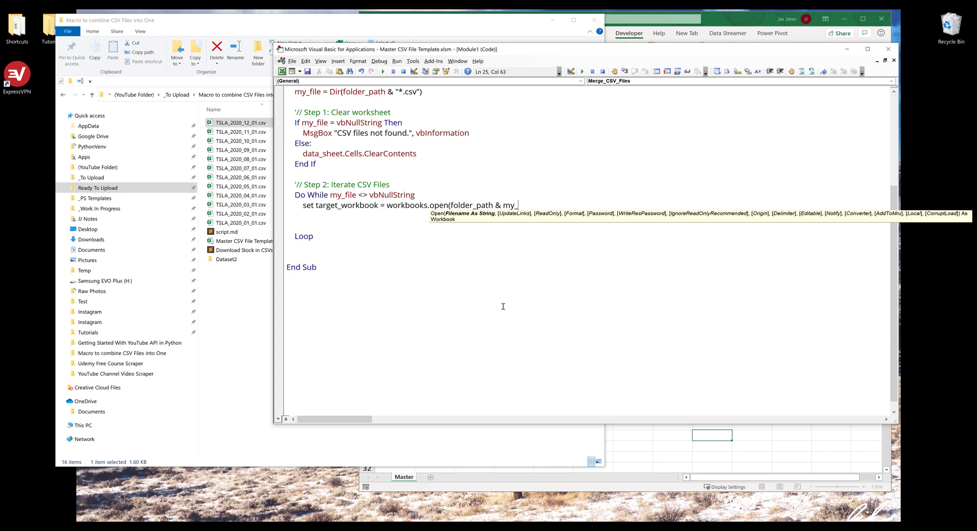
pyautogui.write('file')
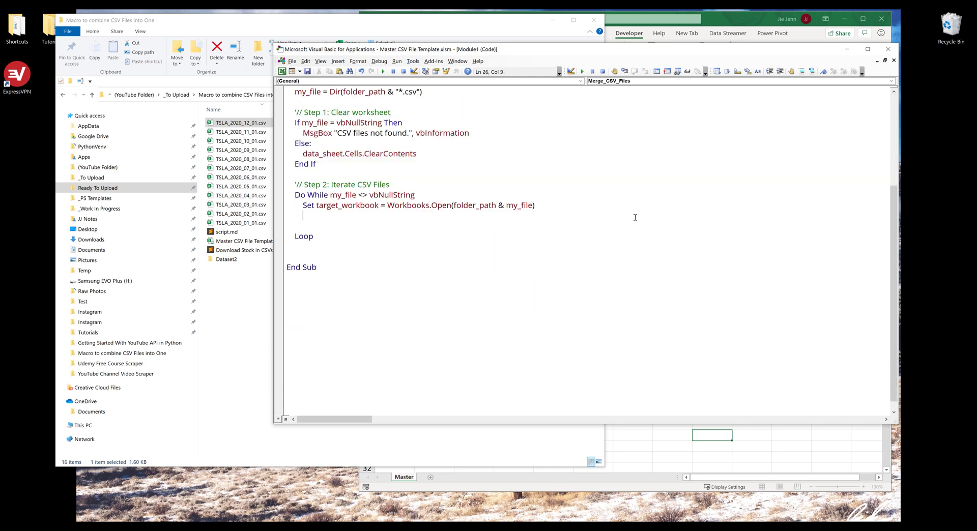
# Step: Add Set target_workbook = Nothing before Loop, leaving a blank line above it
pyautogui.write('set ta')
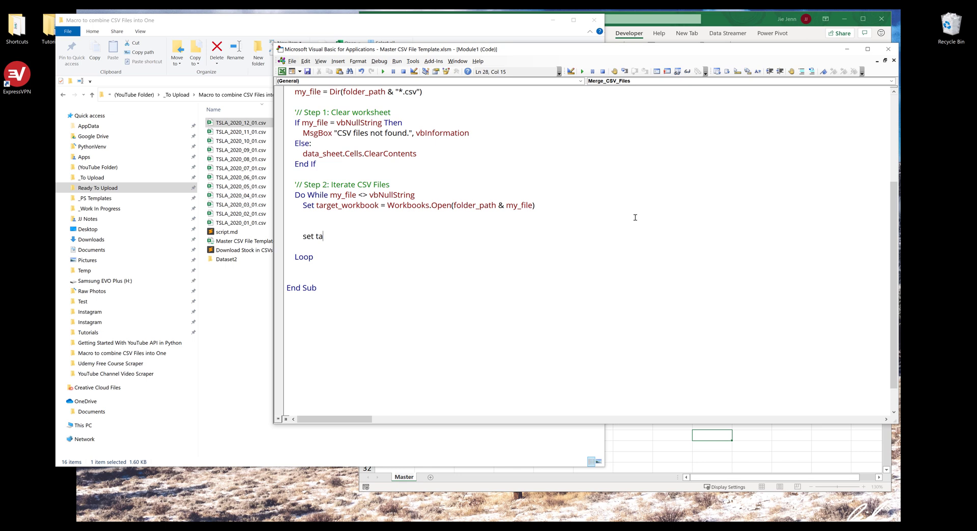
pyautogui.write('rget_workbook')
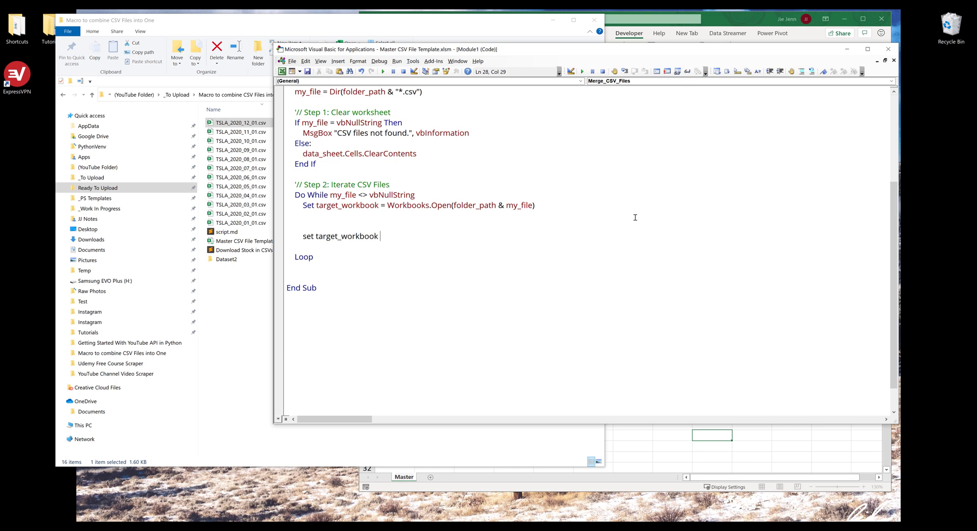
pyautogui.write('= Nothing')
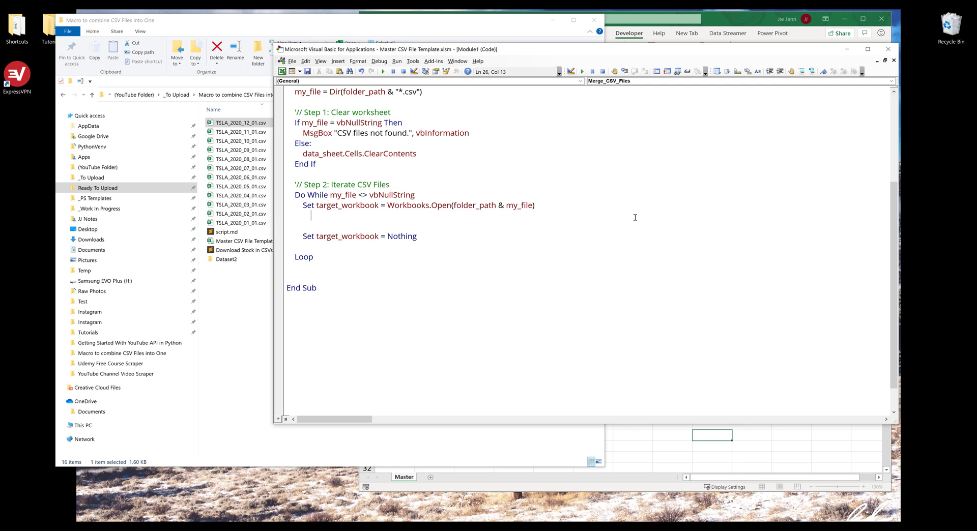
# Step: Write LastRow = data_sheet.Cells(Rows.Count, "A").End(xlUp).Row inside the loop and begin the target_ line
pyautogui.write('lastrow =')
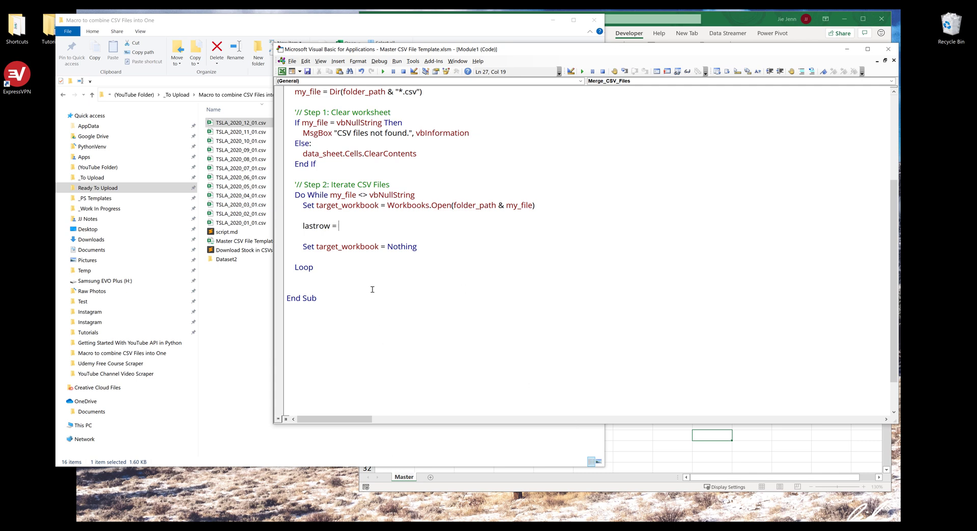
pyautogui.write('data_sheet')
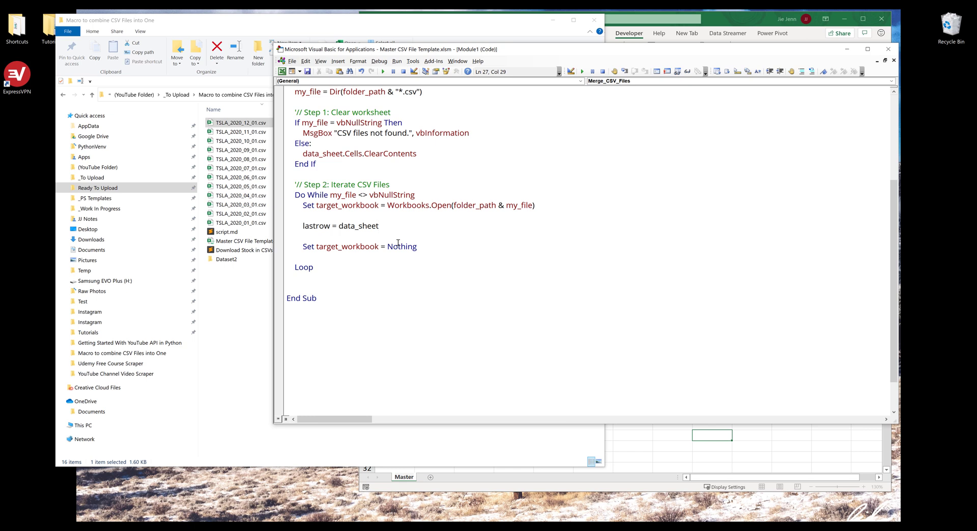
pyautogui.write('.Cells(')
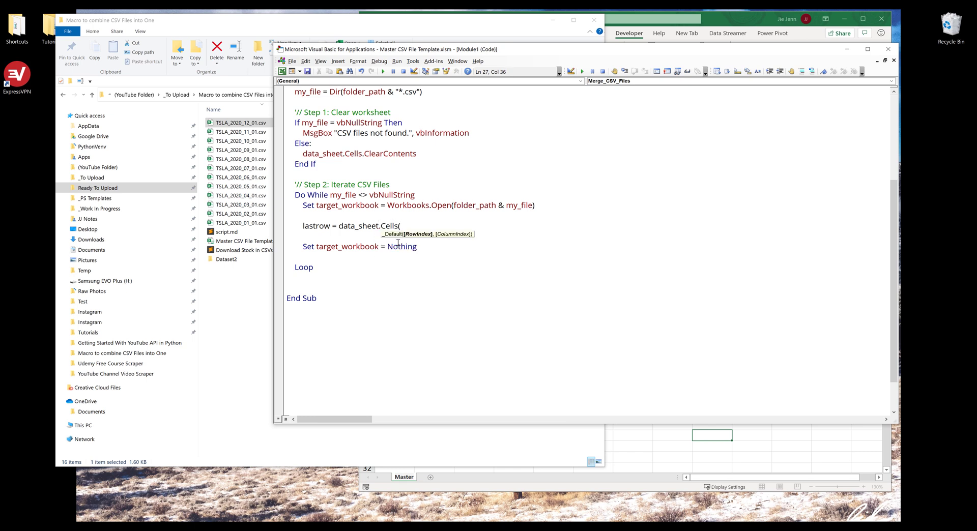
pyautogui.write('rows.Count,')
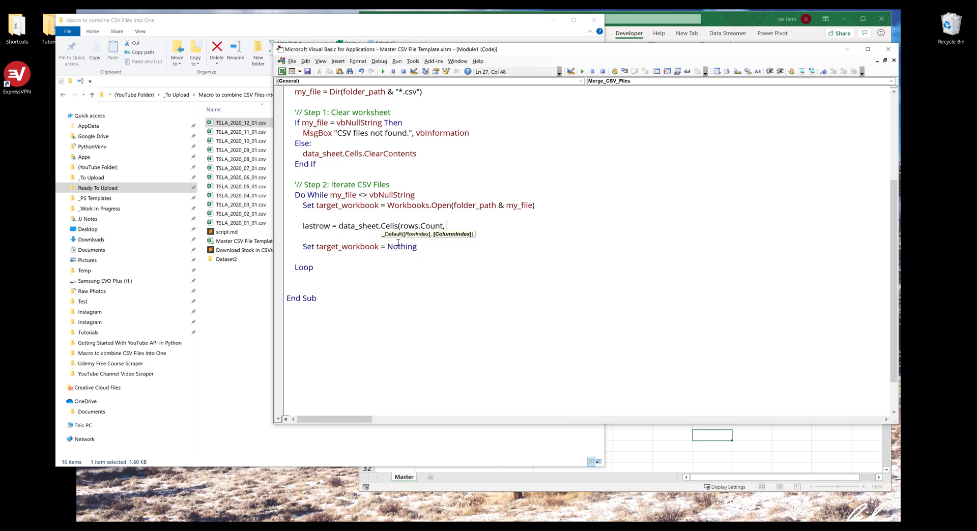
pyautogui.write('"A")')
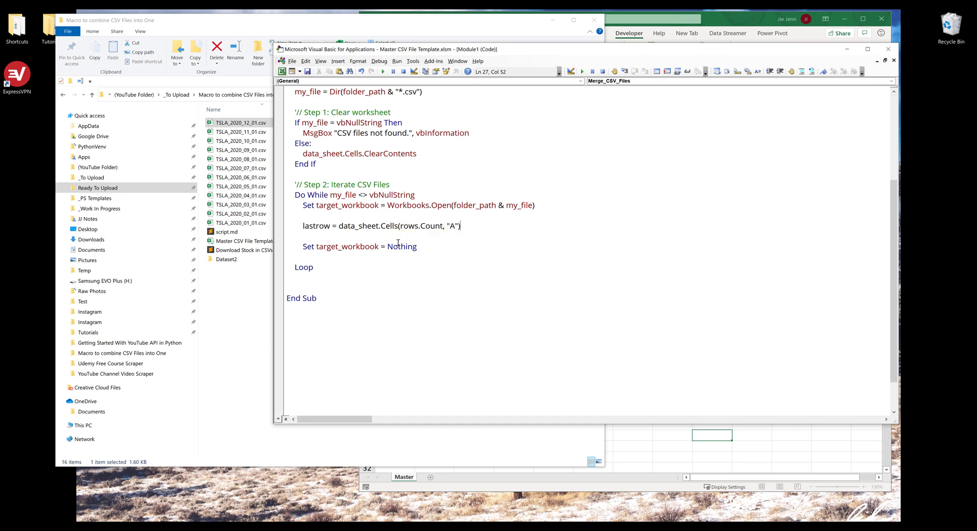
pyautogui.write('.end(xlUp).Row')
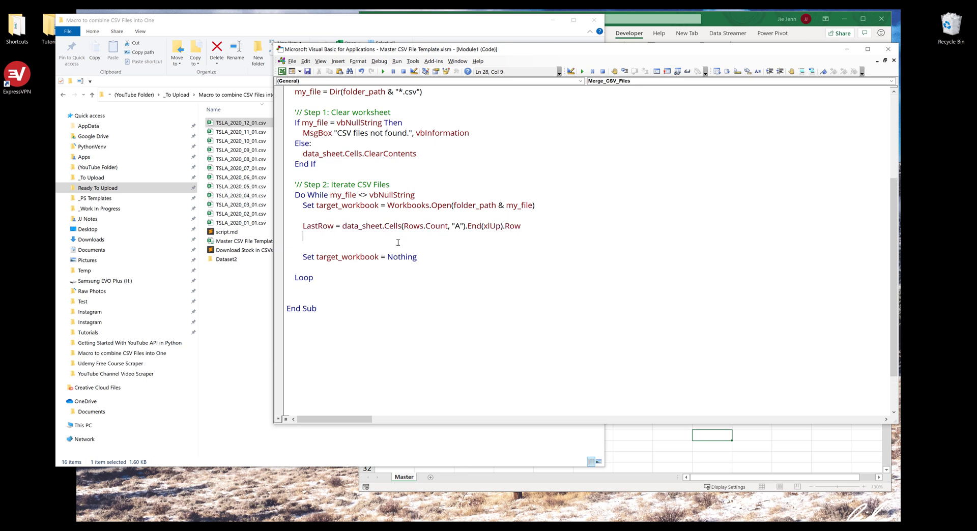
pyautogui.write('target_')
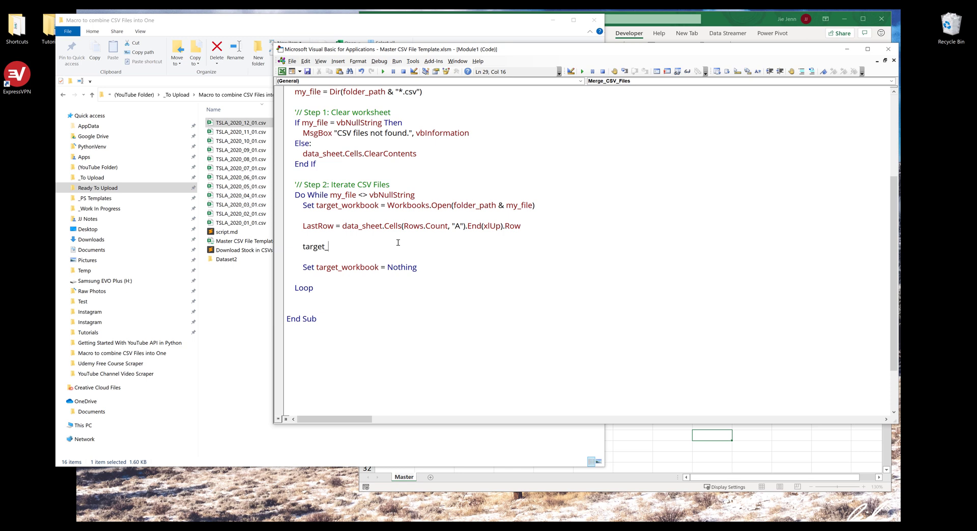
# Step: Write the copy source target_workbook.Worksheets(1).Range("A1").CurrentRegion.Copy
pyautogui.write('workbook')
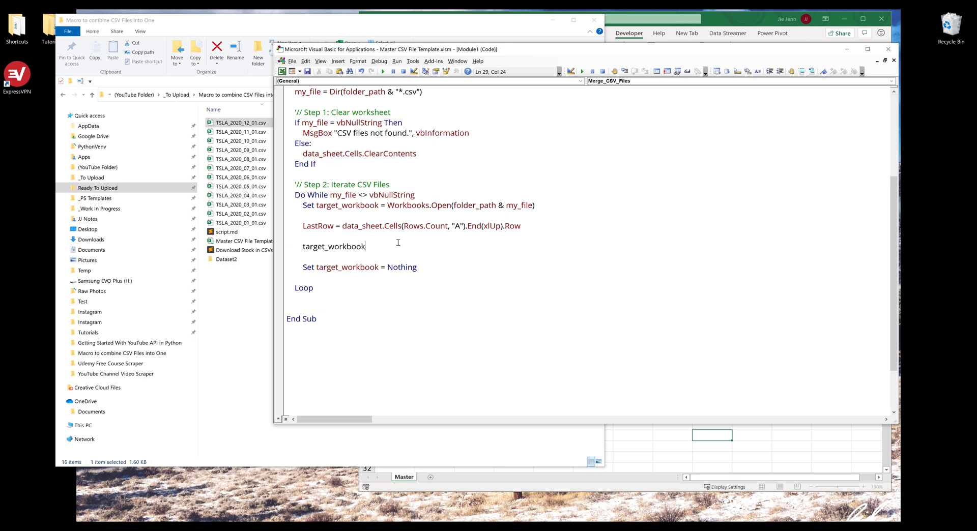
pyautogui.write('.Worksheets')
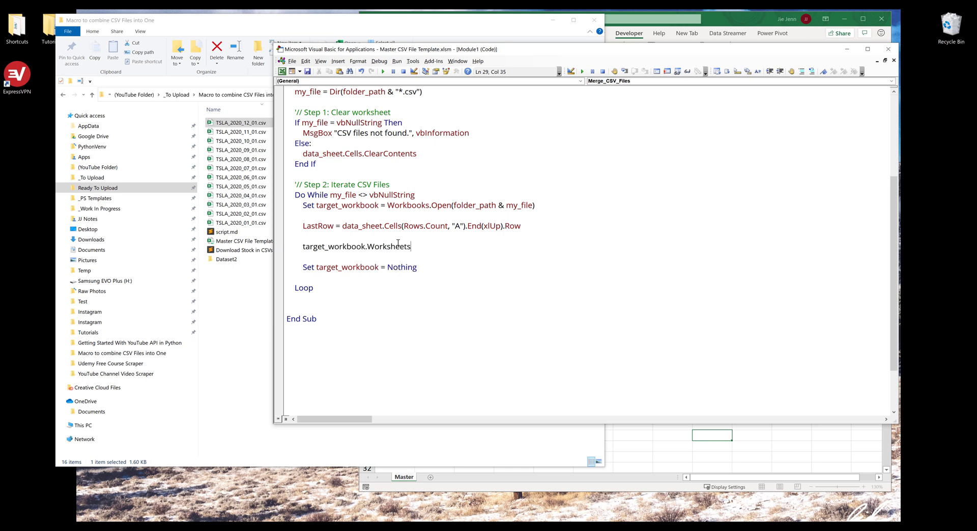
pyautogui.write('(1)')
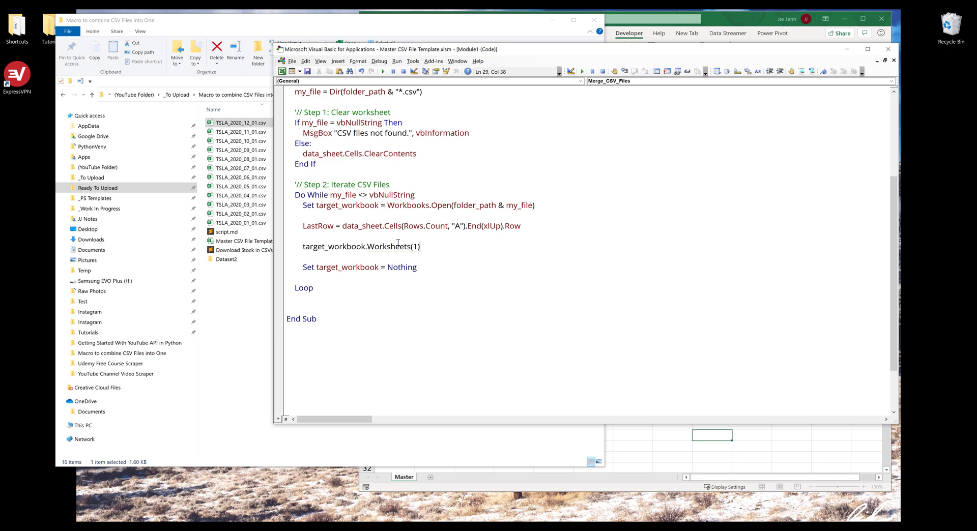
pyautogui.click(239, 123)
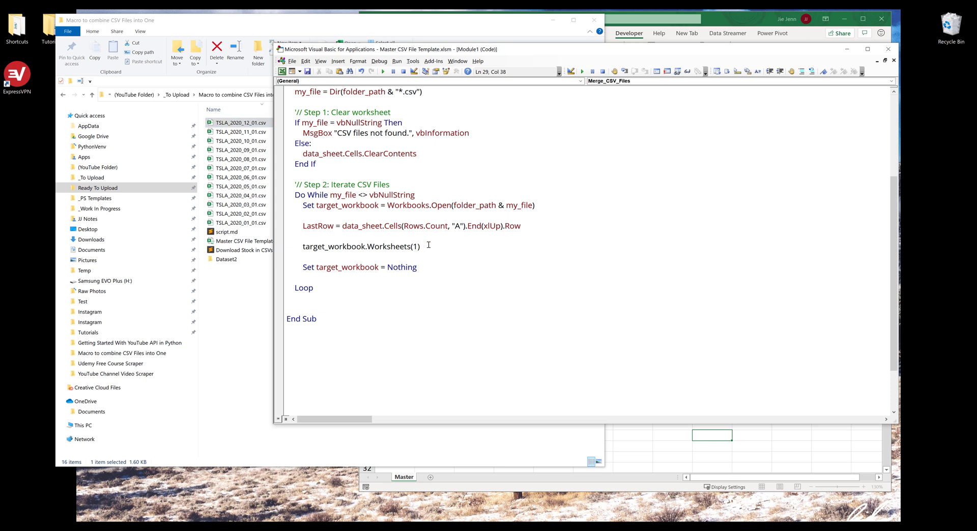
pyautogui.write('.range("A')
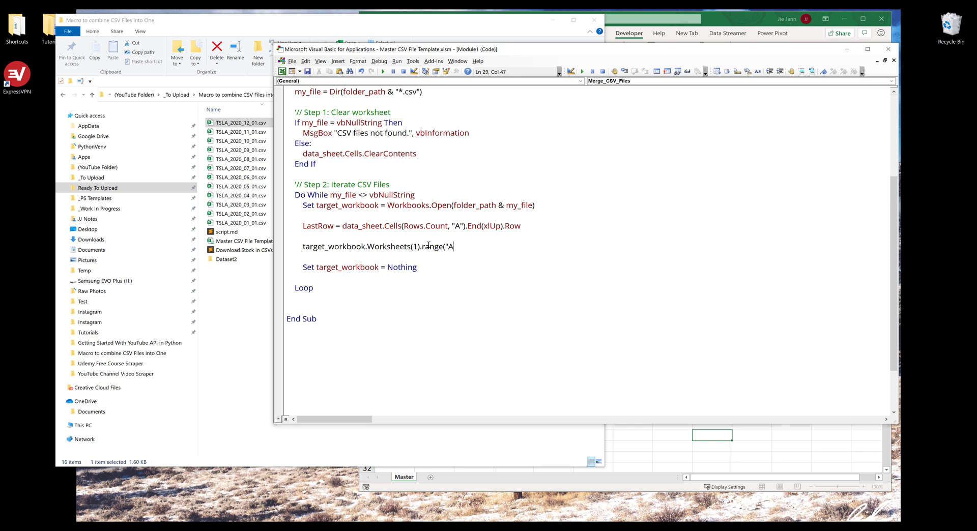
pyautogui.write('1").')
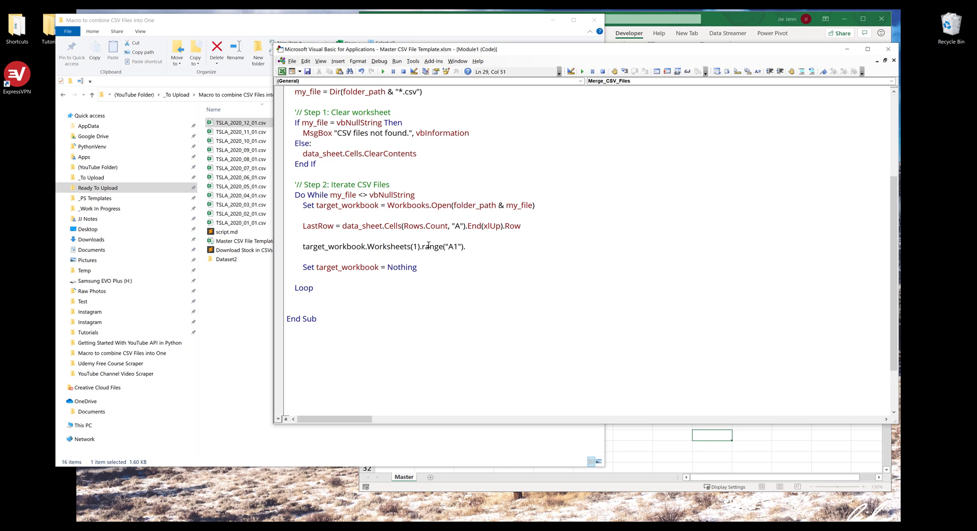
pyautogui.write('.current')
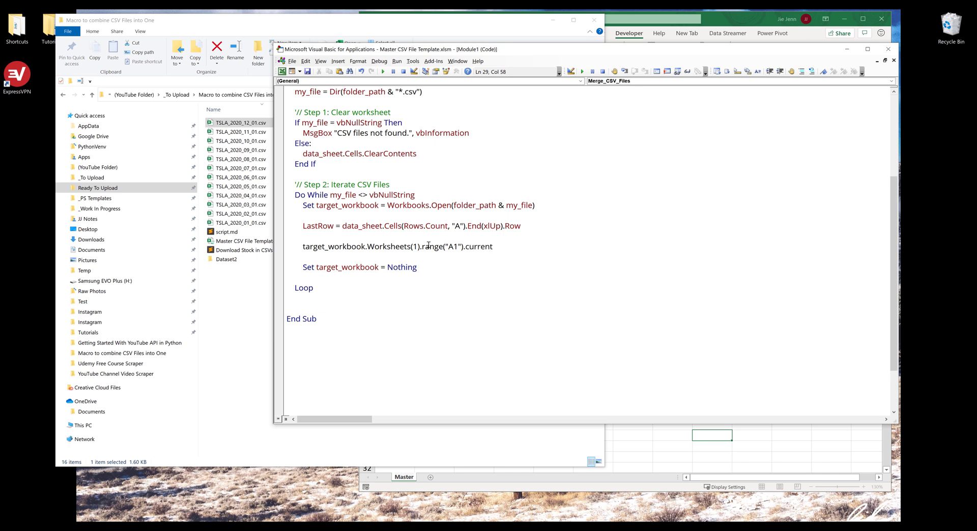
pyautogui.write('region')
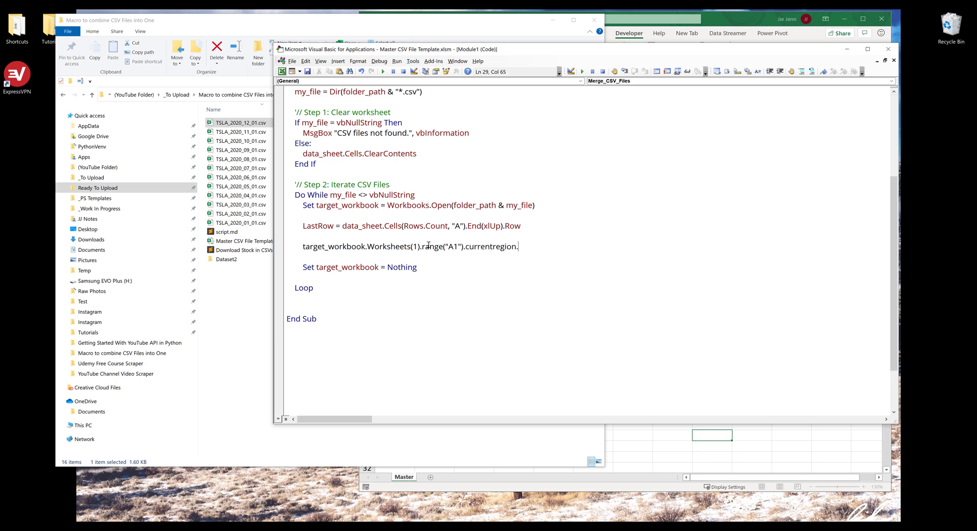
pyautogui.write('.copy')
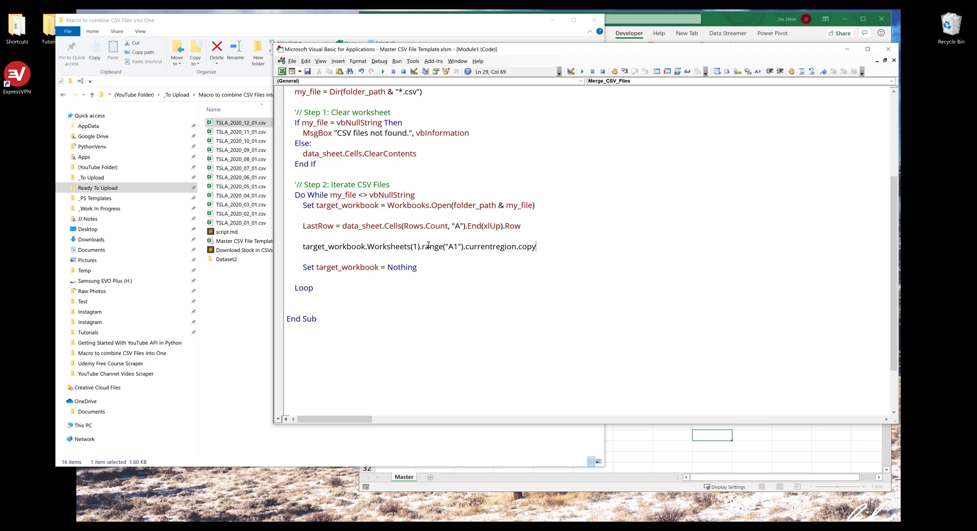
# Step: Complete the line with destination data_sheet.Cells(LastRow + 1, "A") and commit it
pyautogui.write('data_s')
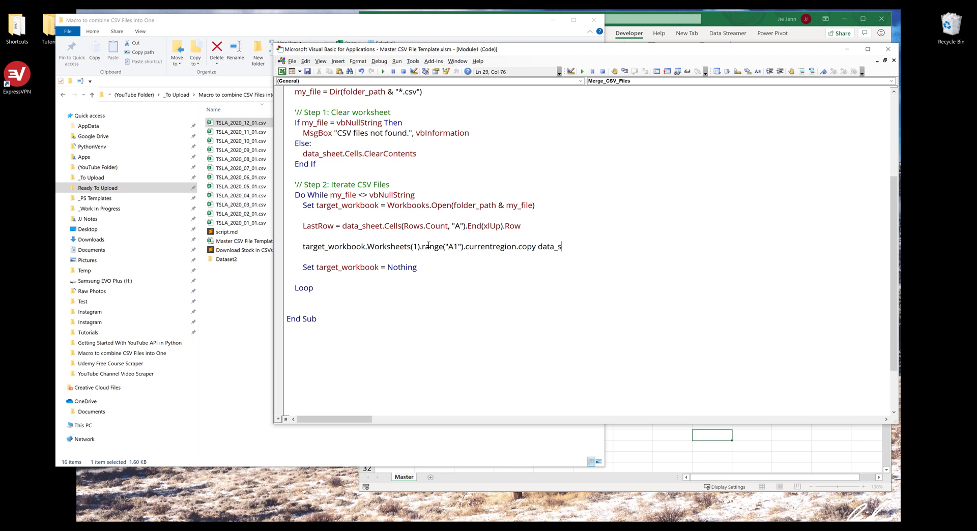
pyautogui.write('heet.')
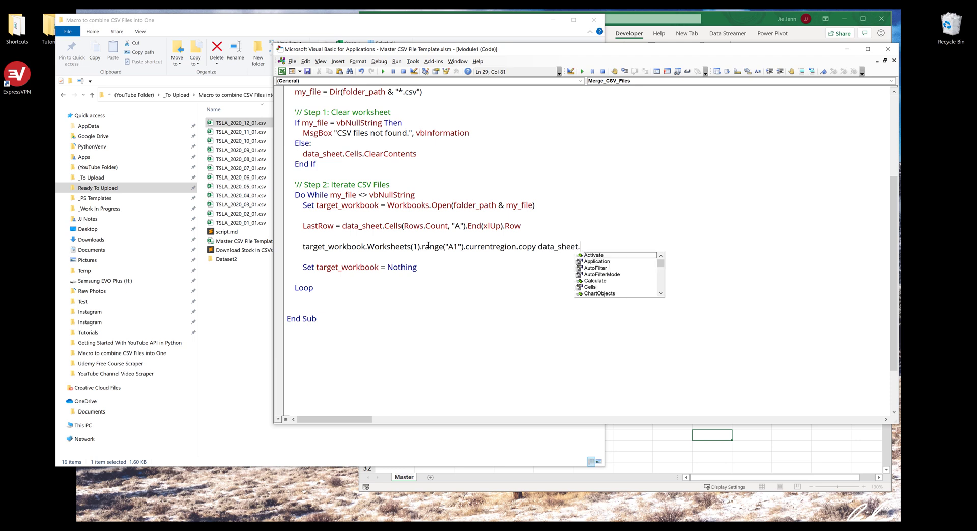
pyautogui.write('Cells(')
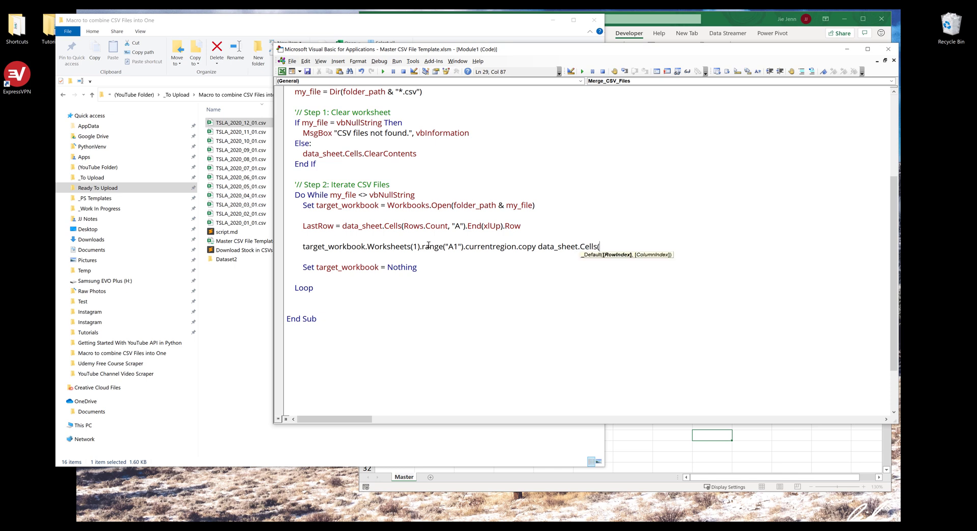
pyautogui.write('Lastrow +')
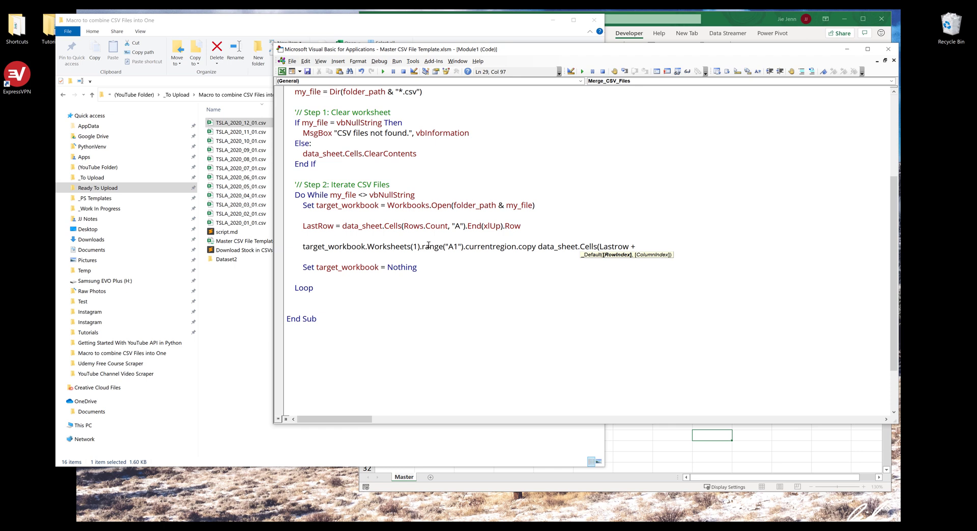
pyautogui.write('1, "A")')
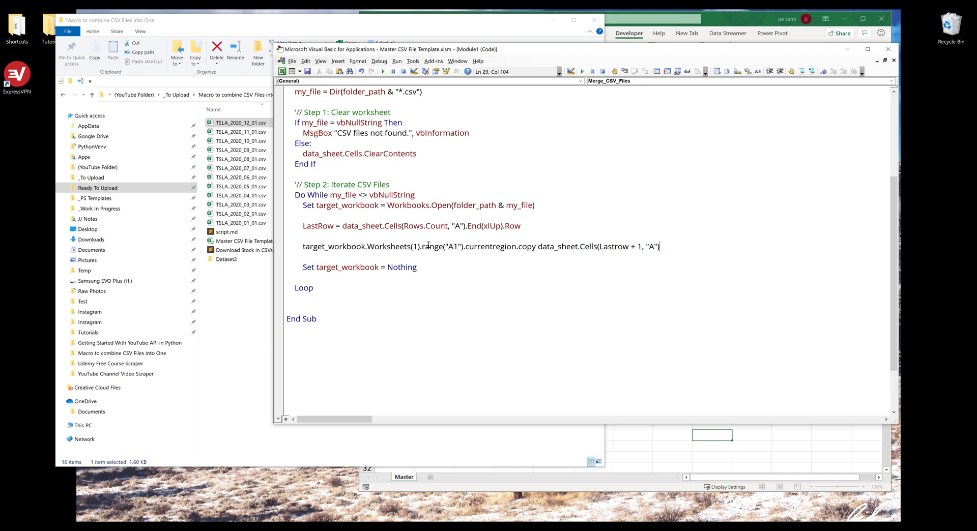
pyautogui.press('enter')
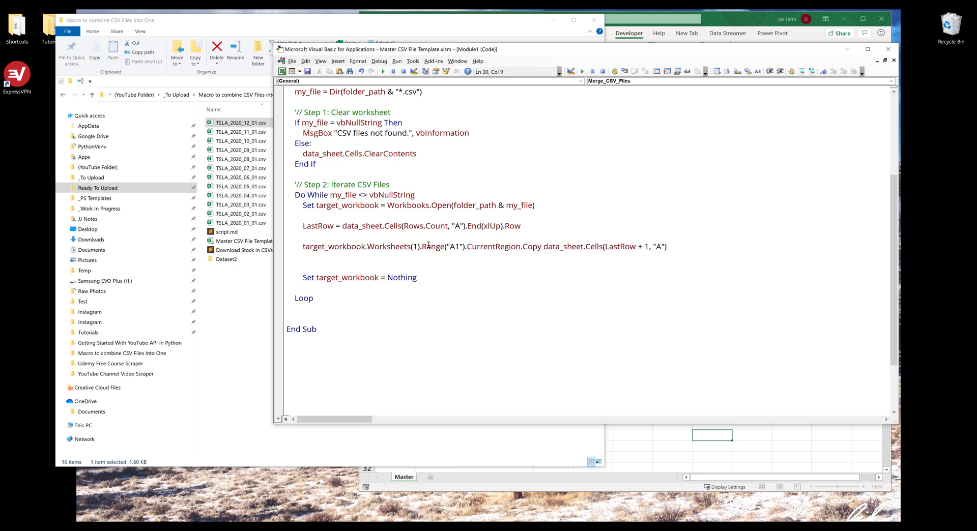
# Step: Add target_workbook.Close False and my_file = Dir() in the loop, then Stop after Loop
pyautogui.write('target_workbook.Close False')
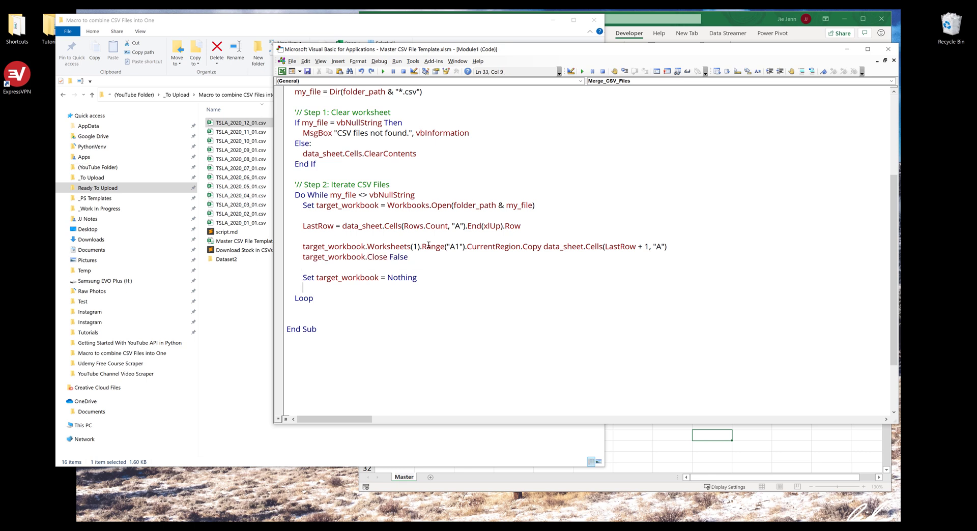
pyautogui.press('enter')
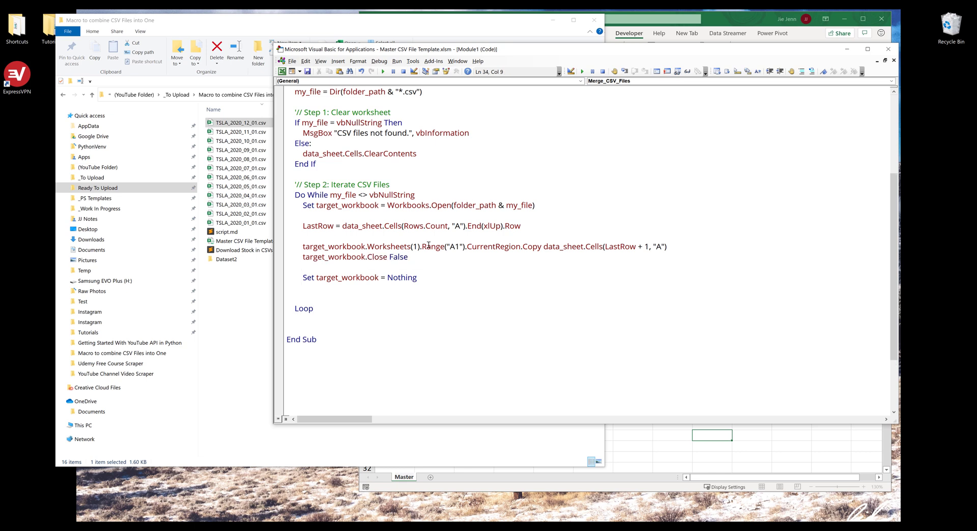
pyautogui.write('my_file = Dir(')
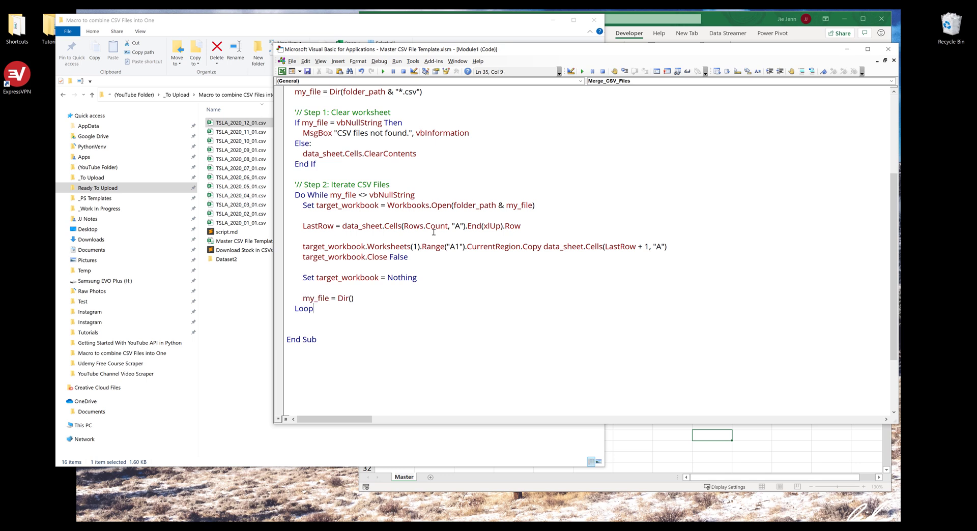
pyautogui.write('stop')
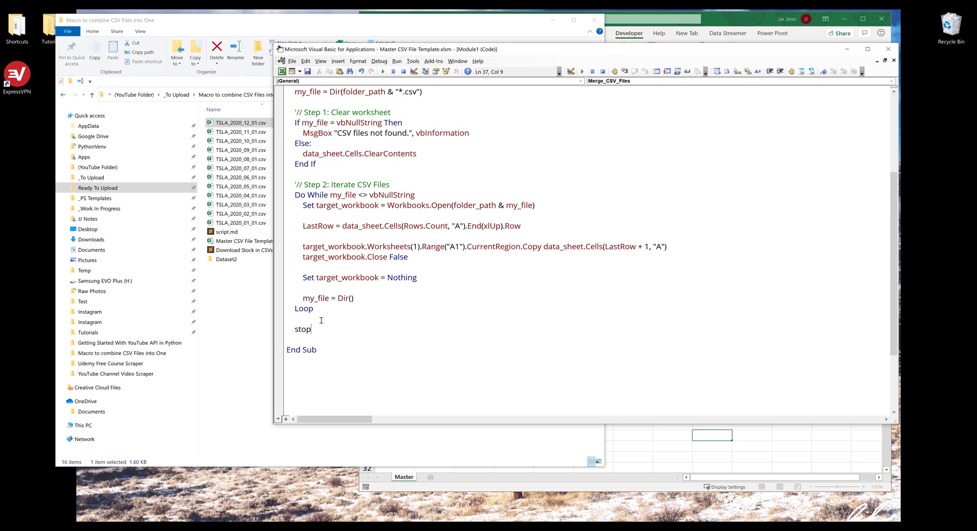
pyautogui.press('enter')
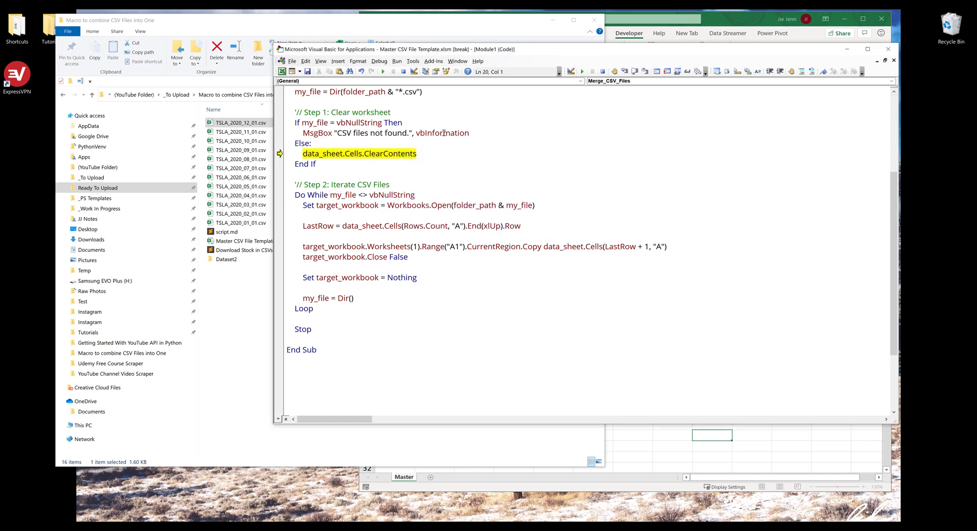
# Step: Run the macro and query ?data_sheet.Name in the Immediate window, showing Master
pyautogui.doubleClick(323, 154)
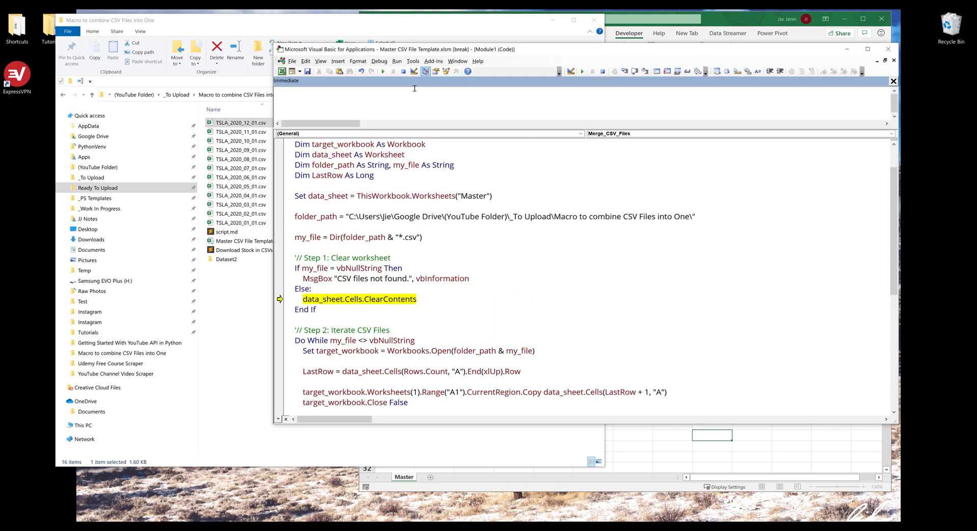
pyautogui.write('?data')
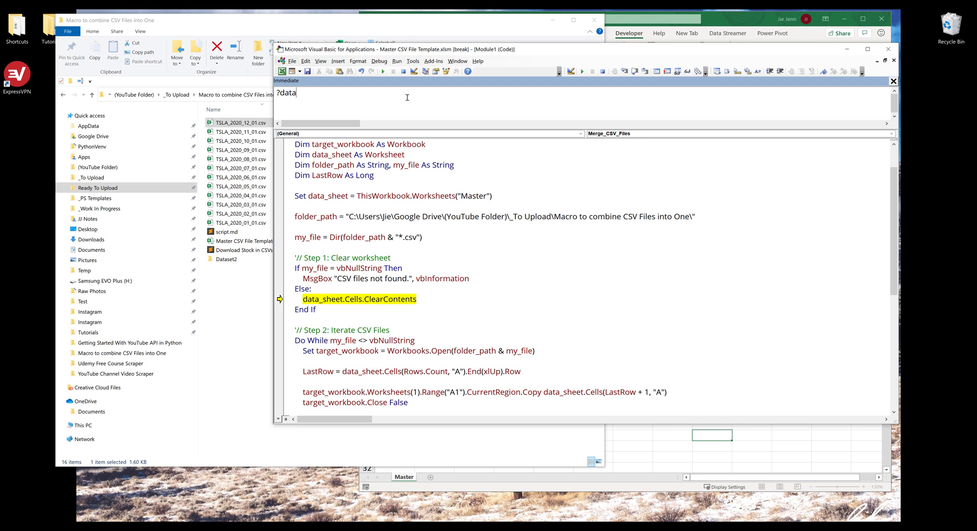
pyautogui.write('_sheet.Name')
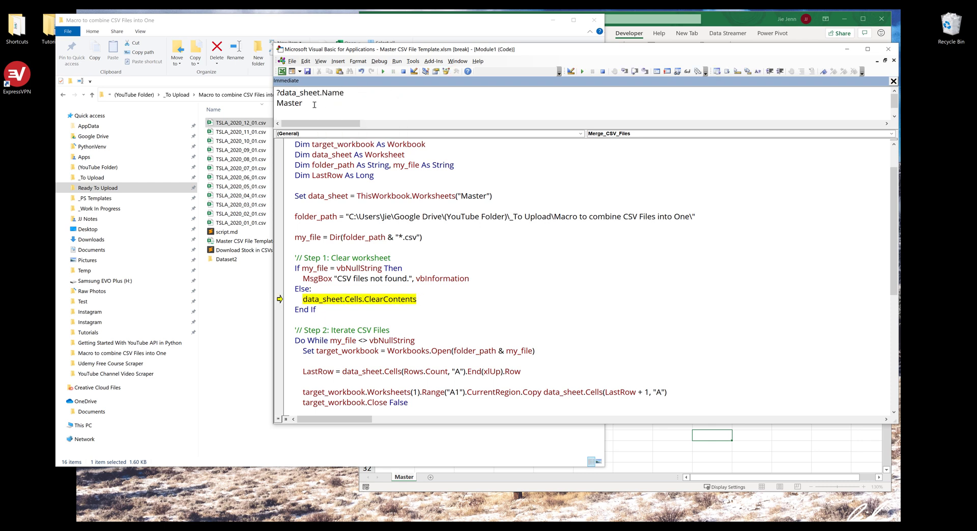
# Step: Resume from the ClearContents line and end the run on run-time error 1004
pyautogui.click(389, 299)
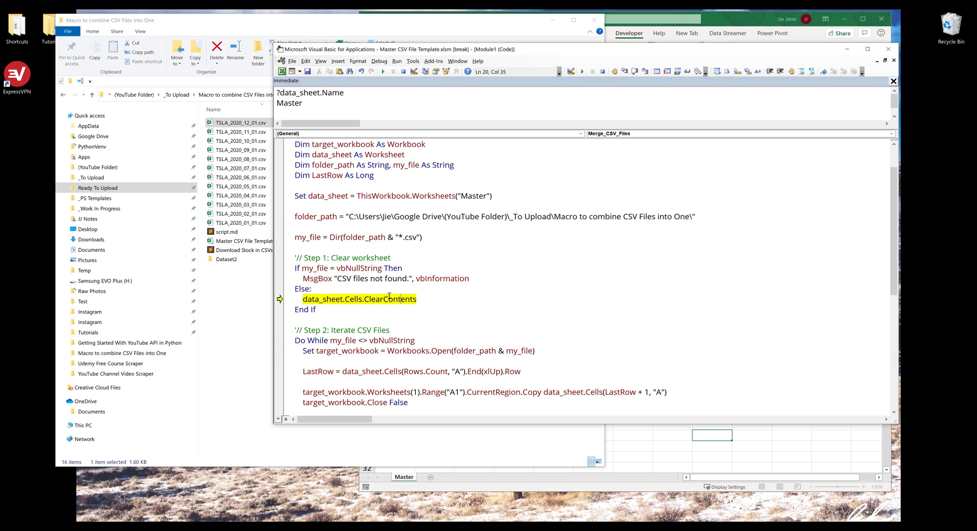
pyautogui.doubleClick(387, 299)
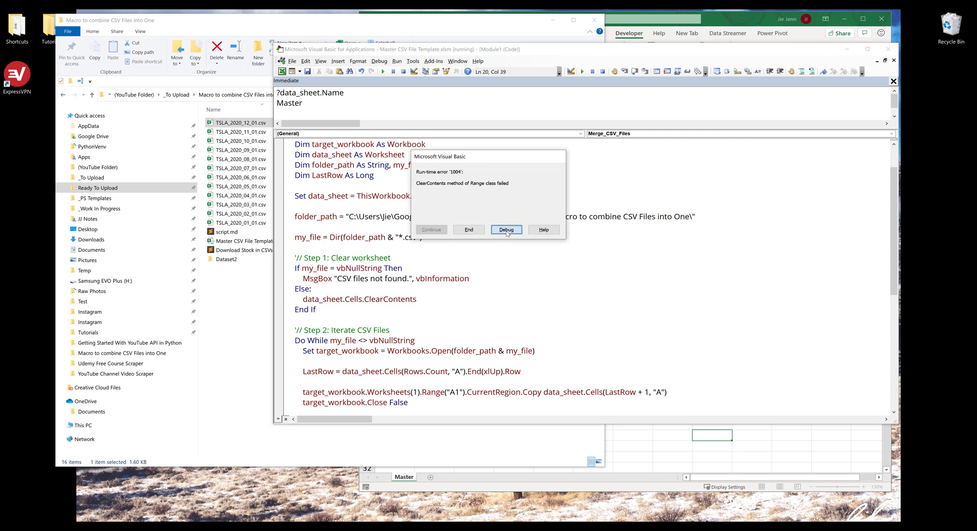
pyautogui.click(506, 230)
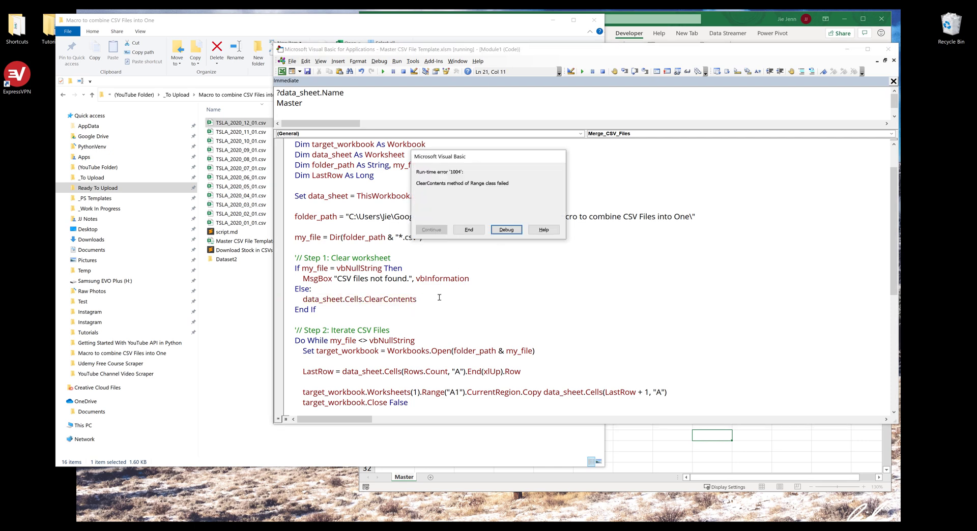
pyautogui.click(468, 230)
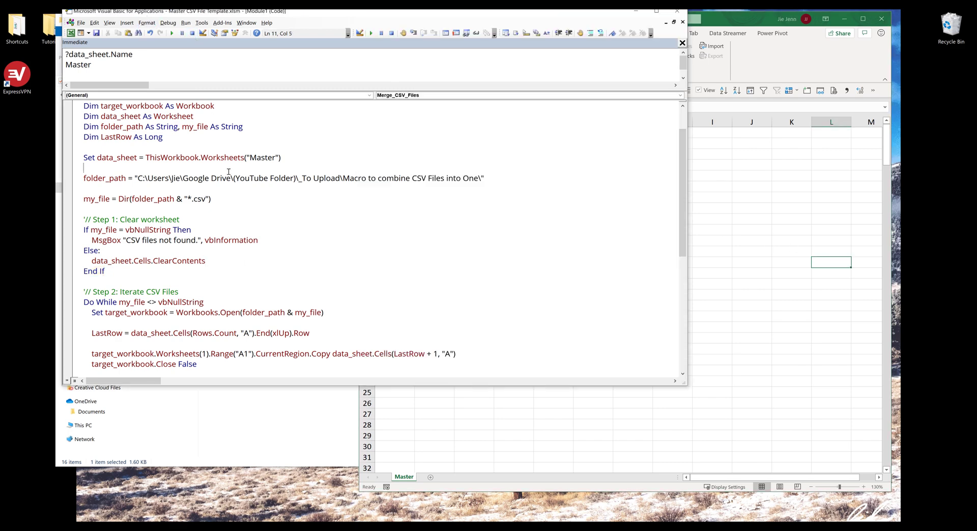
# Step: Breakpoint the ClearContents line and run the macro until it halts on Stop with Master filled
pyautogui.click(67, 260)
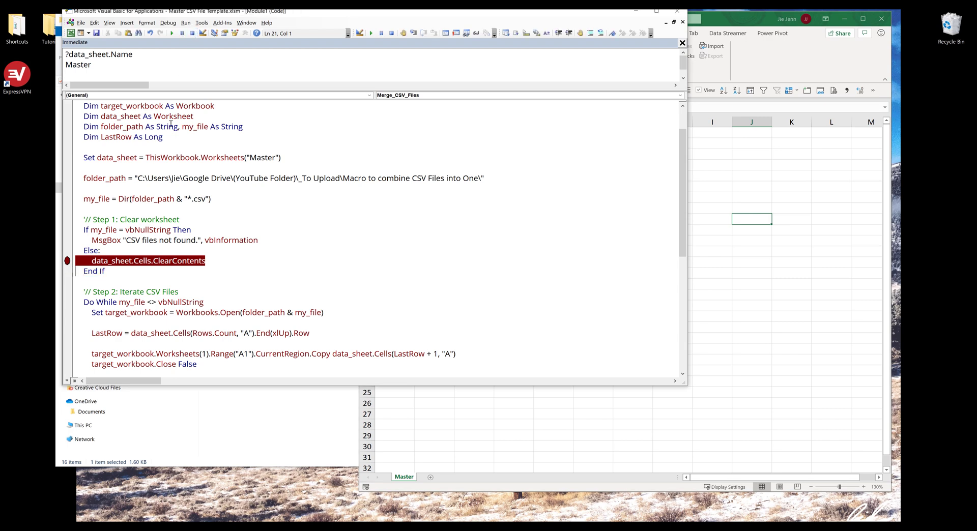
pyautogui.click(179, 218)
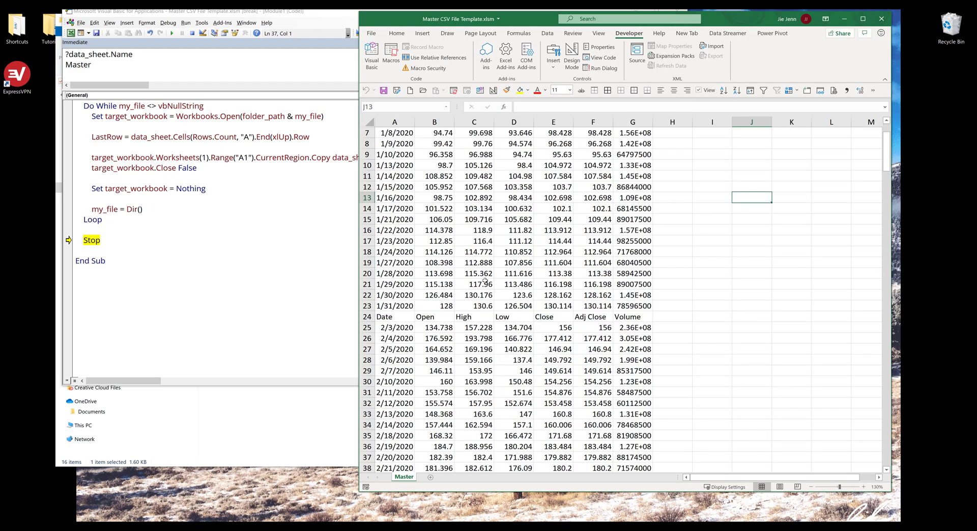
pyautogui.scroll(-3)
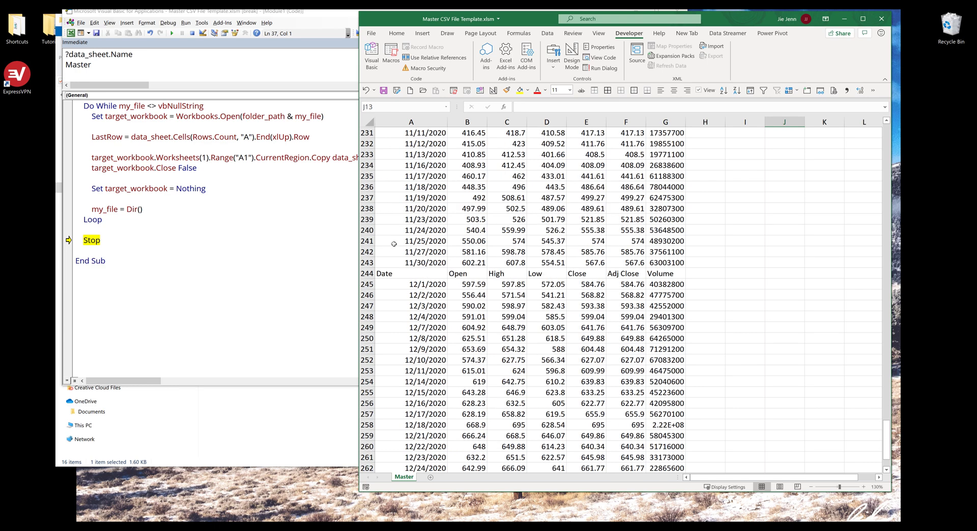
pyautogui.click(410, 272)
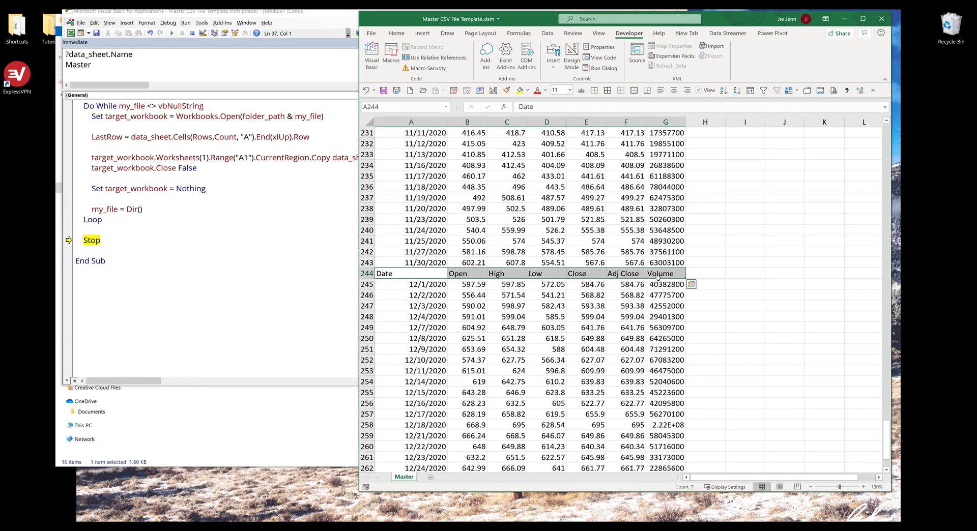
pyautogui.scroll(-3)
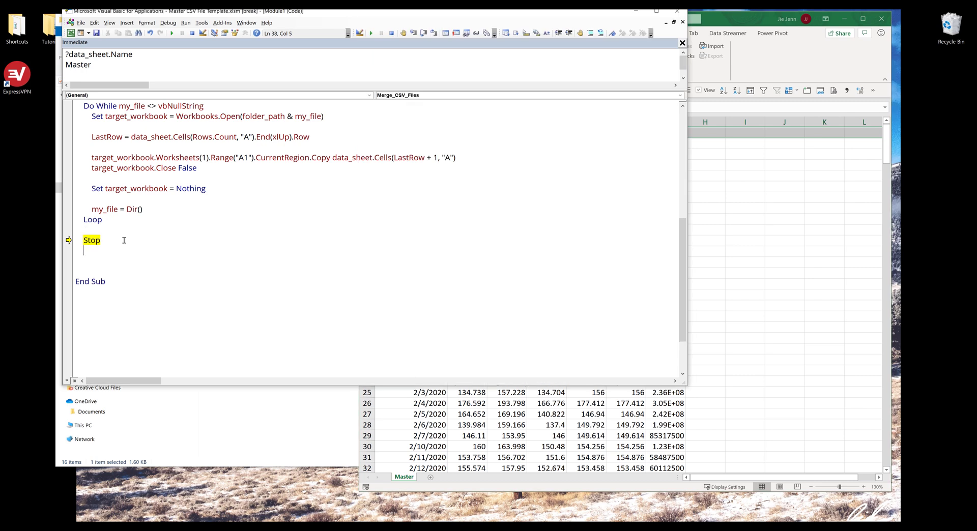
# Step: Add data_sheet.Rows(1).Delete after the loop to drop the first row
pyautogui.write('data_sh')
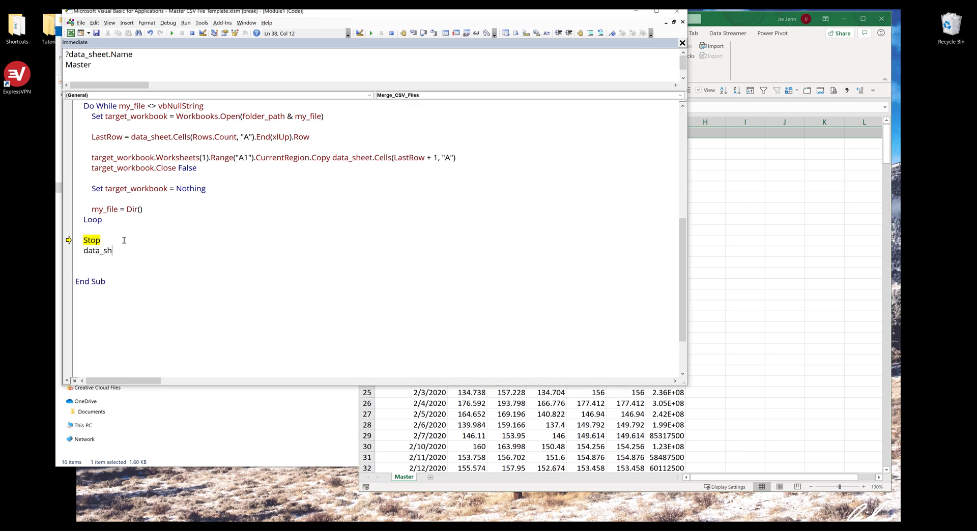
pyautogui.write('ete.')
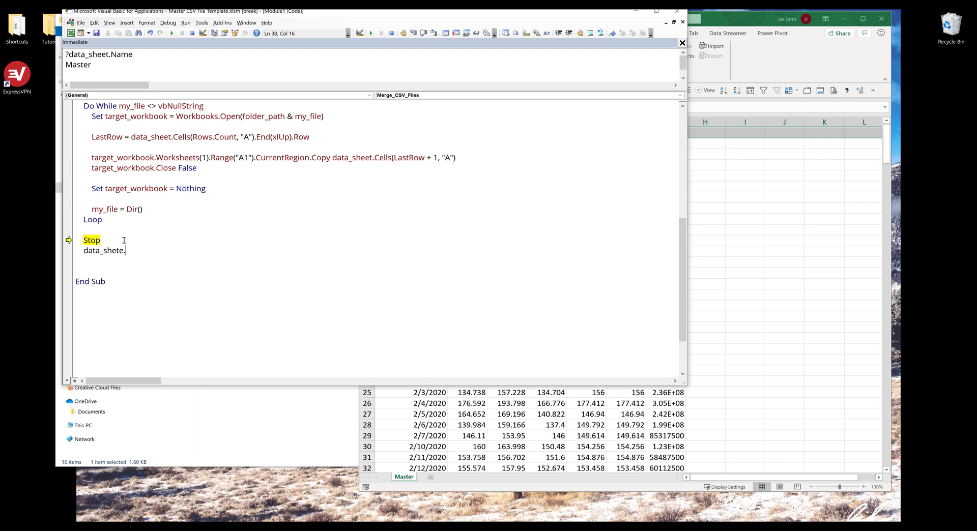
pyautogui.write('rows(1')
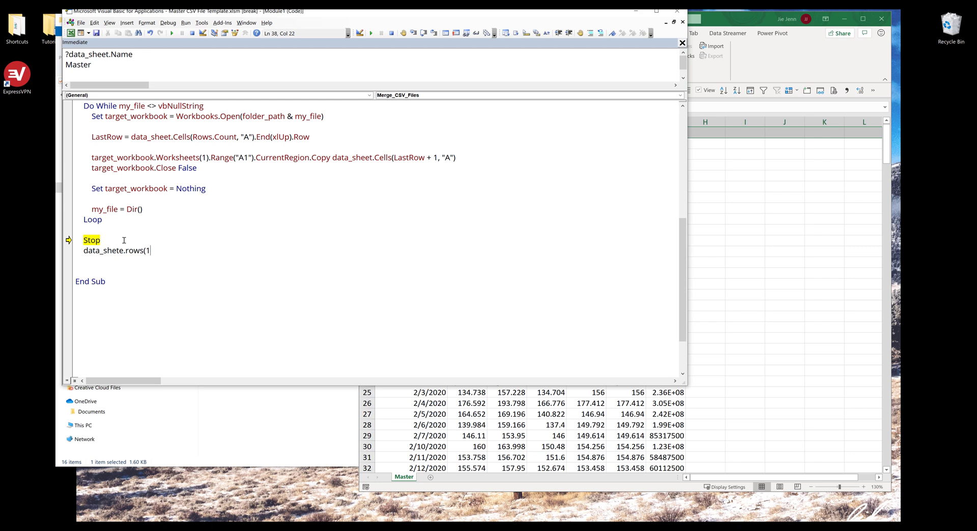
pyautogui.write(').Delete')
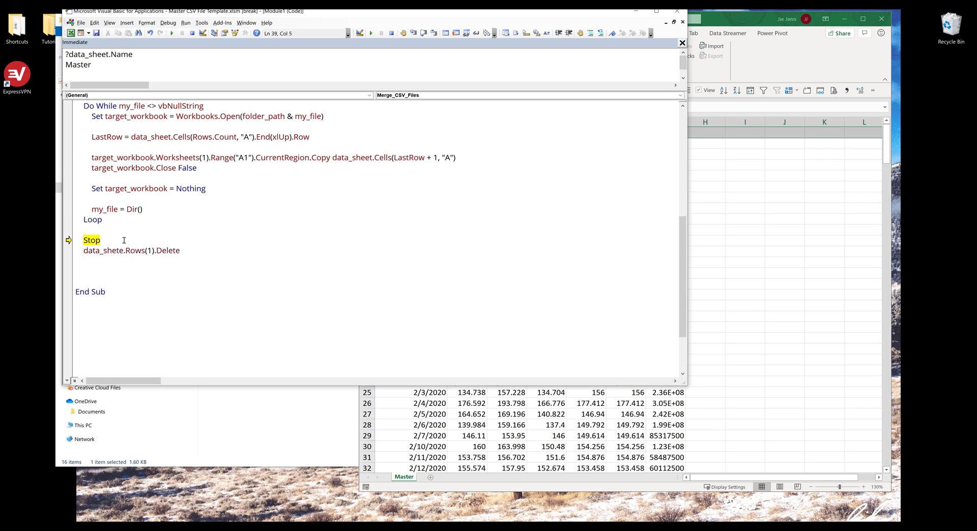
# Step: Add data_sheet.Range("A1").CurrentRegion.RemoveDuplicates 1, xlNo
pyautogui.write('data_sheet')
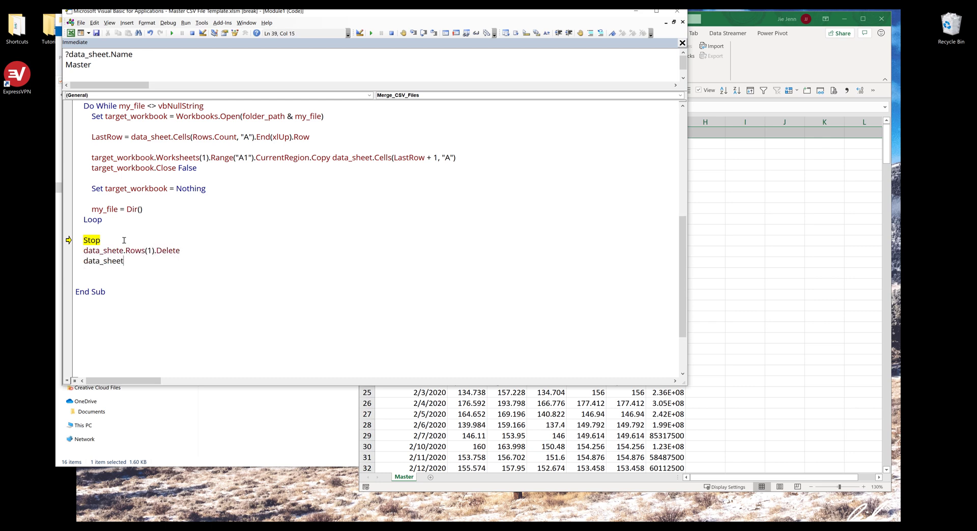
pyautogui.write('.Range("A')
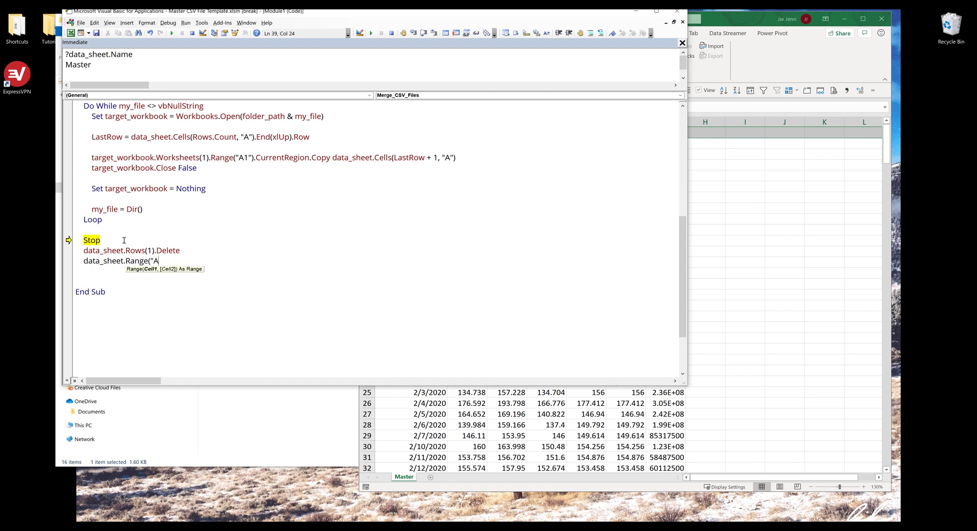
pyautogui.write('1").')
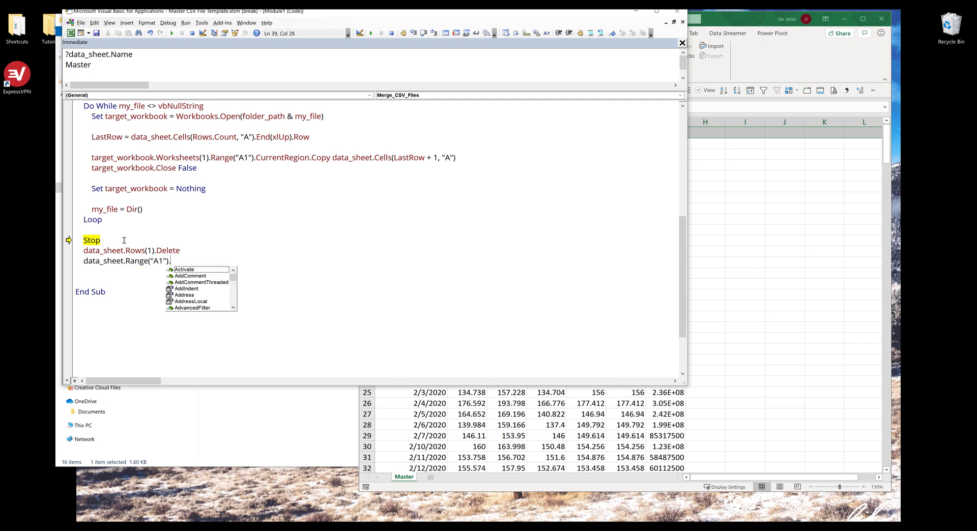
pyautogui.press('Escape')
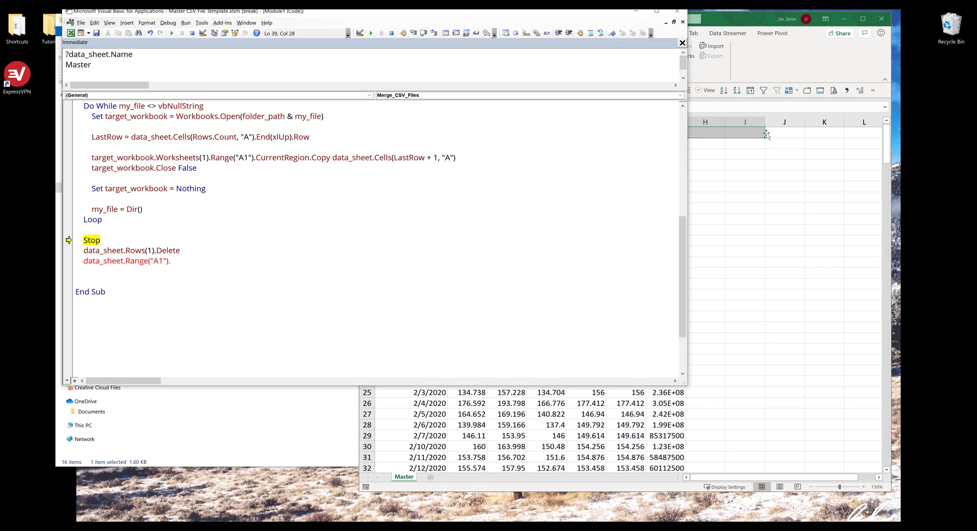
pyautogui.write('current')
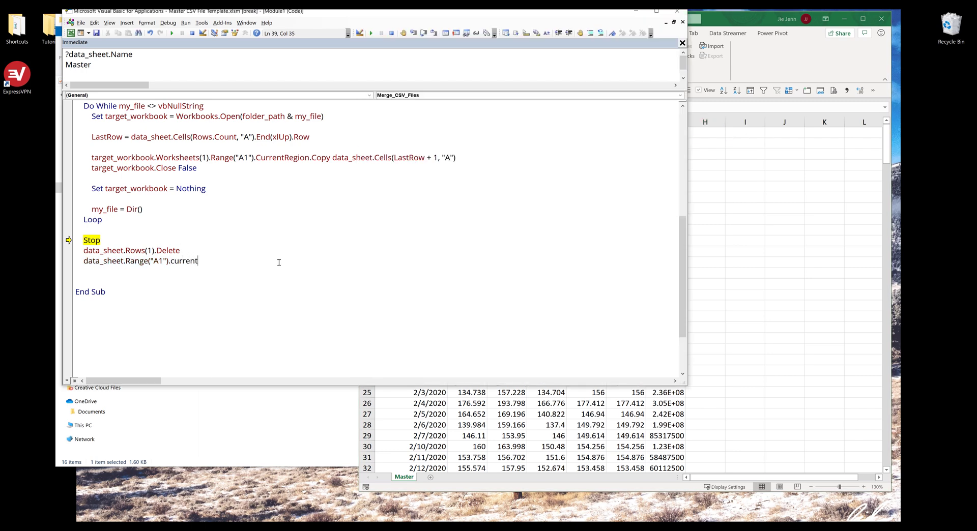
pyautogui.write('Region.')
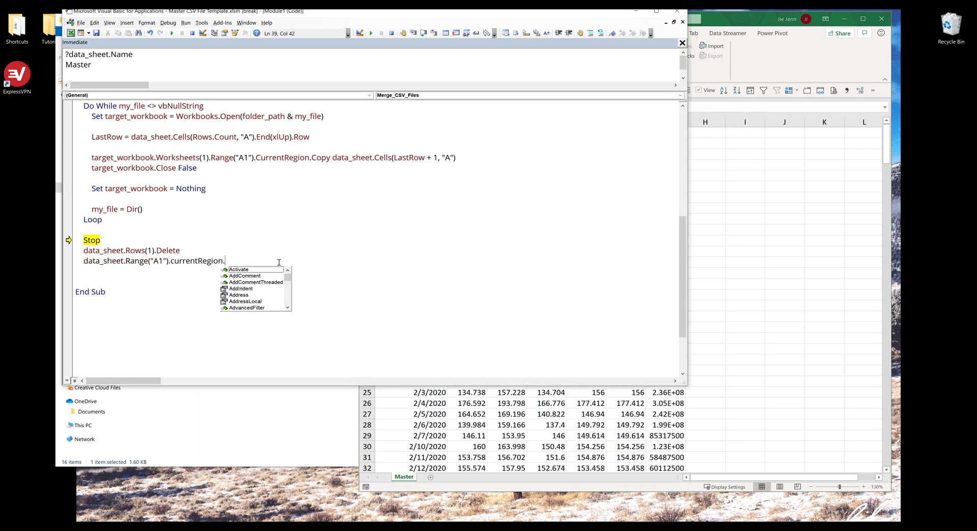
pyautogui.write('RemoveDuplicates')
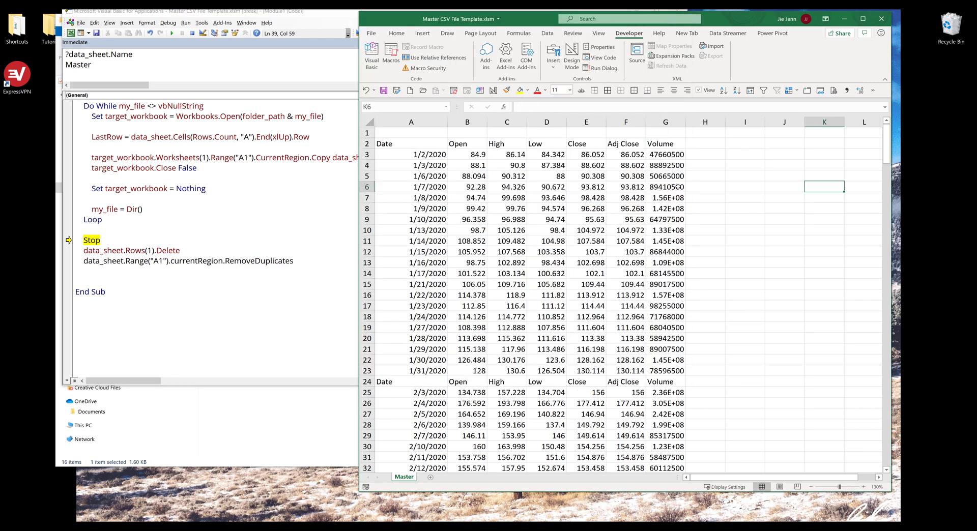
pyautogui.click(410, 144)
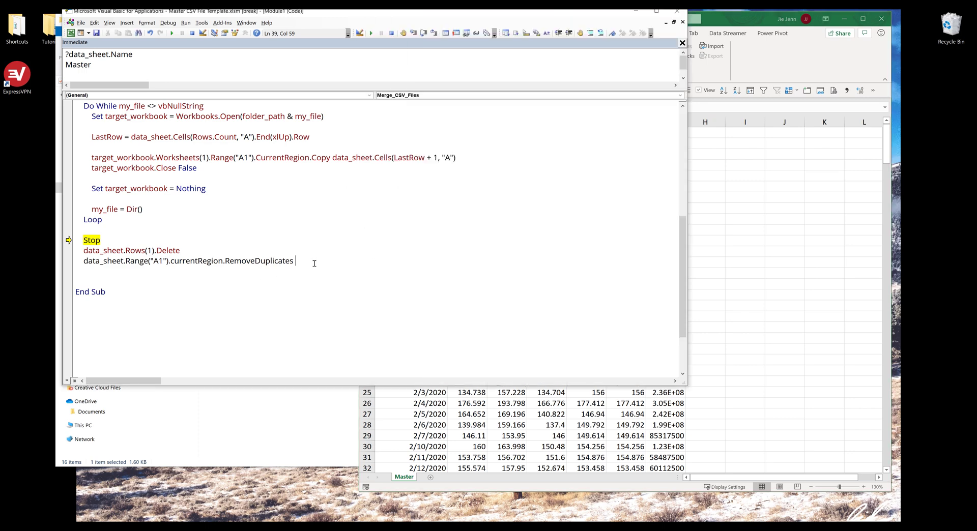
pyautogui.write('1')
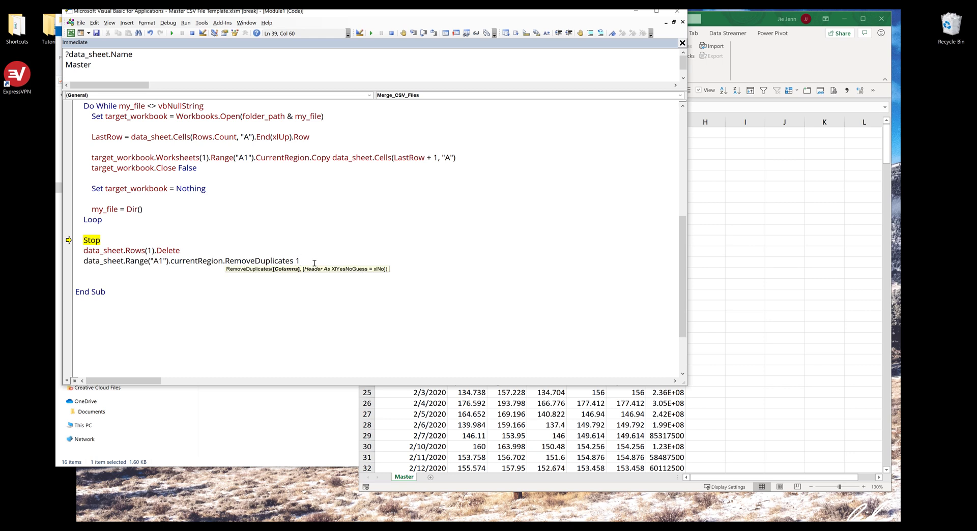
pyautogui.write(',')
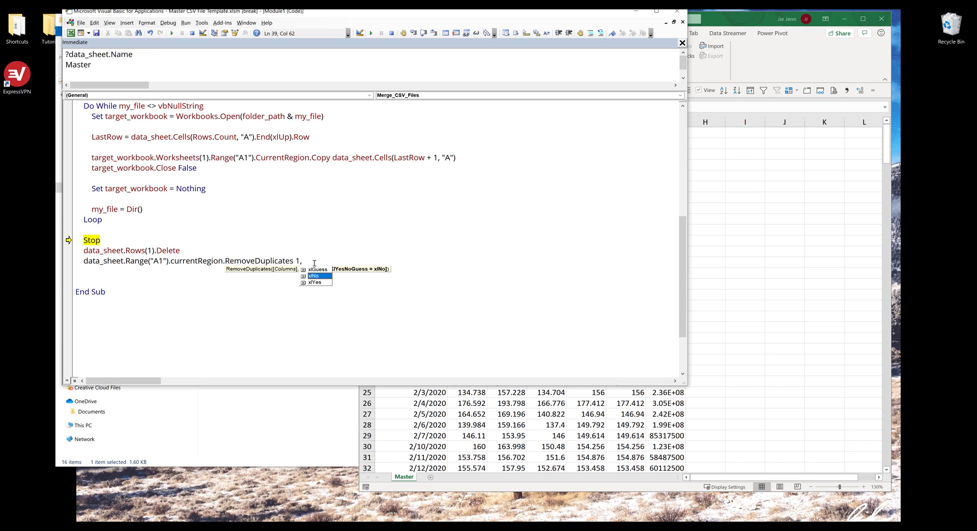
pyautogui.write('xlNo')
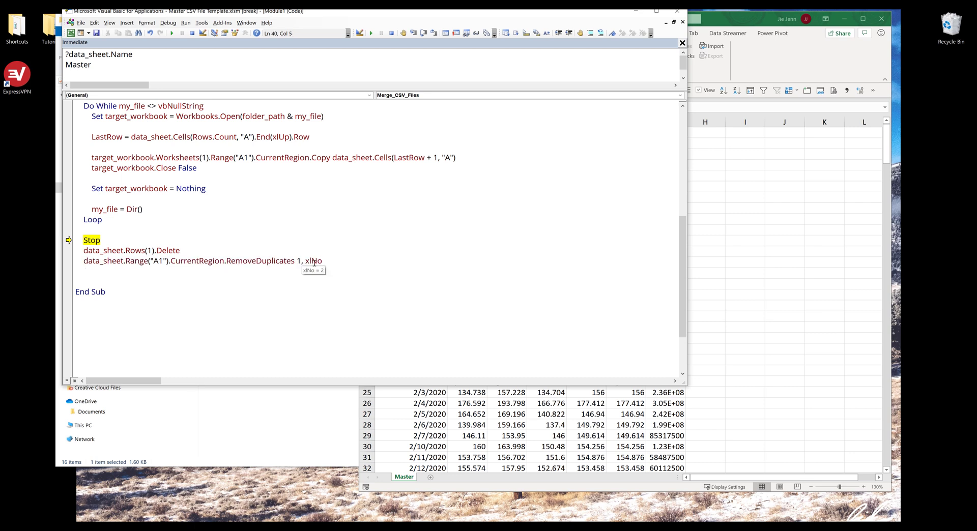
# Step: Add Set data_sheet = Nothing before End Sub to release the sheet reference
pyautogui.write('set dat')
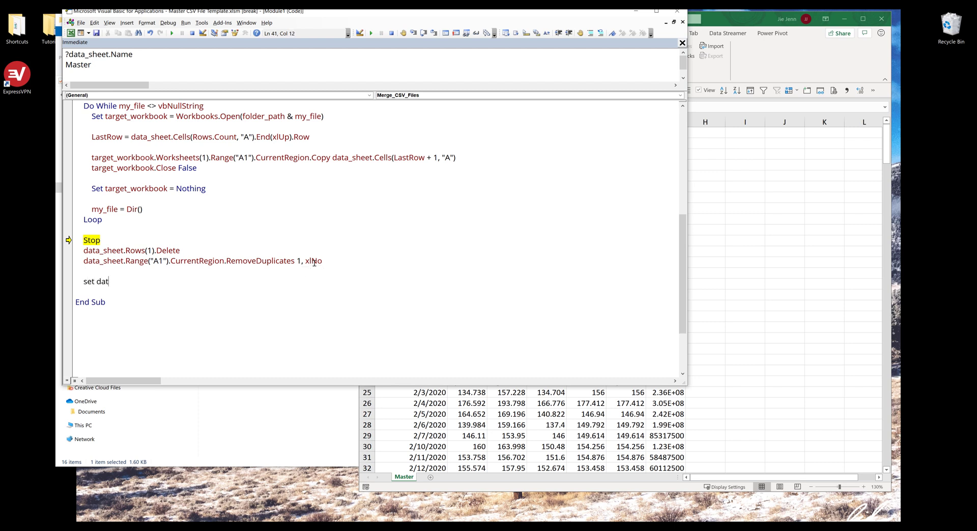
pyautogui.write('a_sheet =')
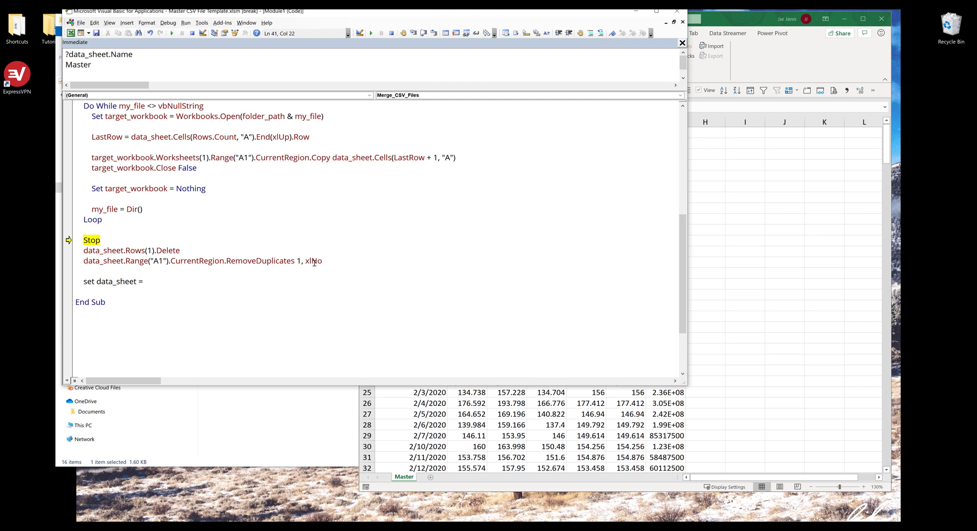
pyautogui.write('Nothing')
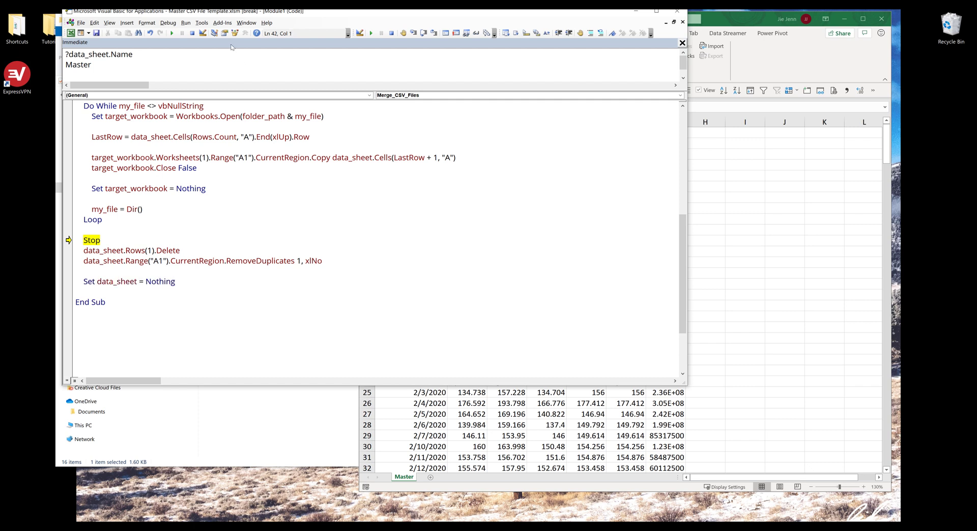
pyautogui.click(116, 240)
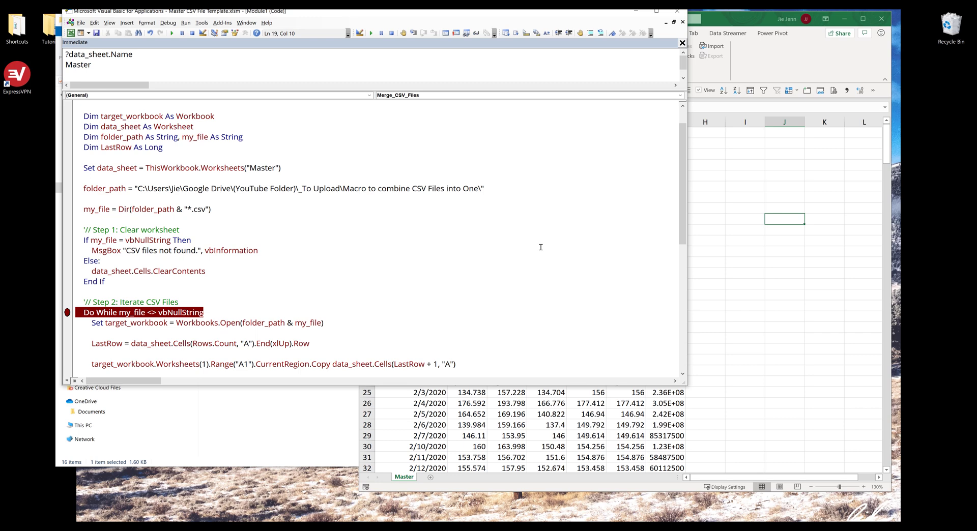
# Step: Rerun to the loop, breakpoint Rows(1).Delete, and replace Stop with a '// Step 3: Clean up comment
pyautogui.press('F8')
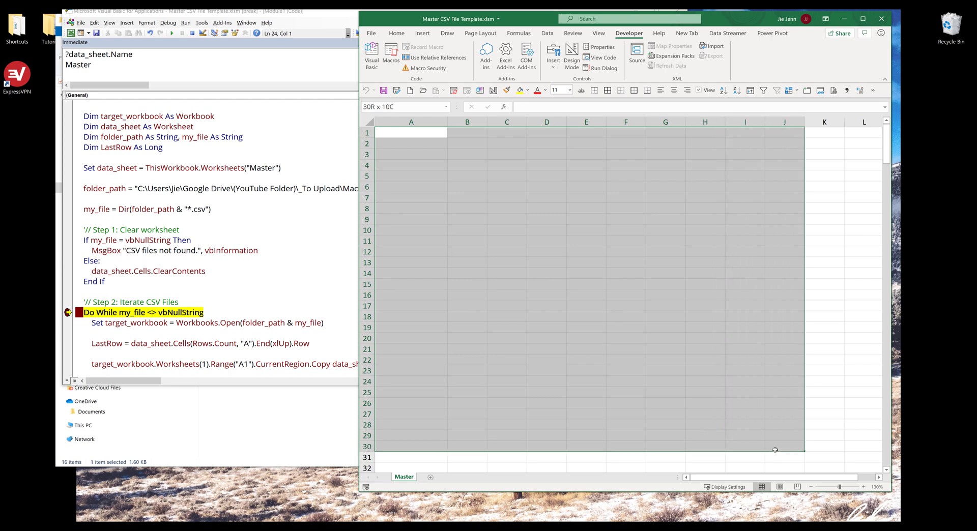
pyautogui.click(616, 249)
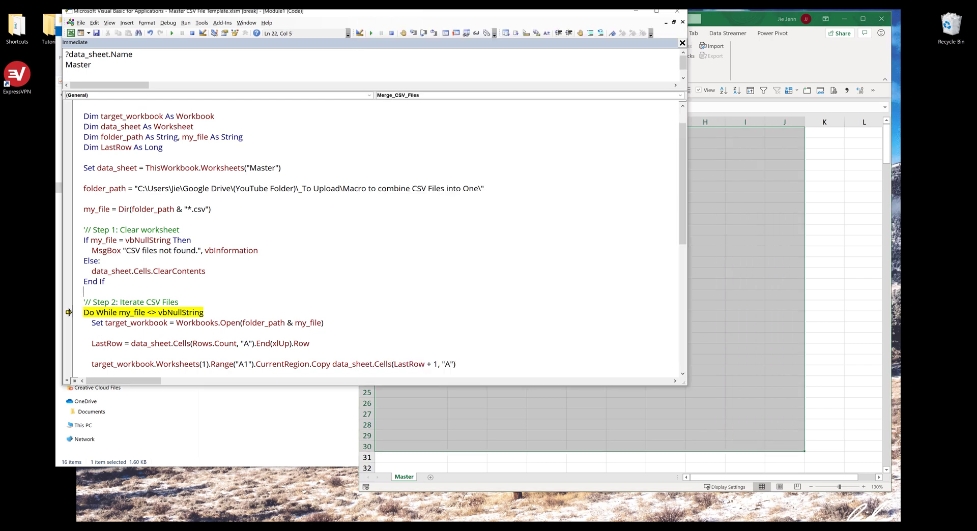
pyautogui.scroll(-3)
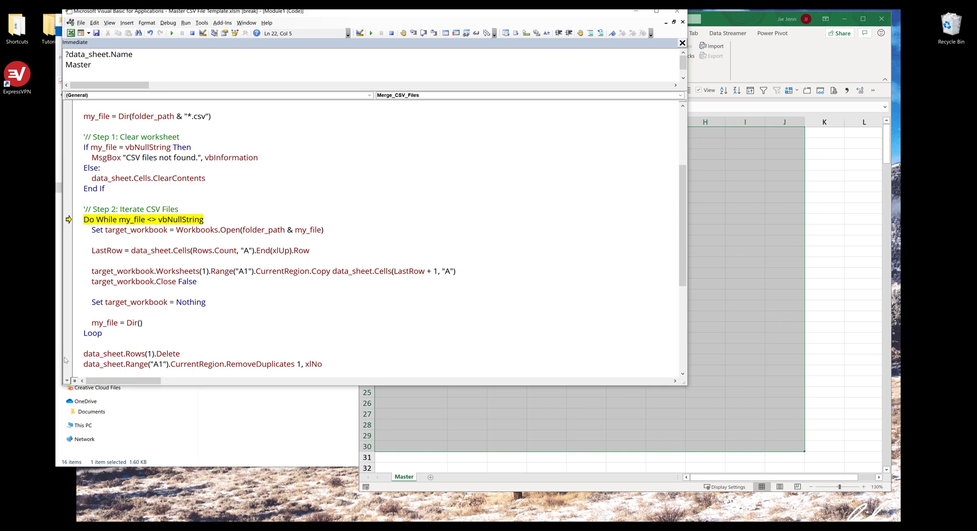
pyautogui.click(68, 354)
pyautogui.write("'// Ste")
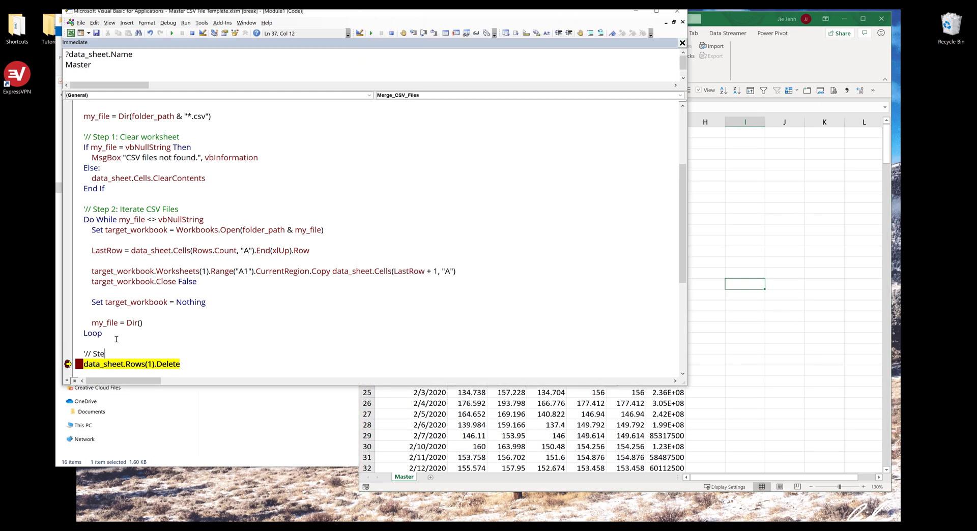
pyautogui.write('p 3: lean up')
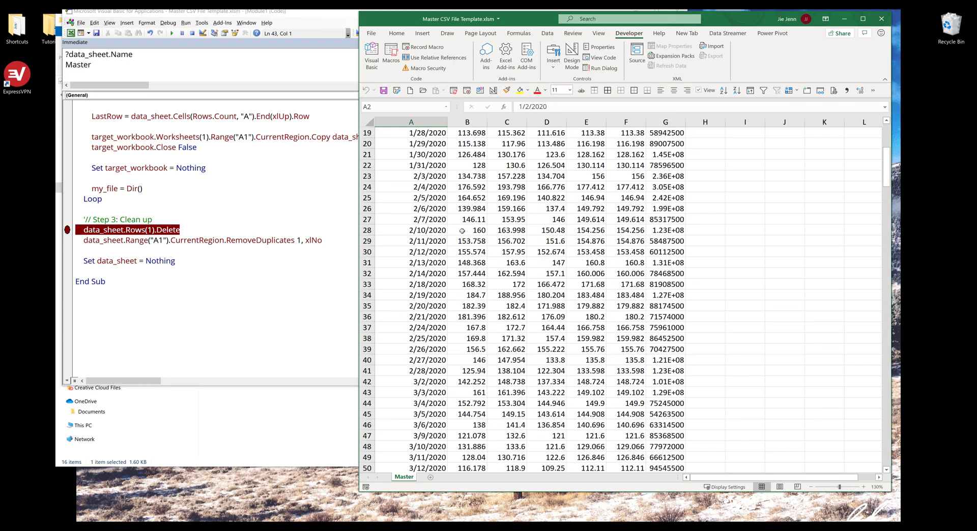
pyautogui.scroll(-3)
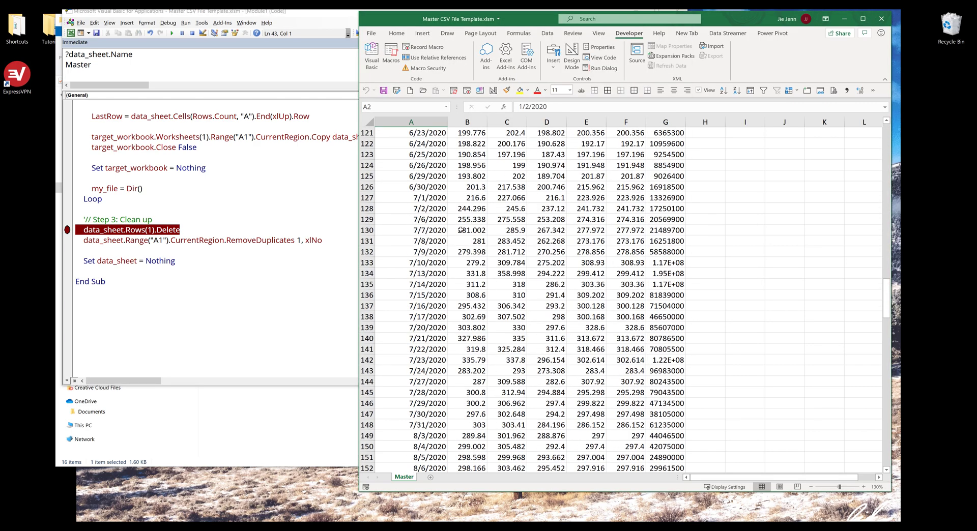
pyautogui.scroll(-3)
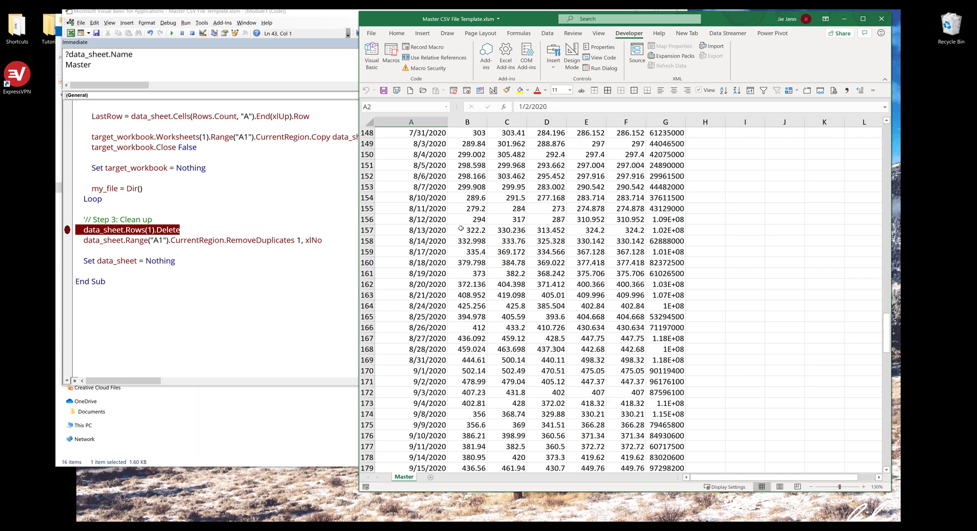
pyautogui.scroll(-3)
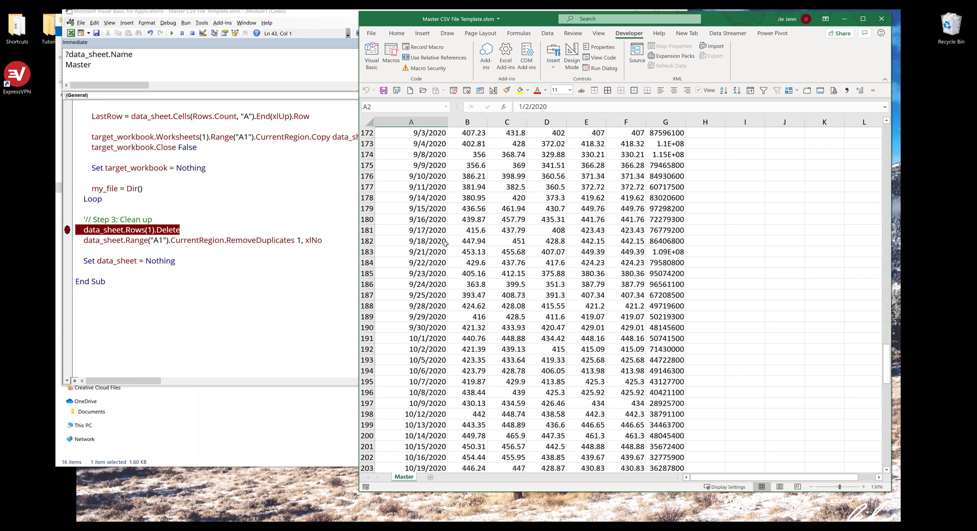
pyautogui.scroll(-3)
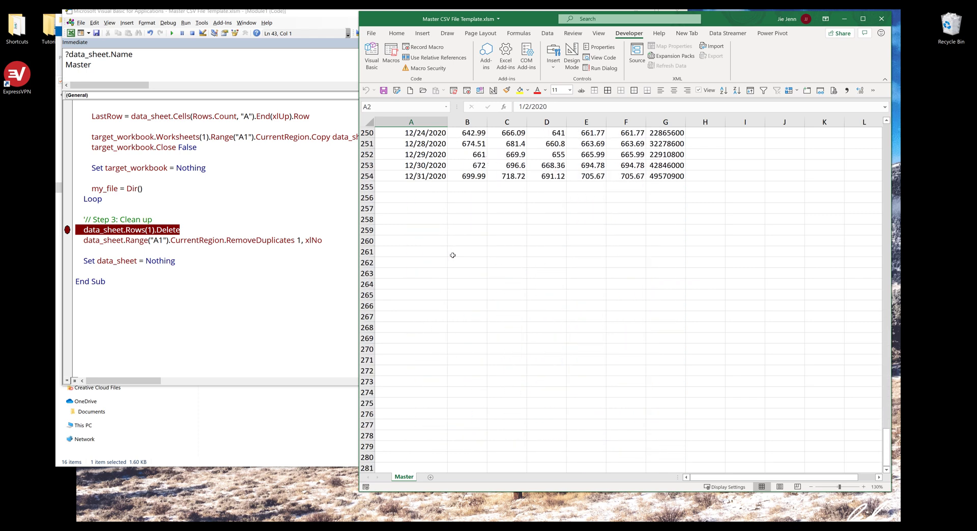
pyautogui.moveTo(454, 254)
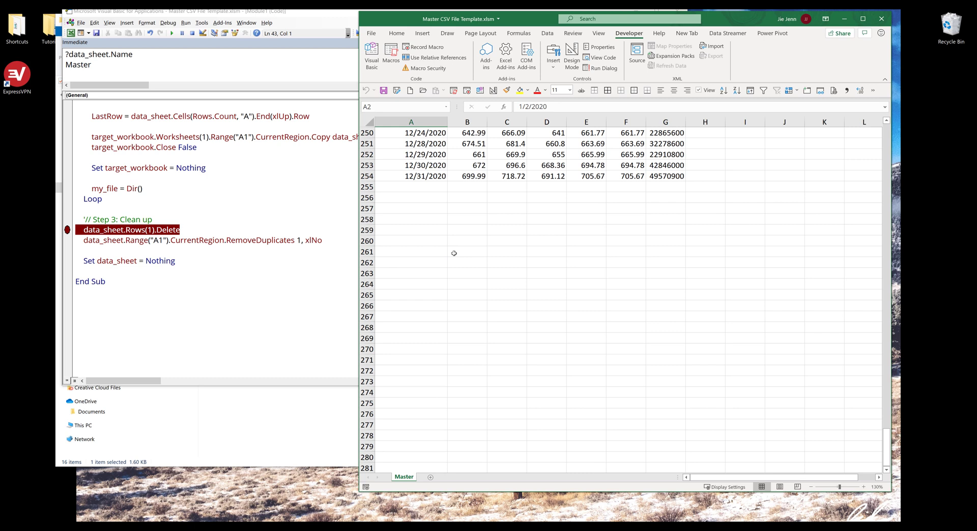